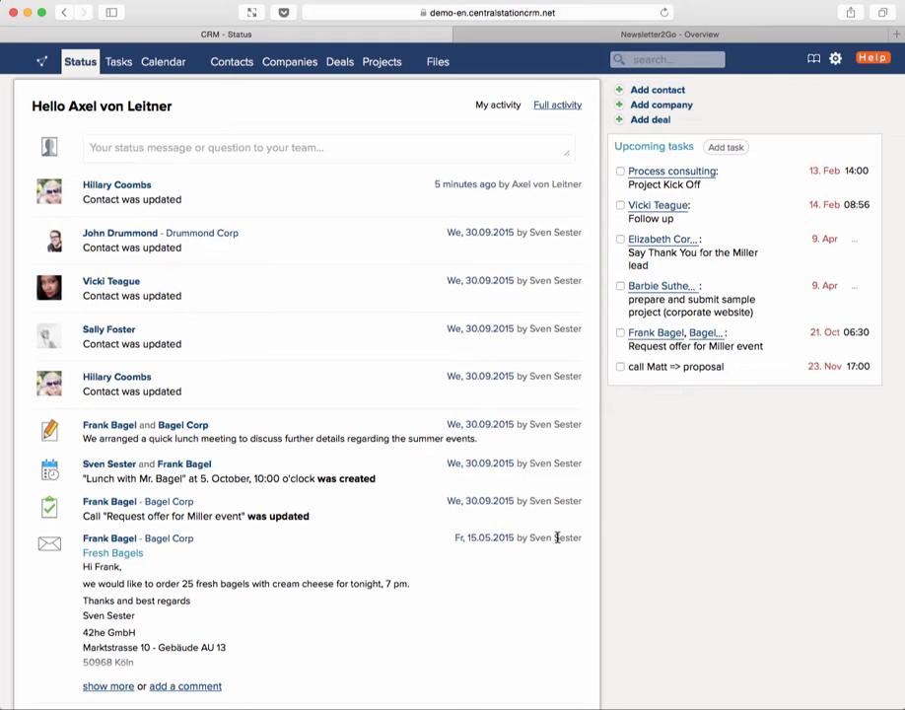
mouse_move(130, 199)
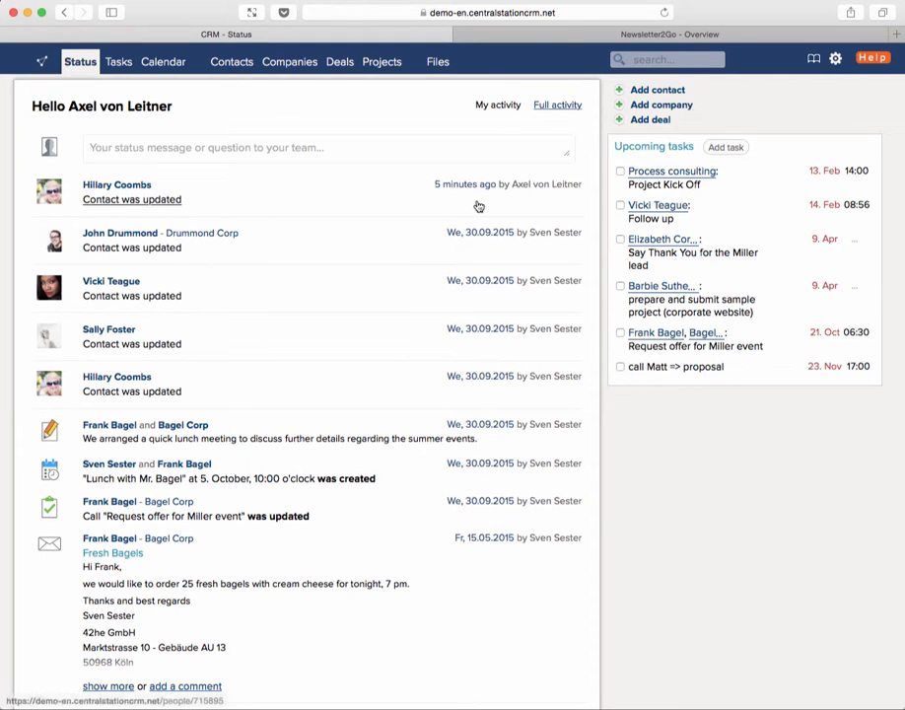
mouse_move(608, 120)
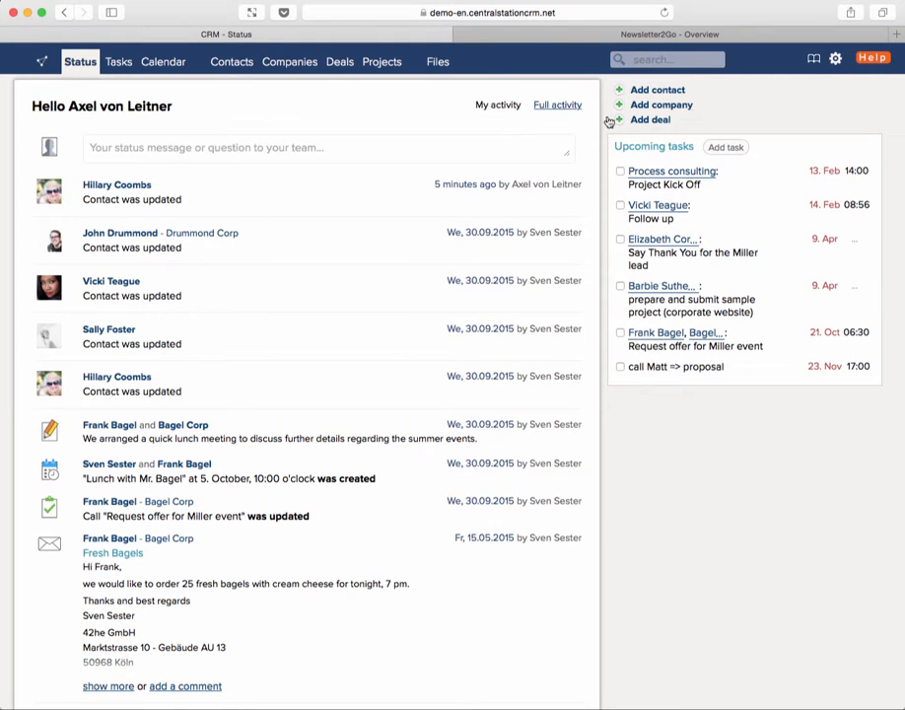
mouse_move(836, 59)
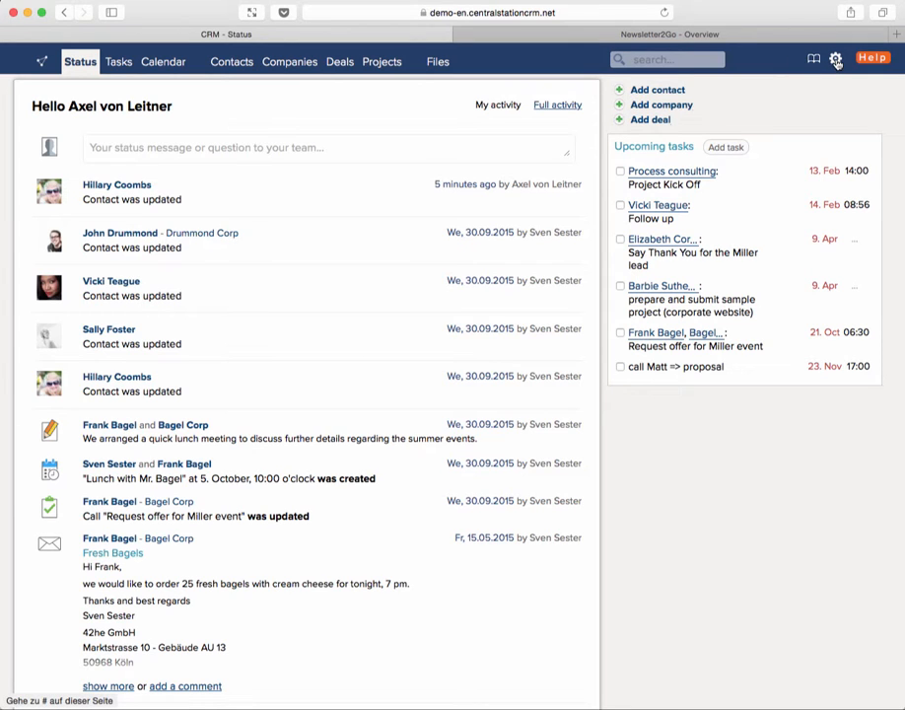
- Open the account options menu from the gear icon at the top right
click(836, 59)
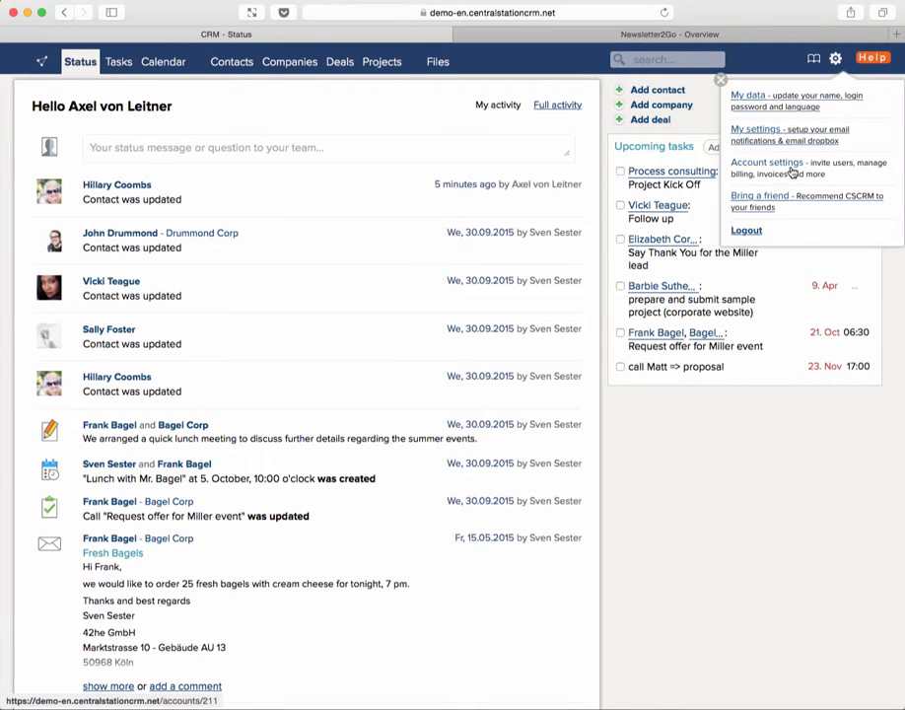
mouse_move(797, 167)
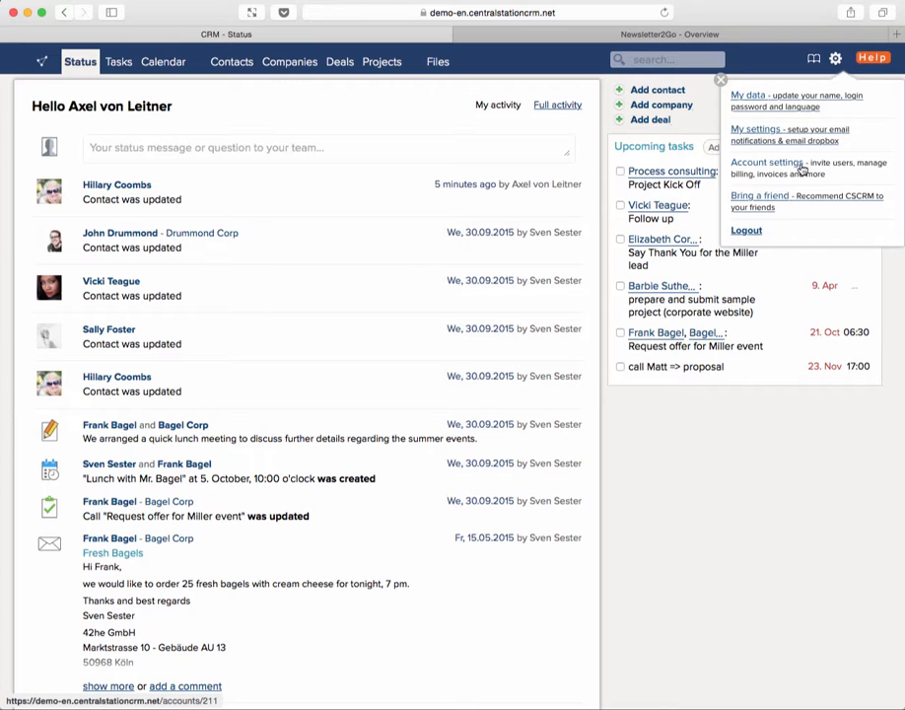
- Go to Account settings and scroll to the 'Other' section with account management options
click(769, 162)
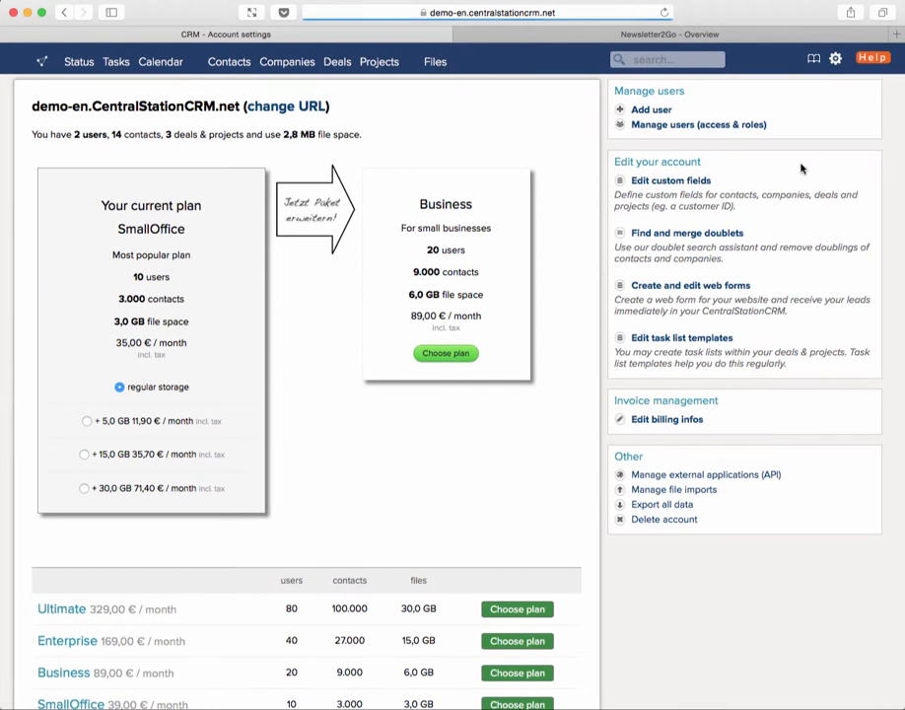
scroll(down, 3)
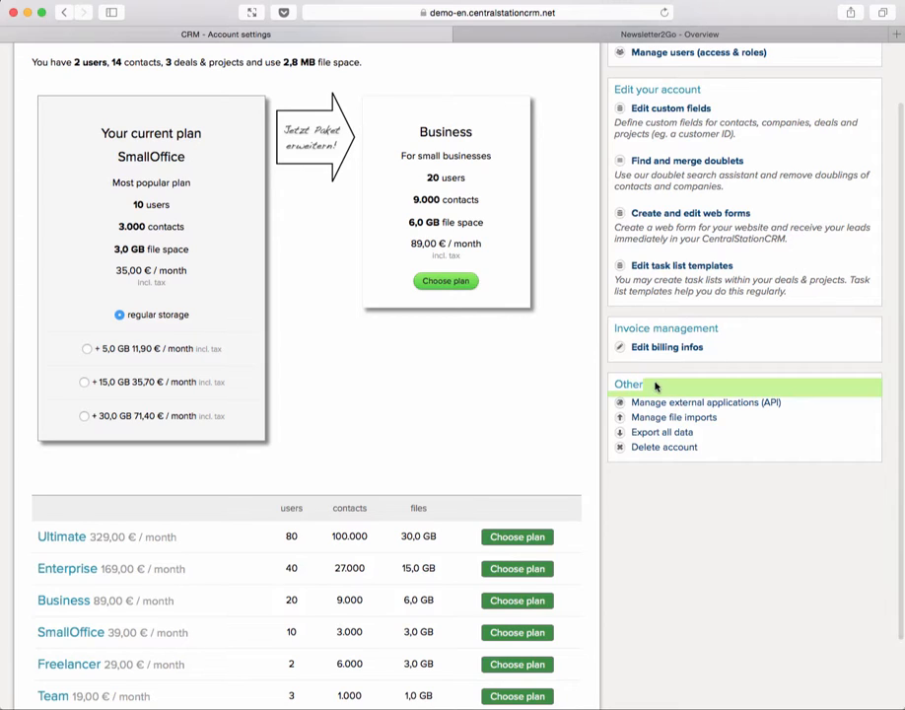
mouse_move(749, 394)
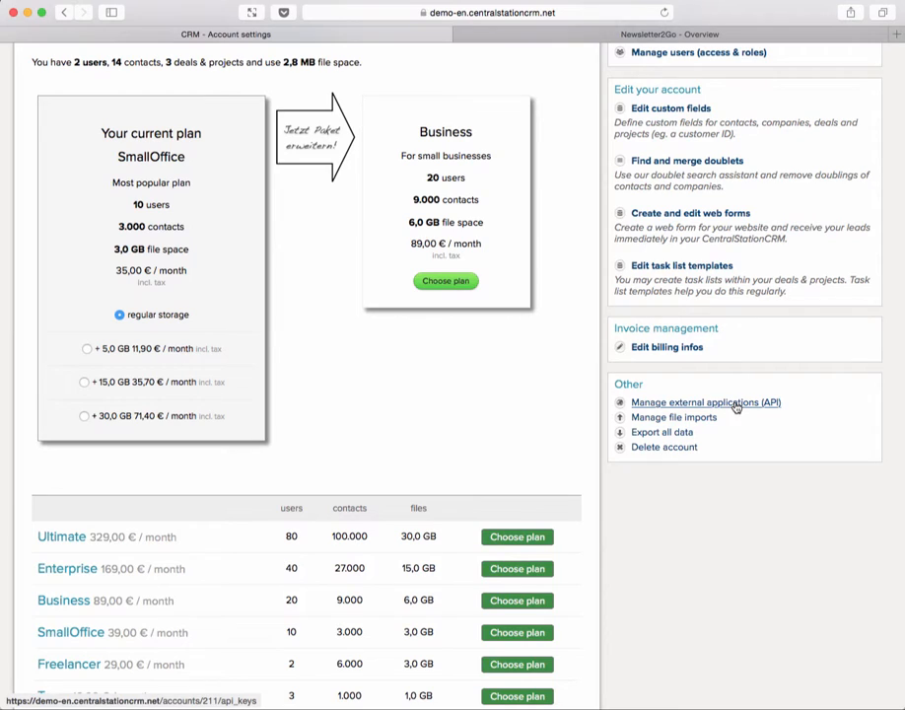
mouse_move(737, 404)
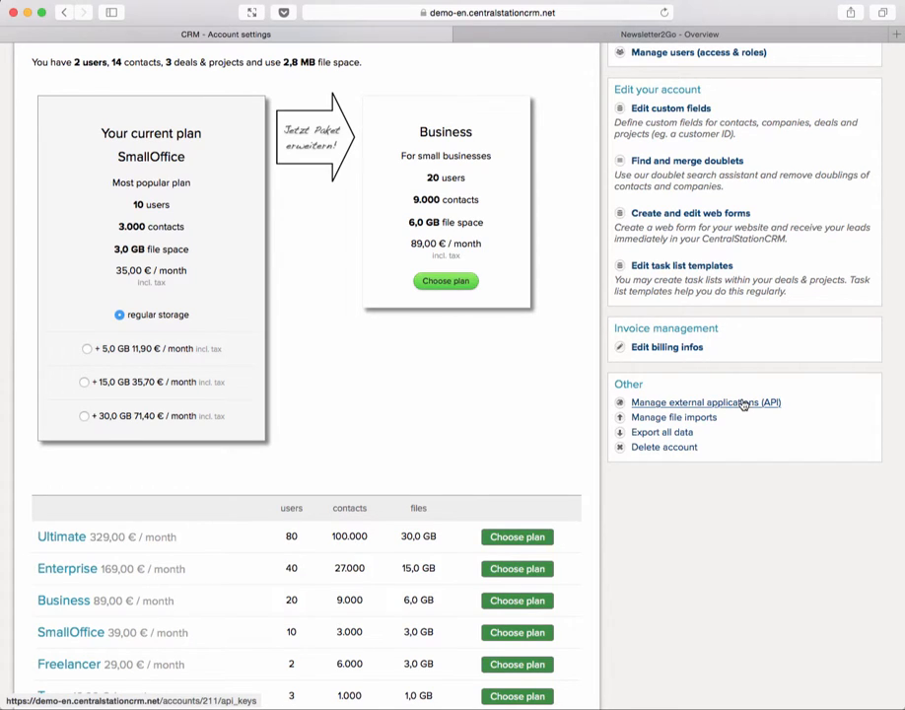
mouse_move(742, 405)
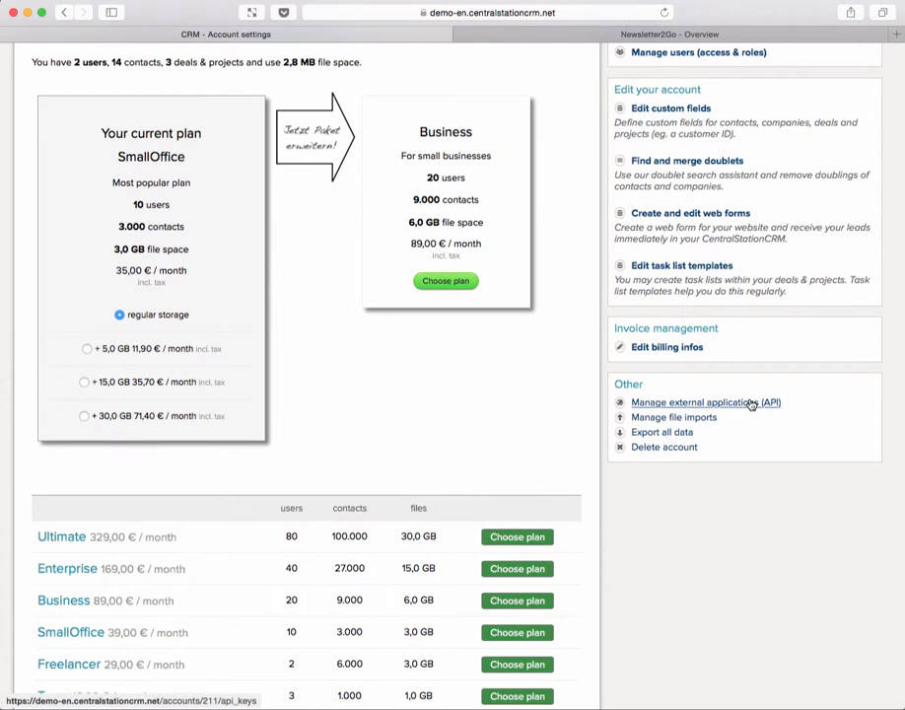
- Under 'Manage external applications (API)', create a new API token for the account
click(706, 402)
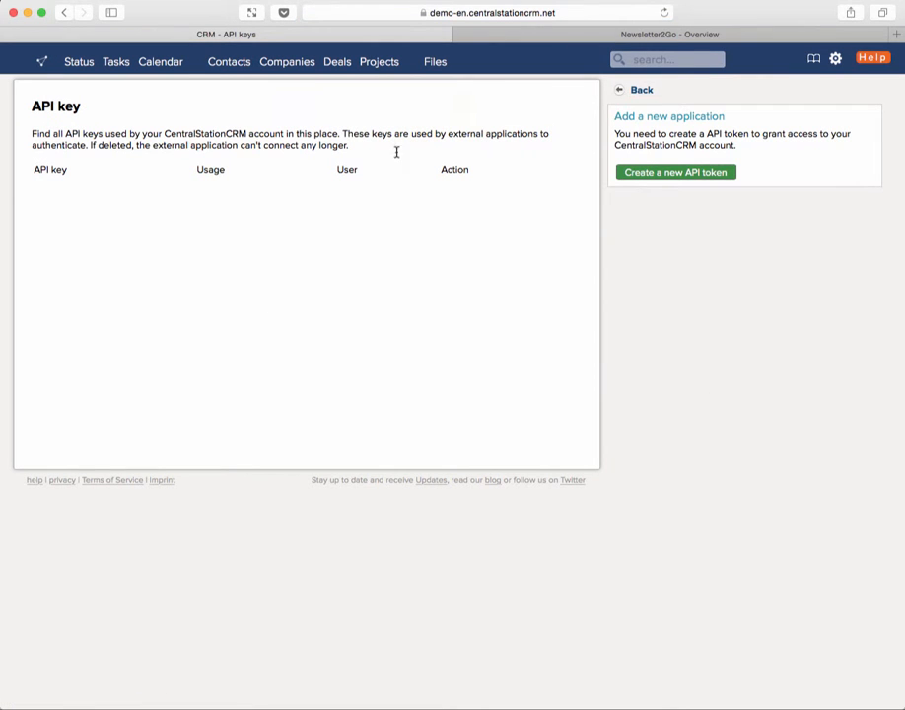
mouse_move(303, 111)
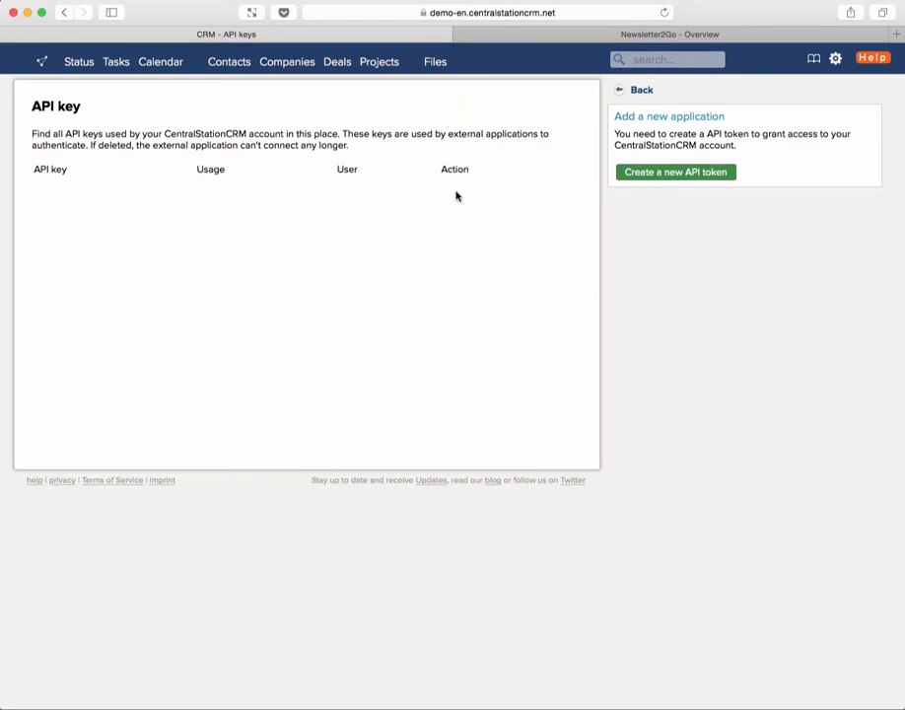
mouse_move(639, 130)
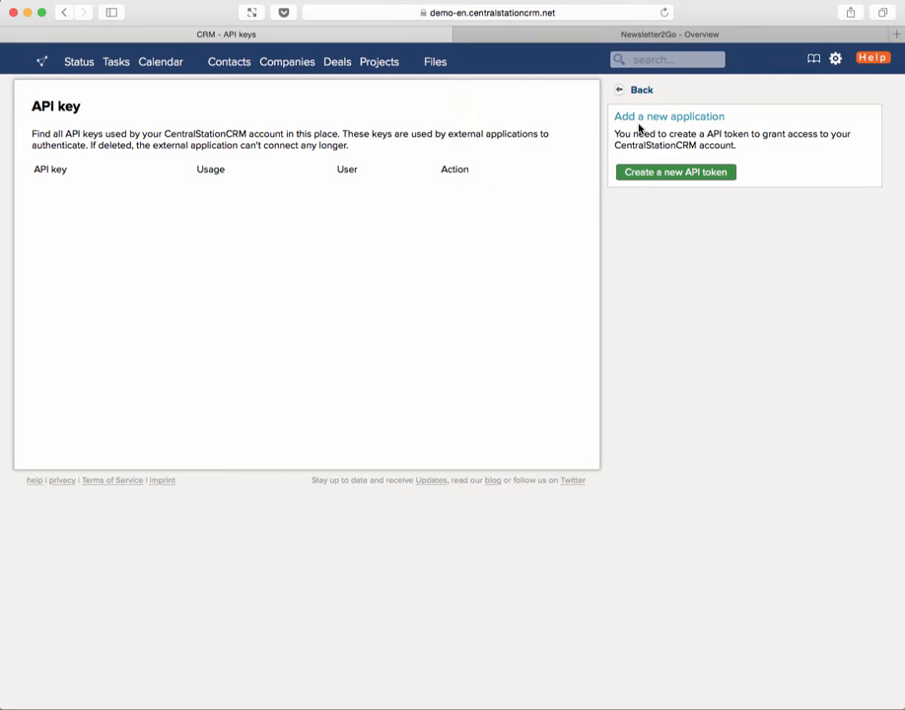
click(675, 172)
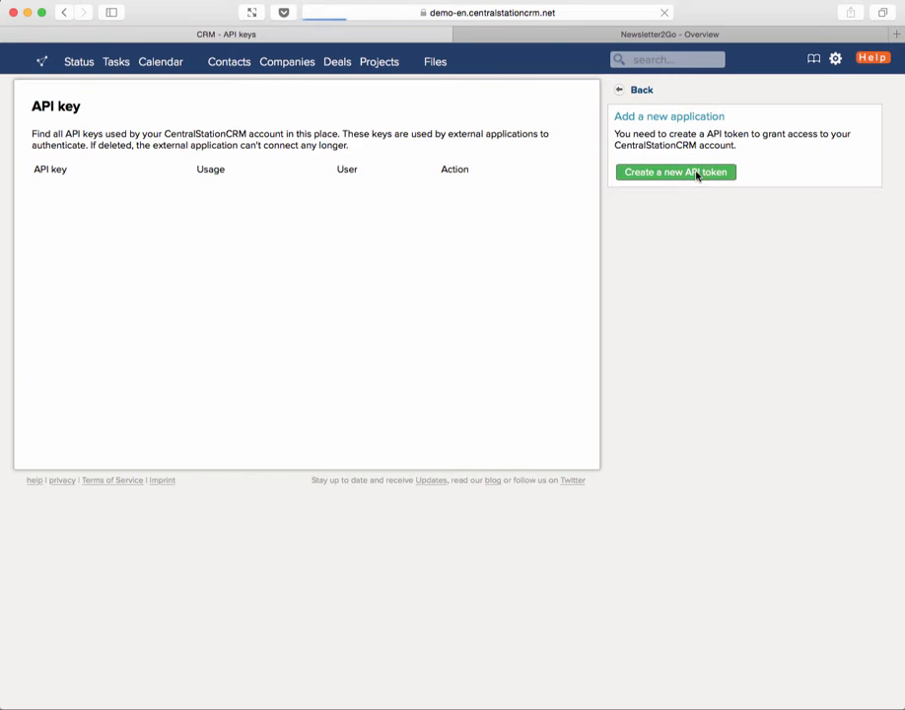
click(675, 171)
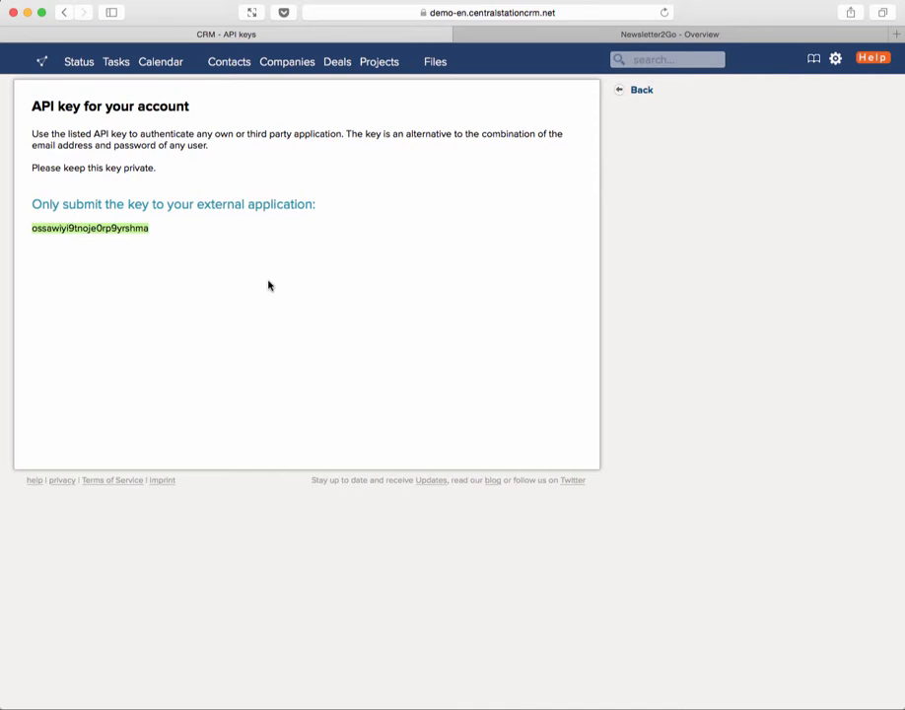
mouse_move(205, 251)
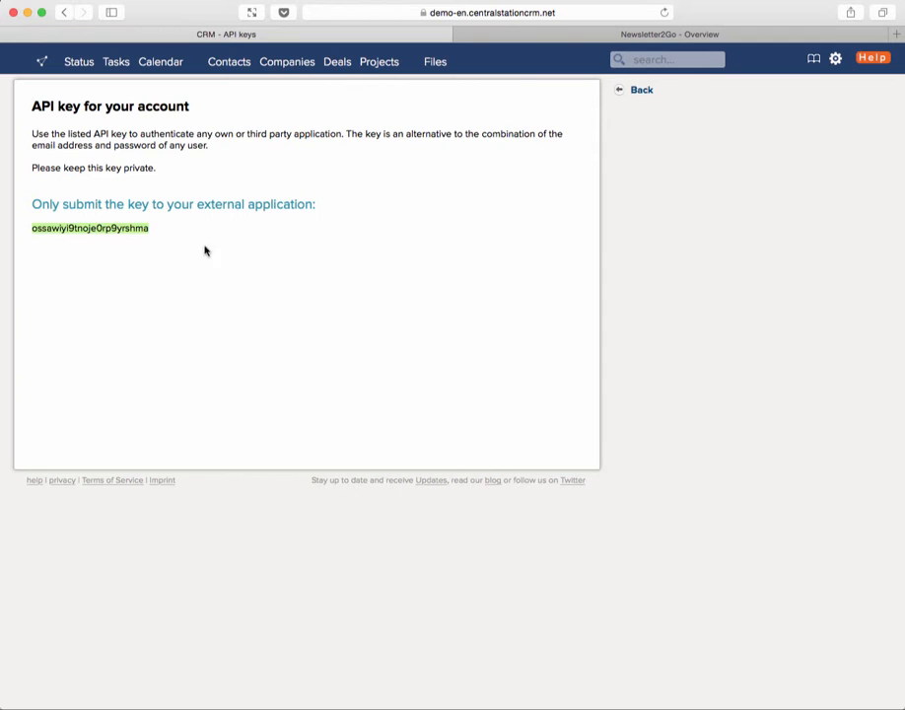
mouse_move(367, 130)
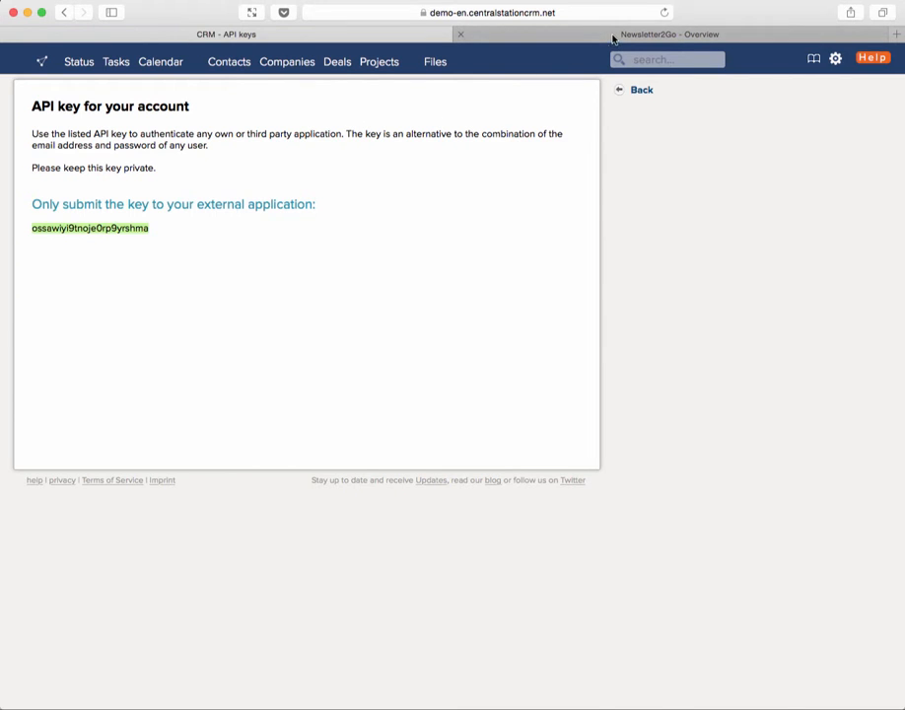
- Switch to Newsletter2Go and go to Settings > Plug-ins showing the HTTP plug-in
click(670, 35)
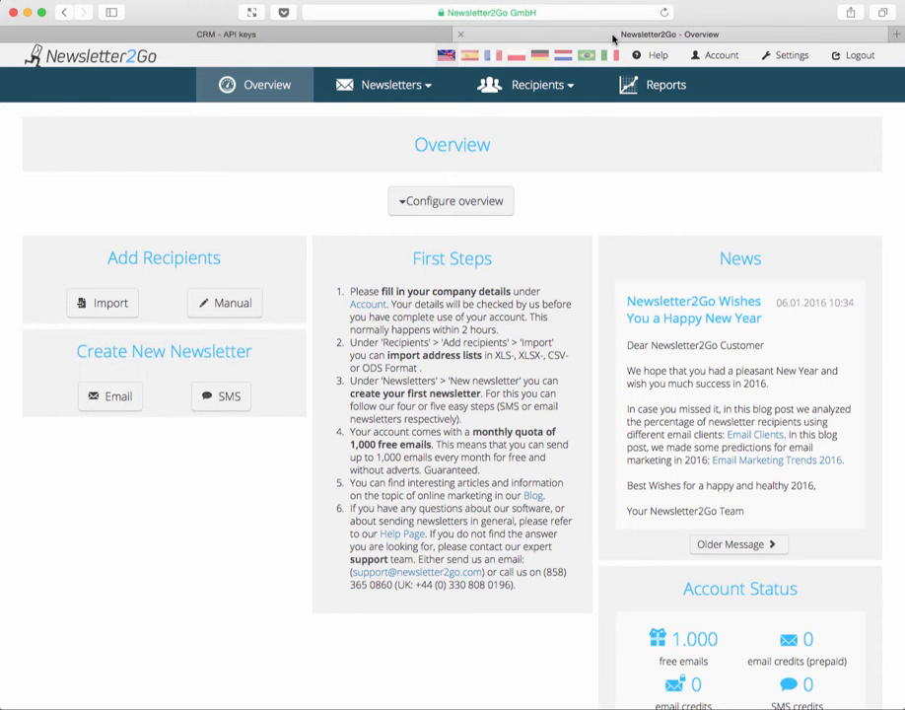
click(537, 83)
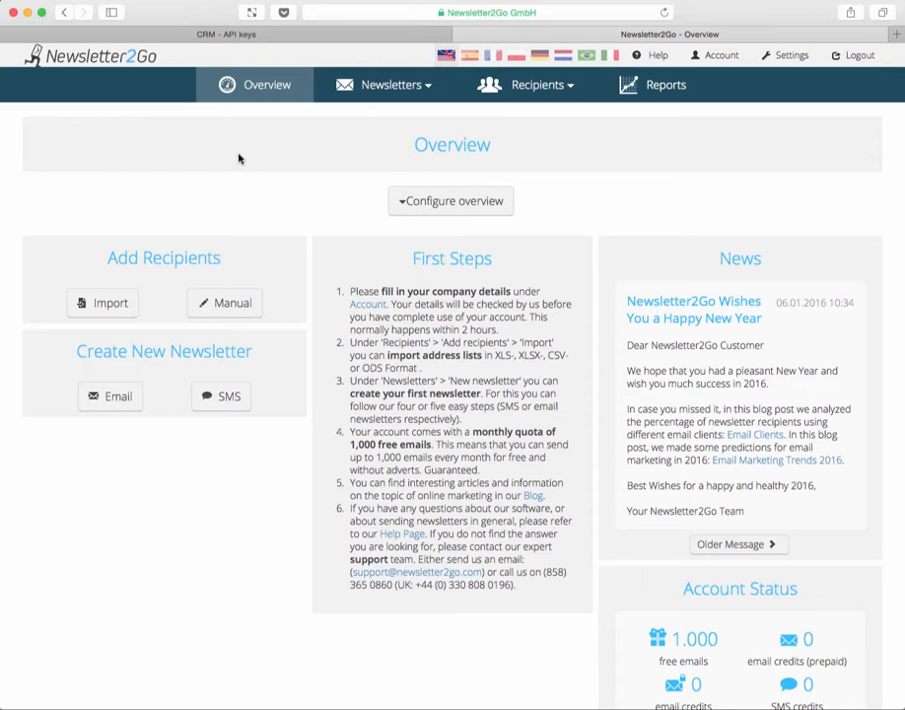
mouse_move(640, 145)
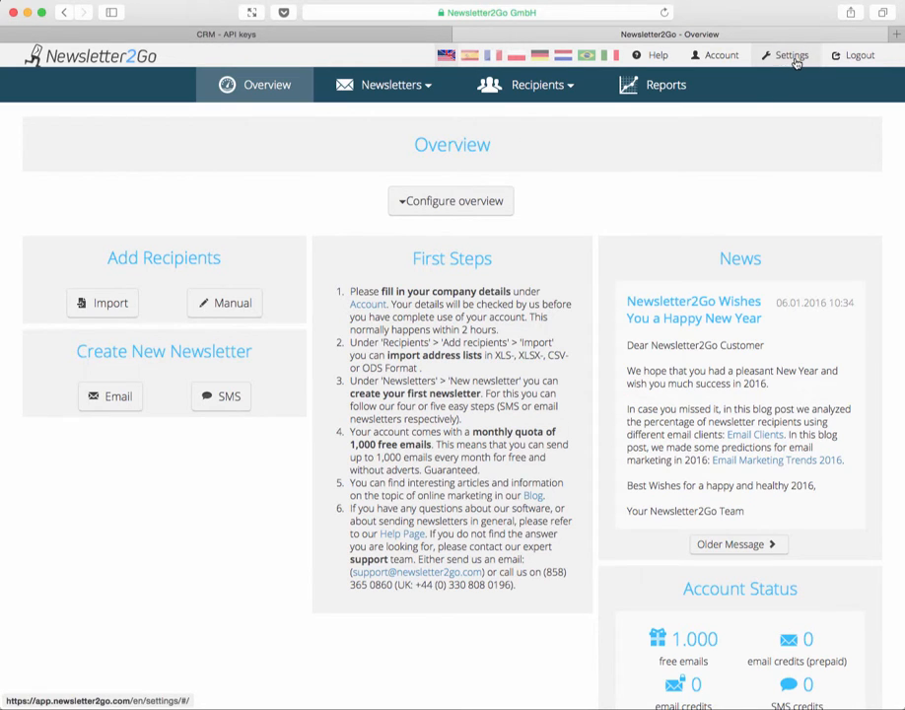
click(793, 55)
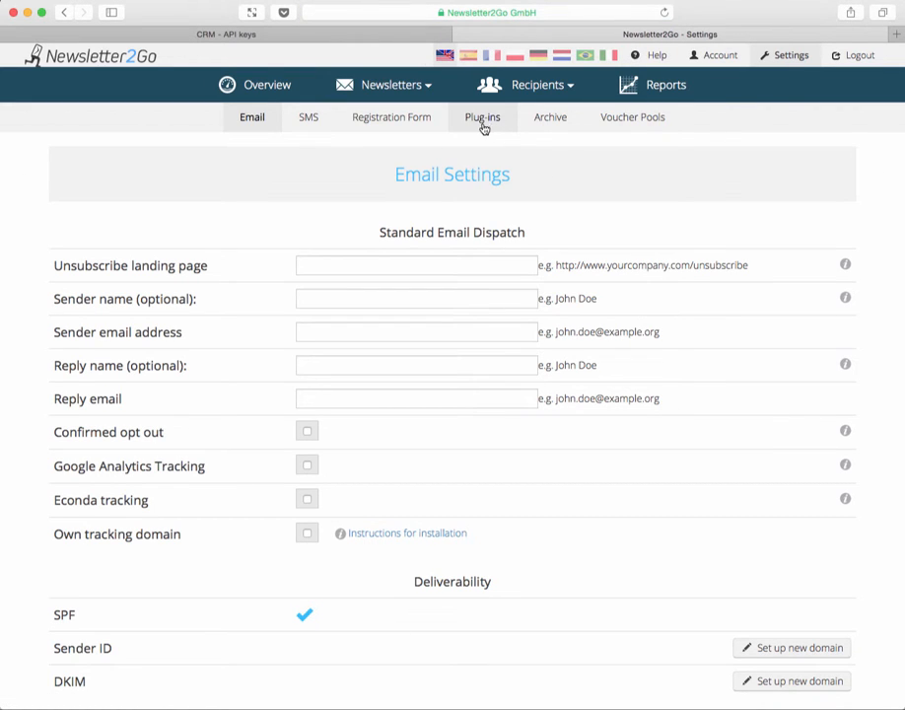
click(481, 117)
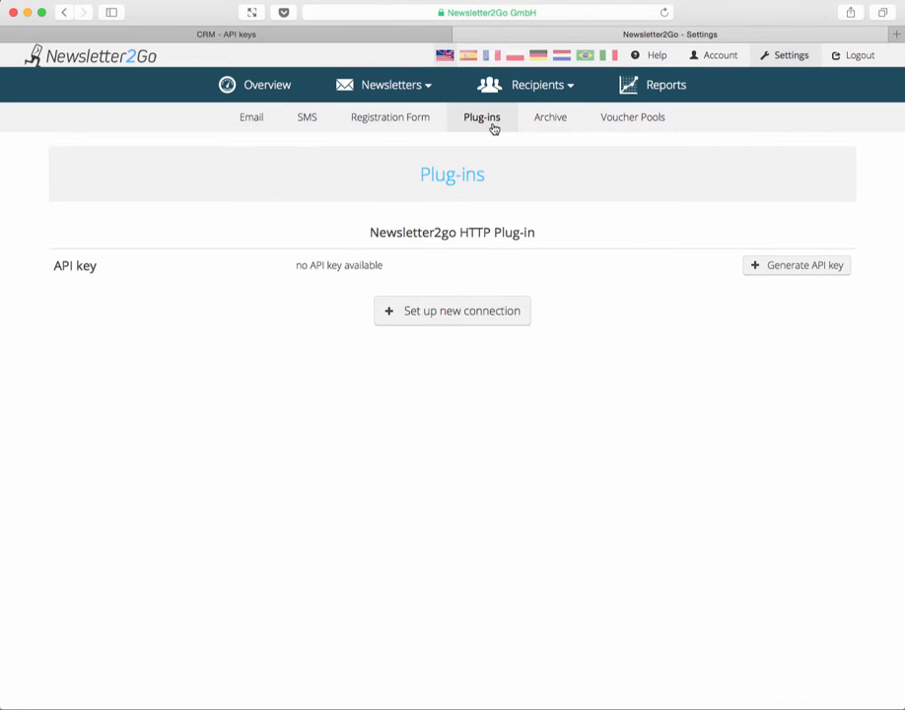
mouse_move(497, 232)
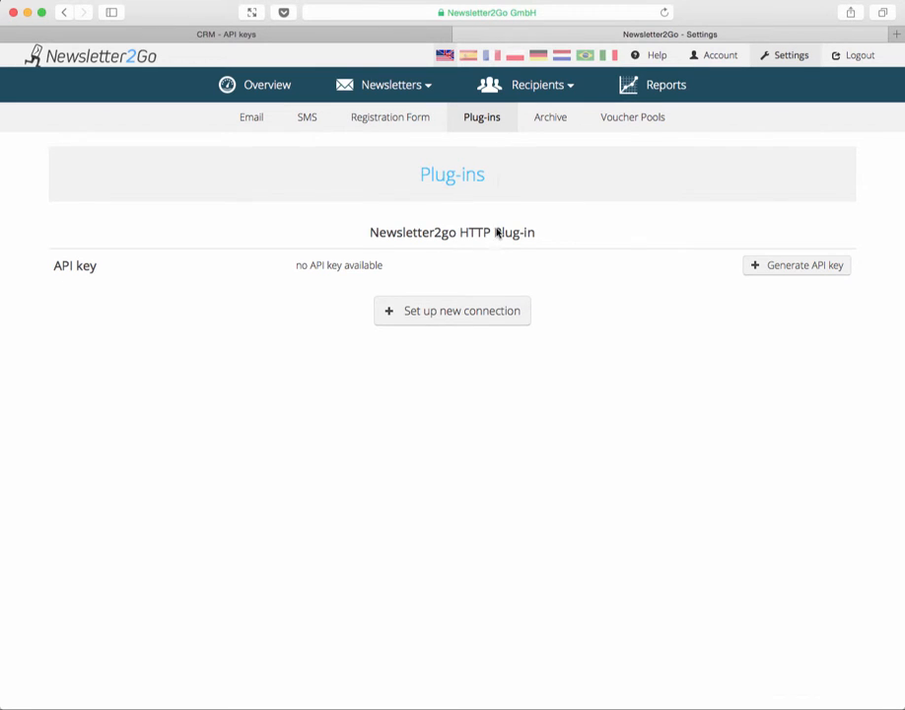
- Start a new connection and choose the CentralStationCRM integration to set up
click(451, 312)
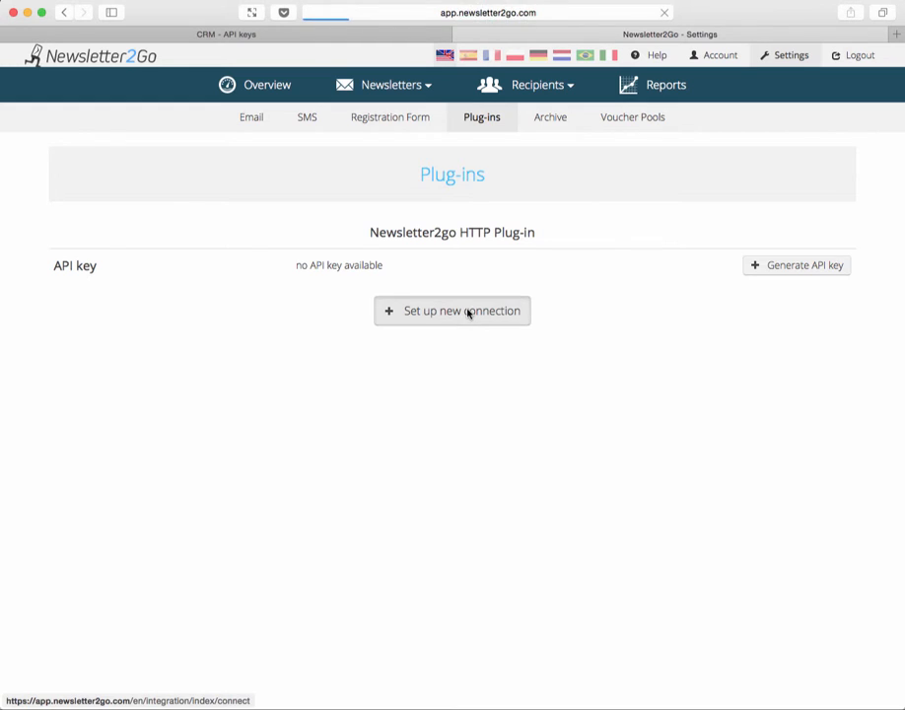
click(454, 311)
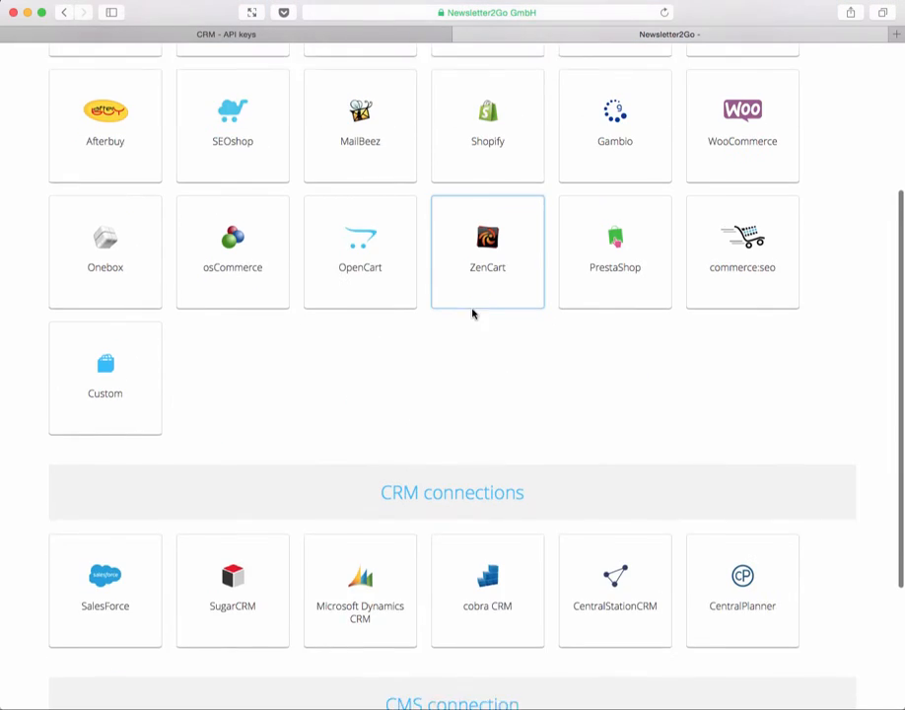
scroll(down, 3)
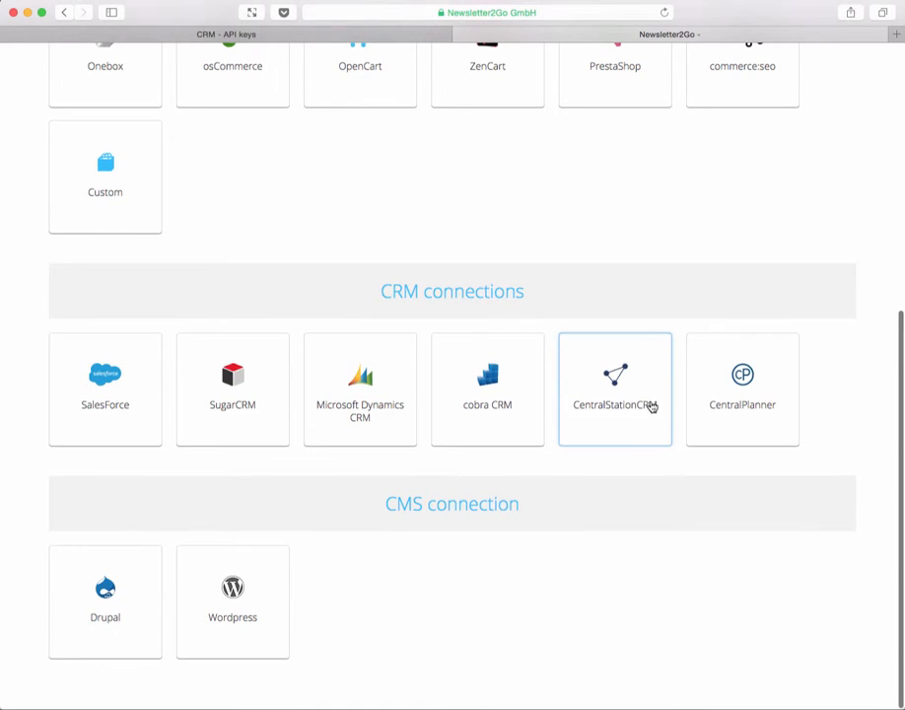
click(615, 389)
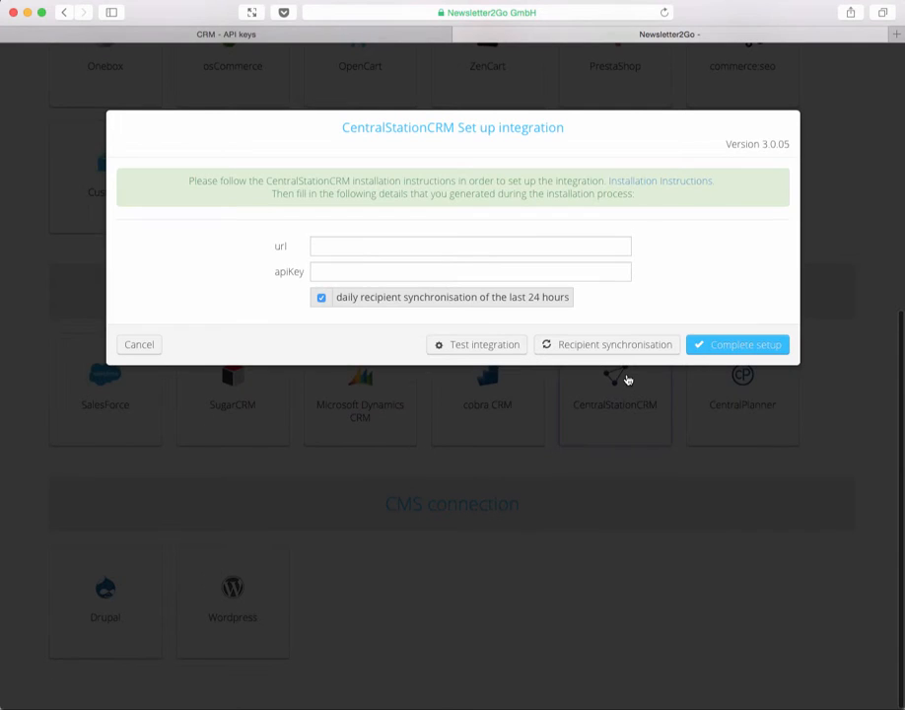
mouse_move(575, 295)
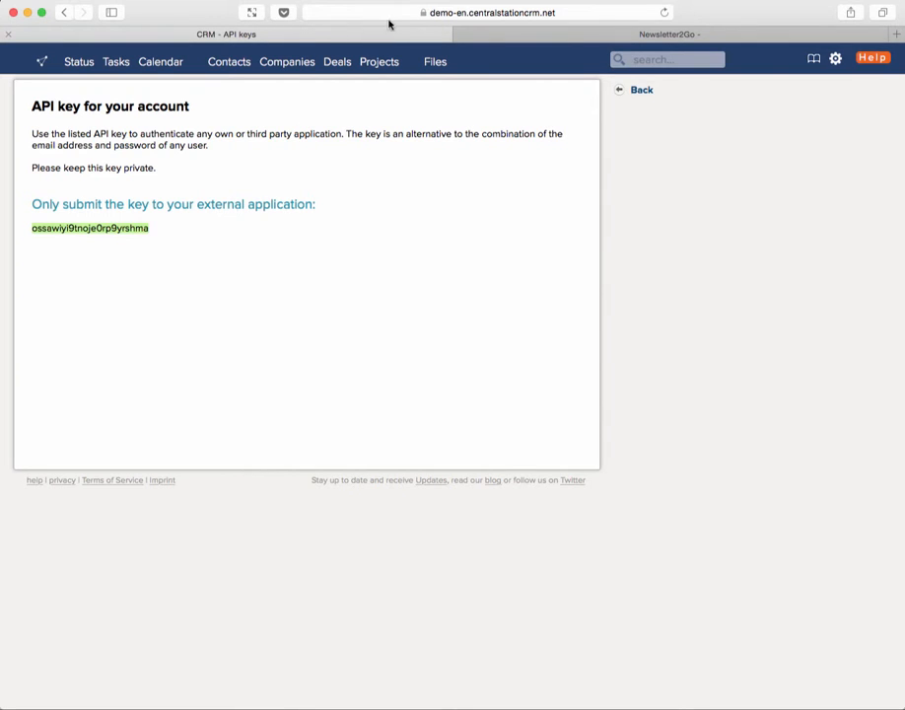
- Return to the Newsletter2Go tab with the CentralStationCRM setup form
click(489, 11)
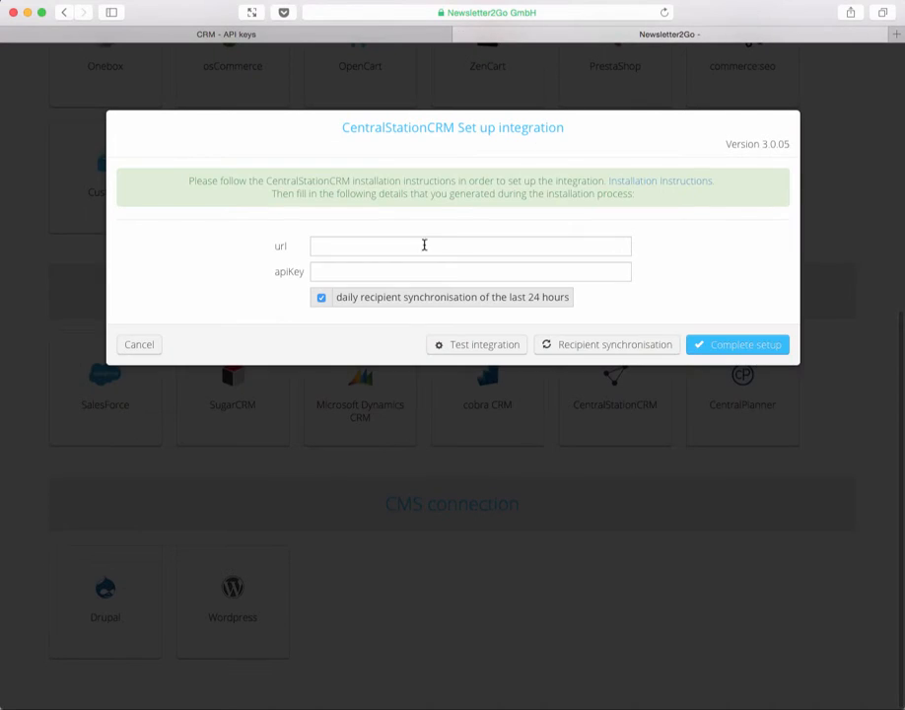
right_click(424, 244)
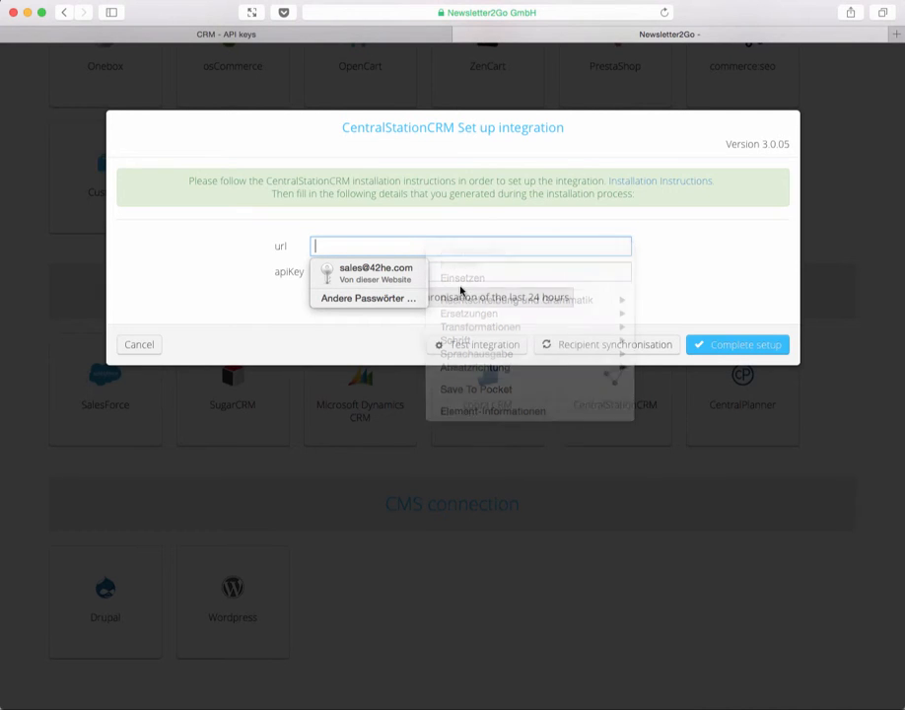
text(https://demo-en.centralstationcrm.net/)
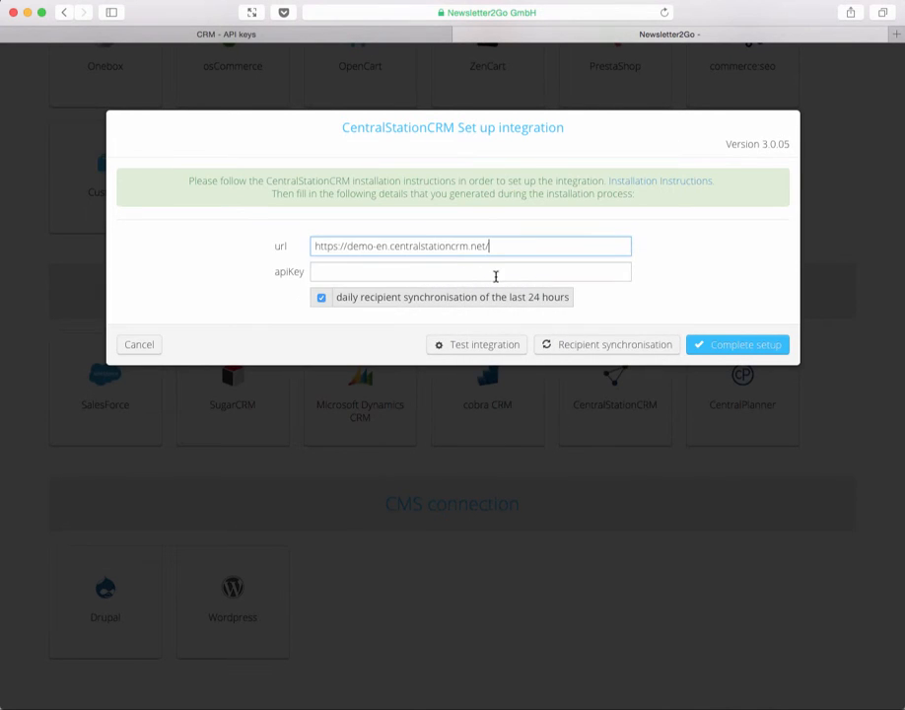
click(471, 272)
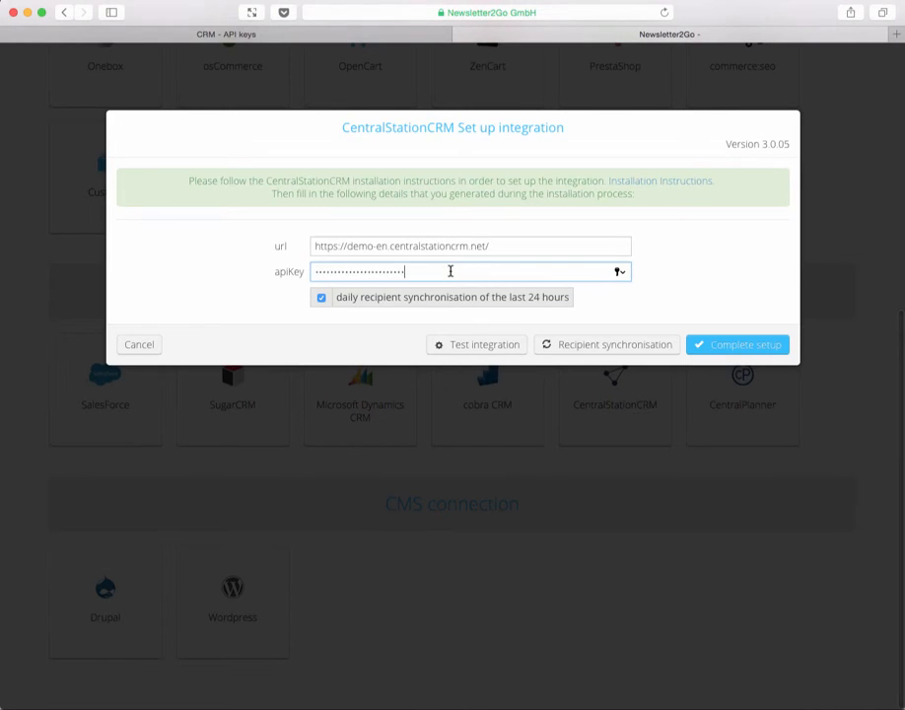
mouse_move(659, 296)
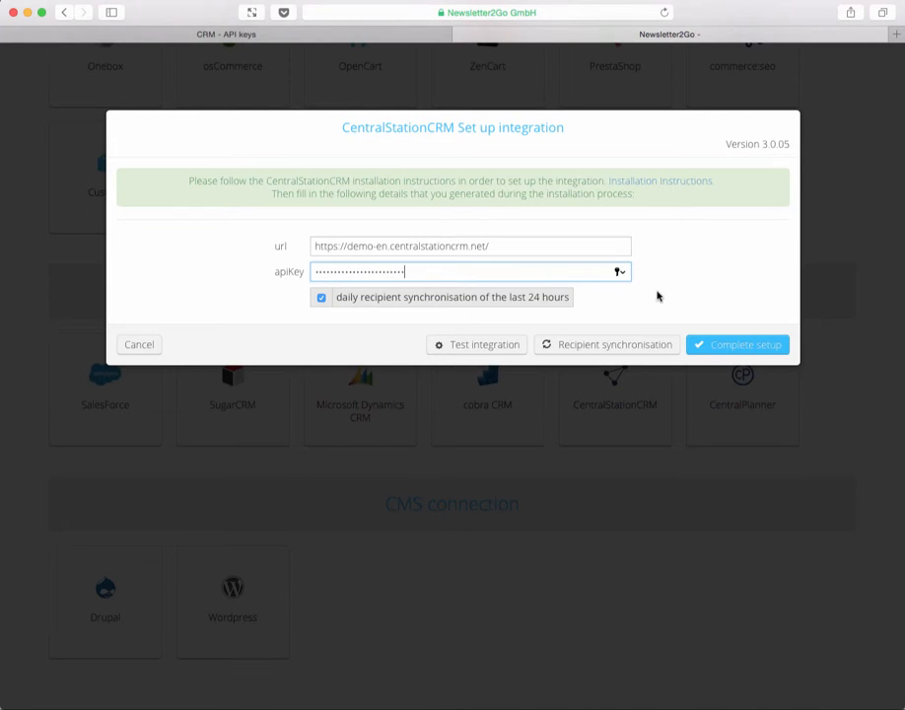
mouse_move(658, 296)
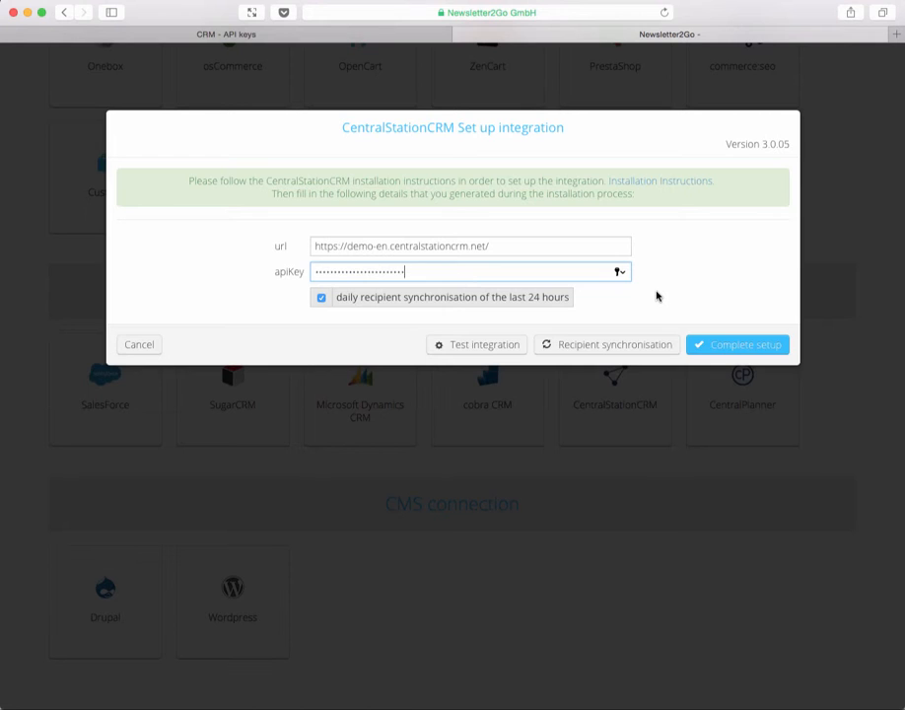
- Test the CentralStationCRM integration and decline Safari's save-password prompt
click(485, 343)
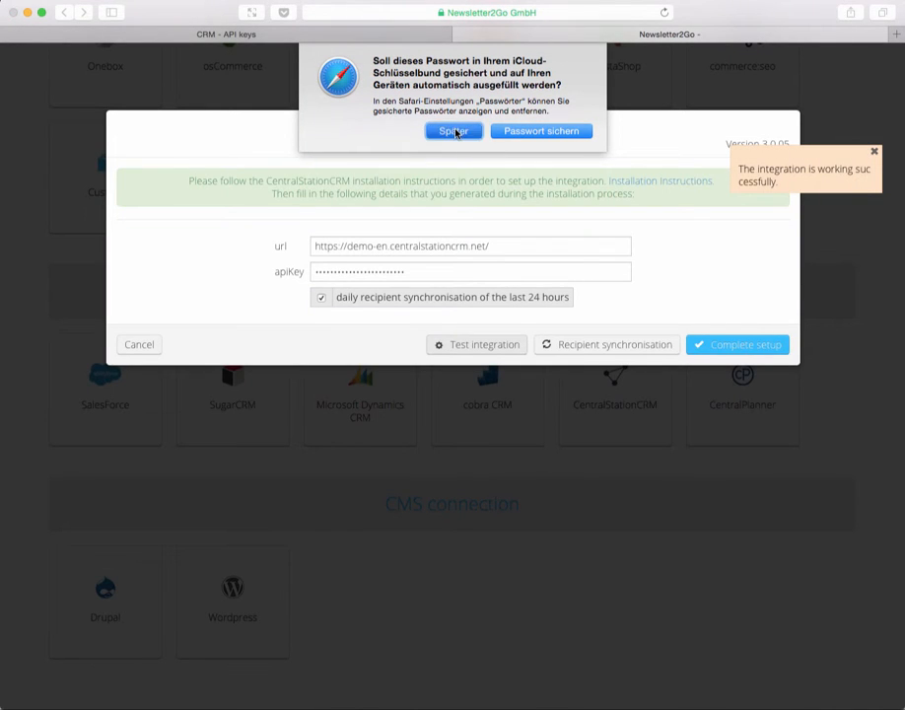
click(454, 131)
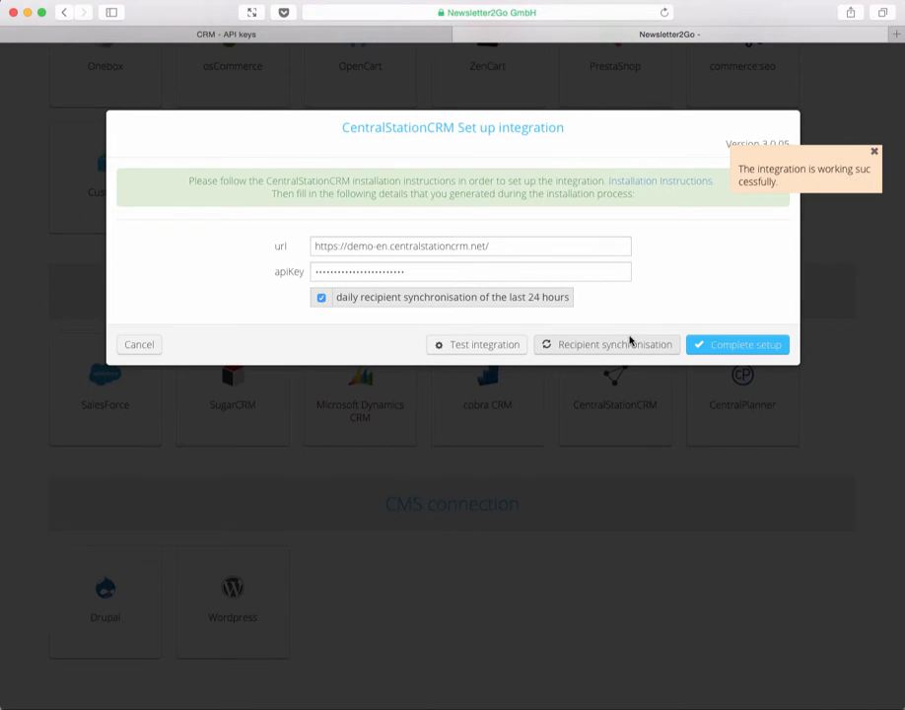
mouse_move(612, 347)
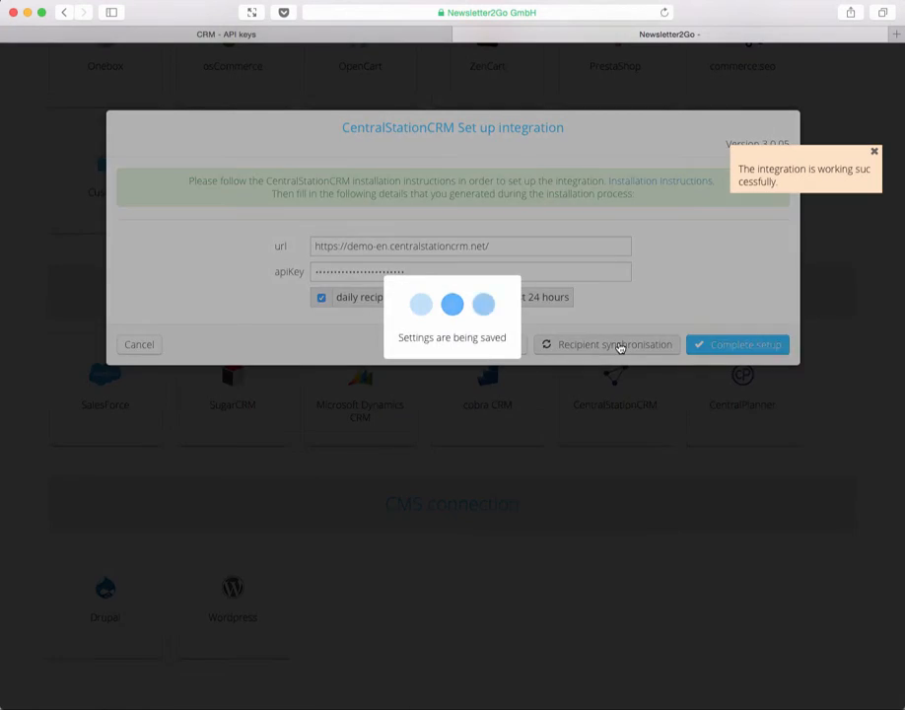
click(737, 343)
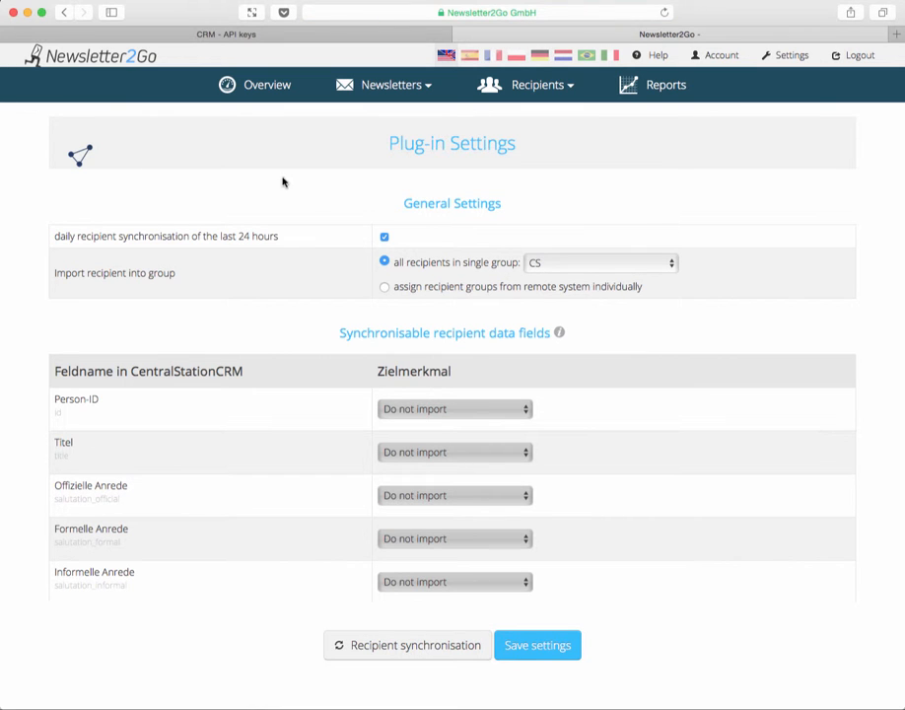
mouse_move(296, 228)
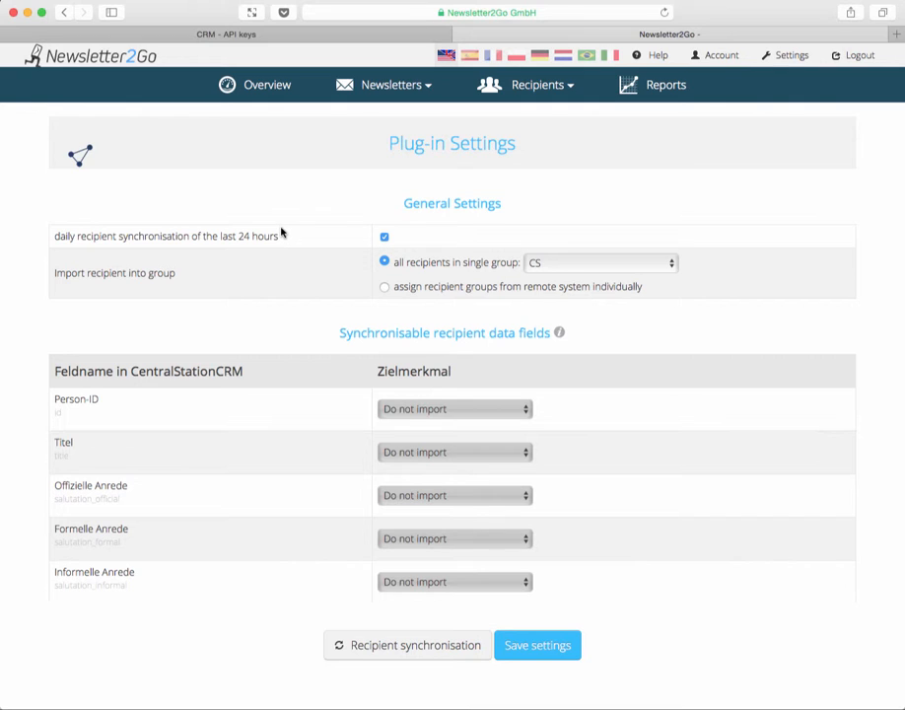
mouse_move(280, 231)
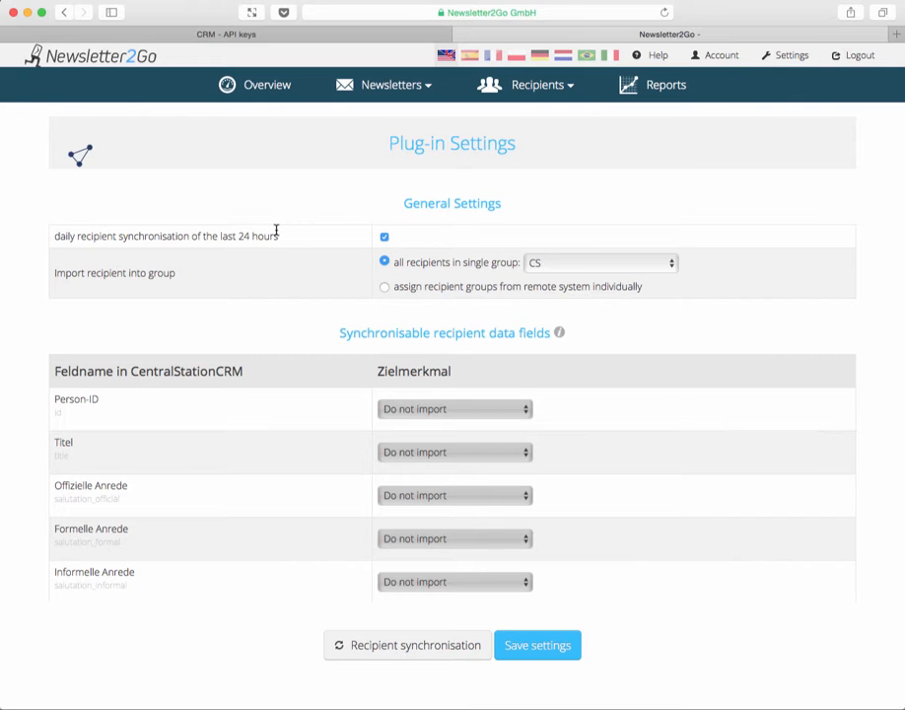
mouse_move(280, 233)
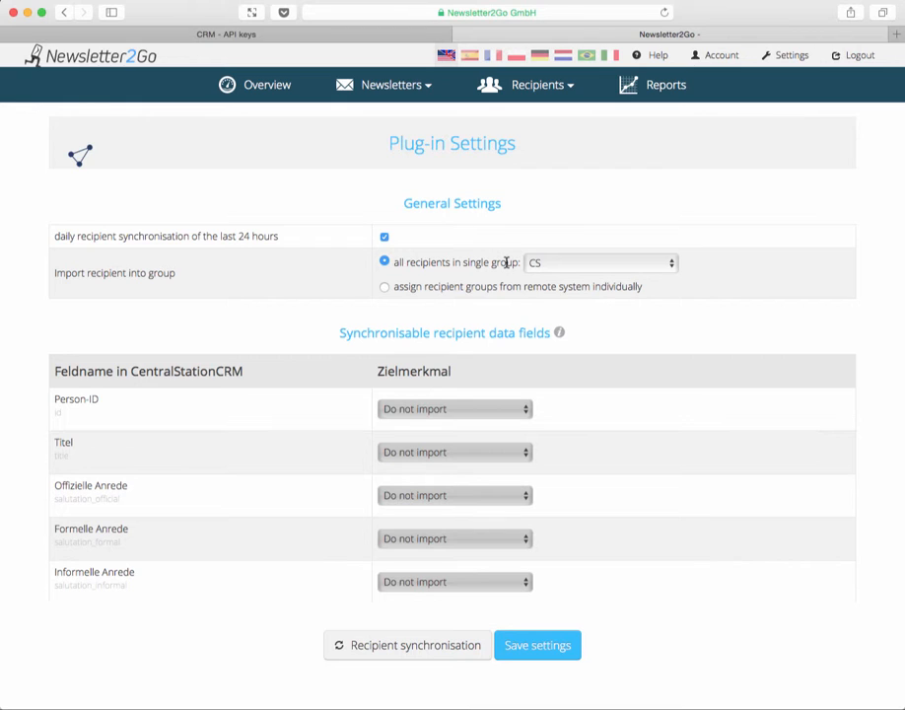
mouse_move(406, 292)
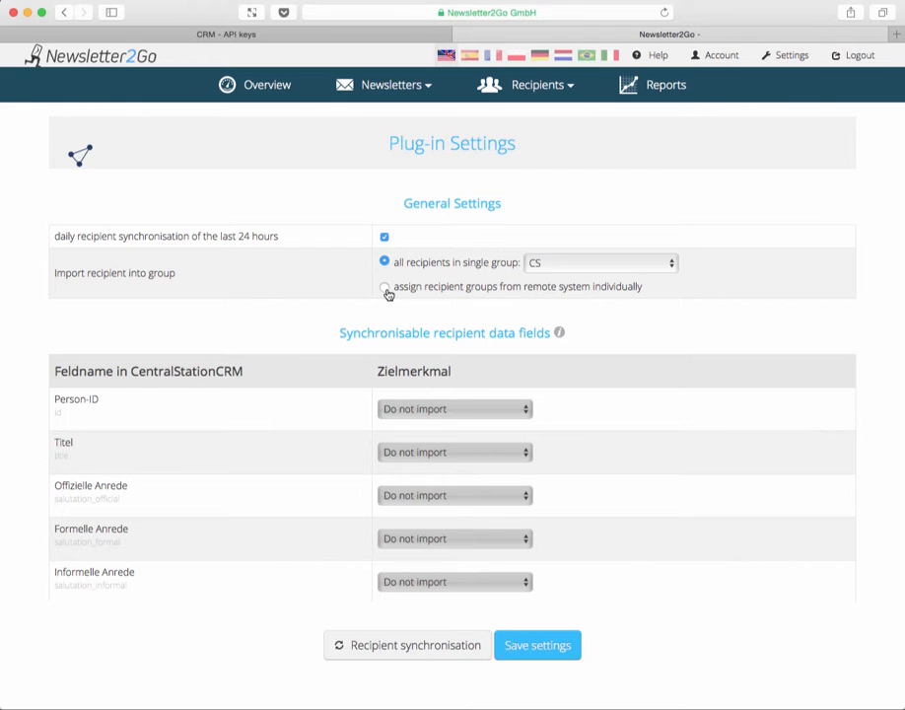
- Choose 'assign recipient groups from remote system individually' and view the CRM groups table
click(385, 288)
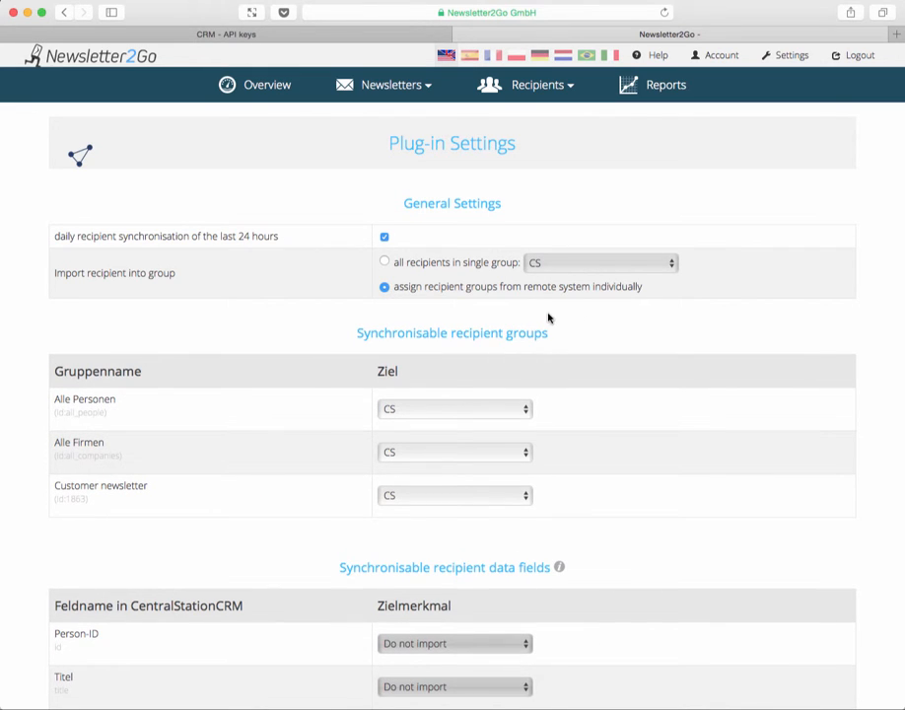
mouse_move(529, 335)
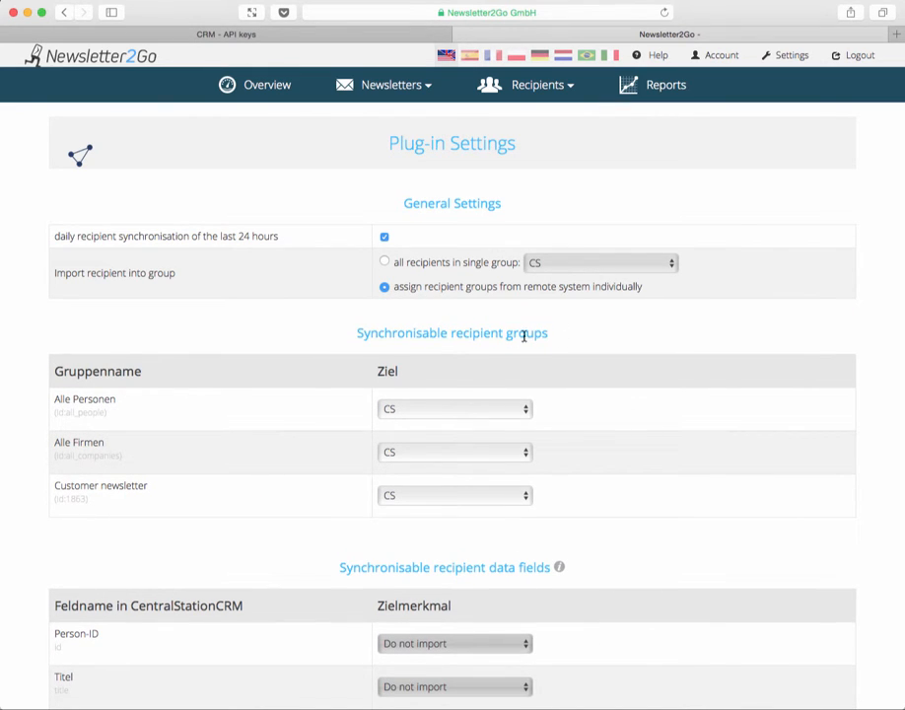
scroll(down, 3)
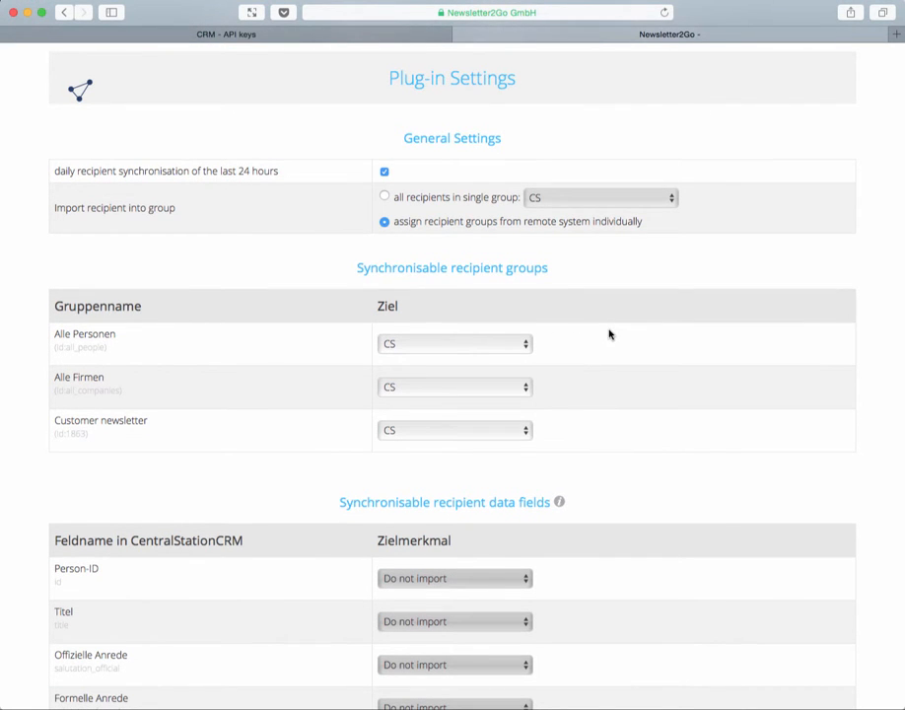
mouse_move(292, 359)
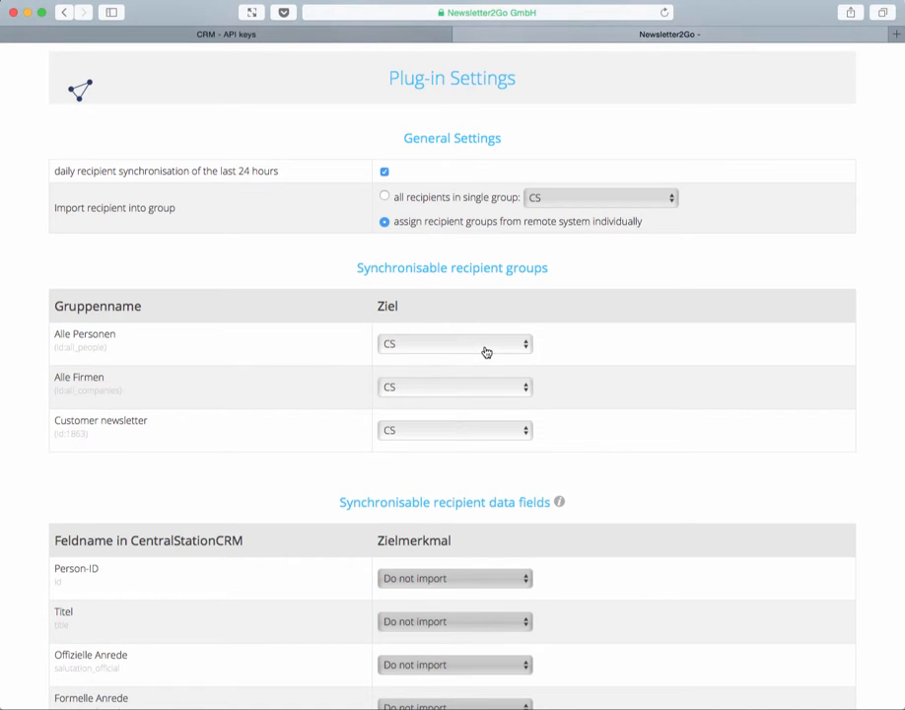
mouse_move(480, 351)
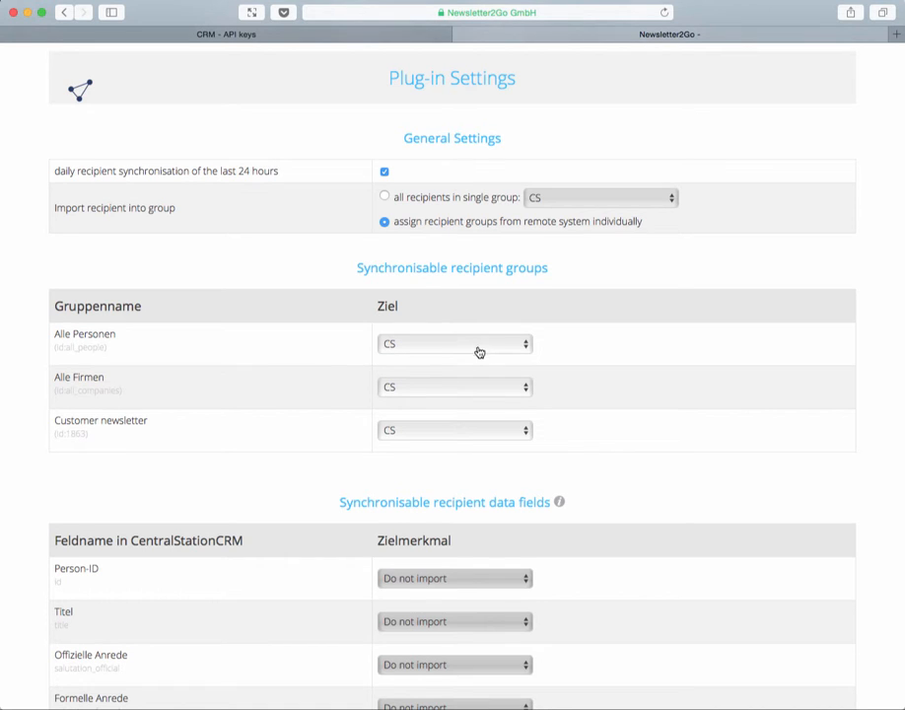
mouse_move(154, 355)
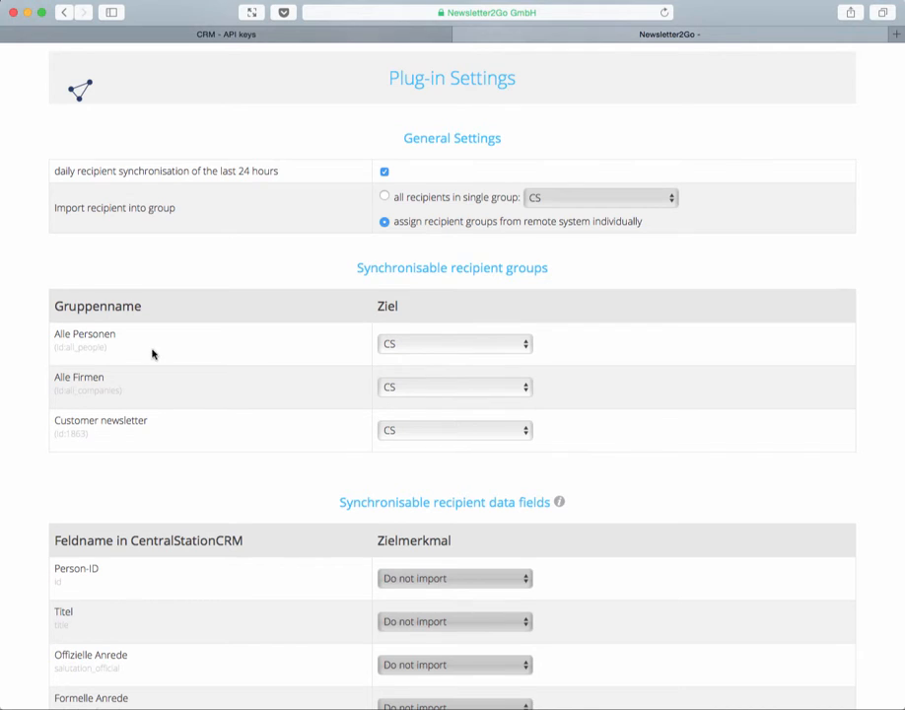
scroll(down, 3)
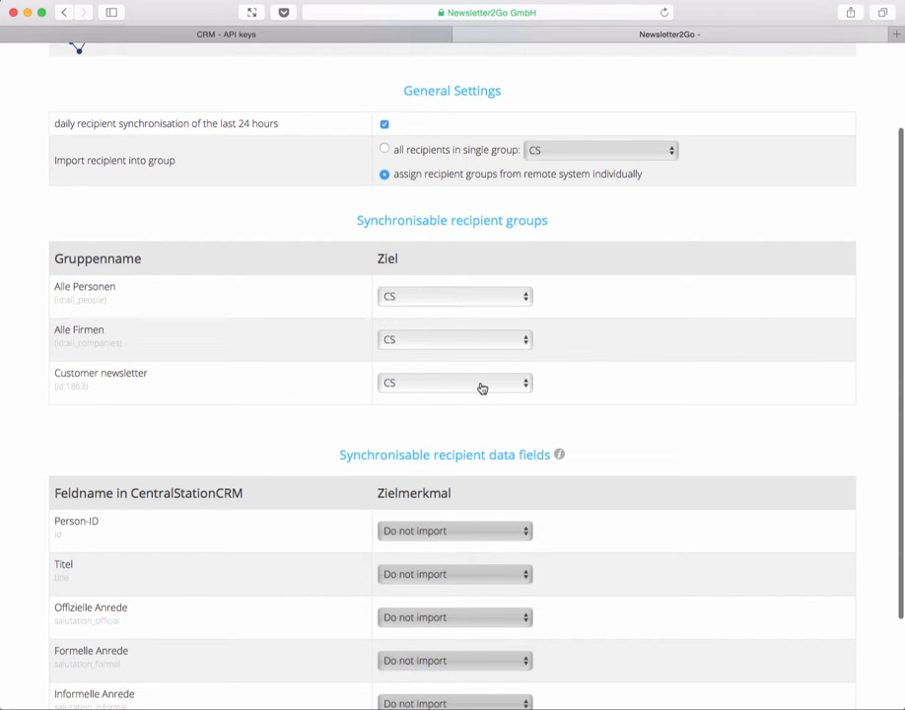
- Set the Customer newsletter group's Ziel to 'Gruppe übernehmen'
click(453, 383)
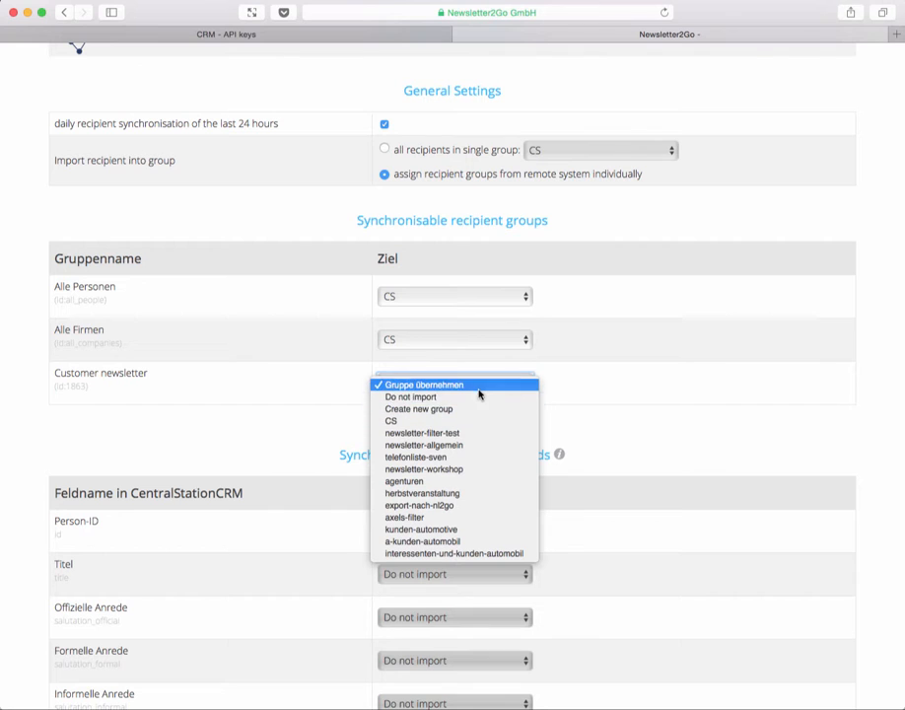
mouse_move(422, 493)
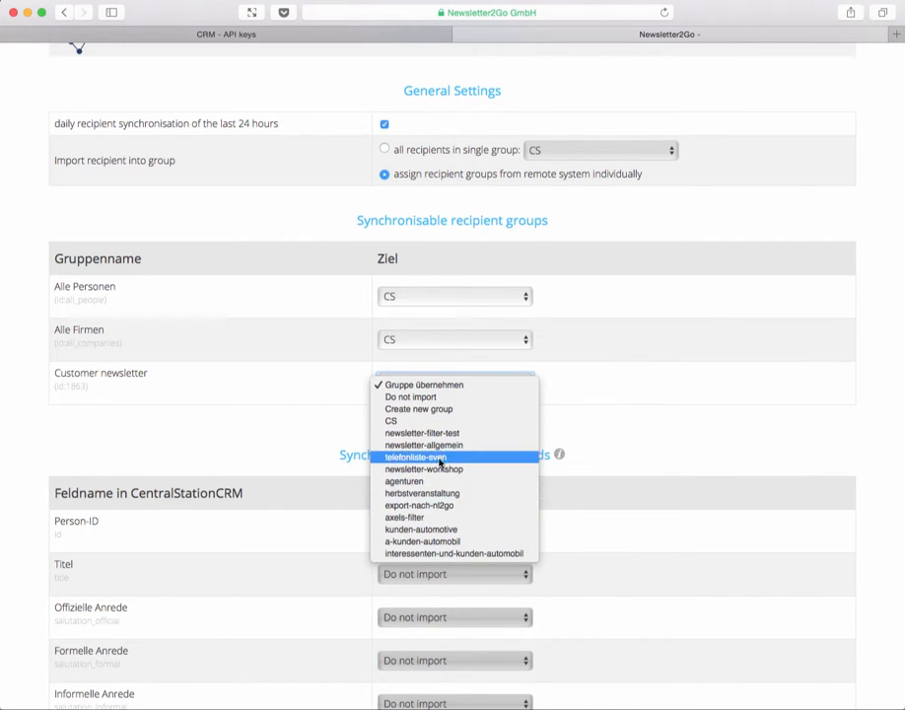
mouse_move(424, 396)
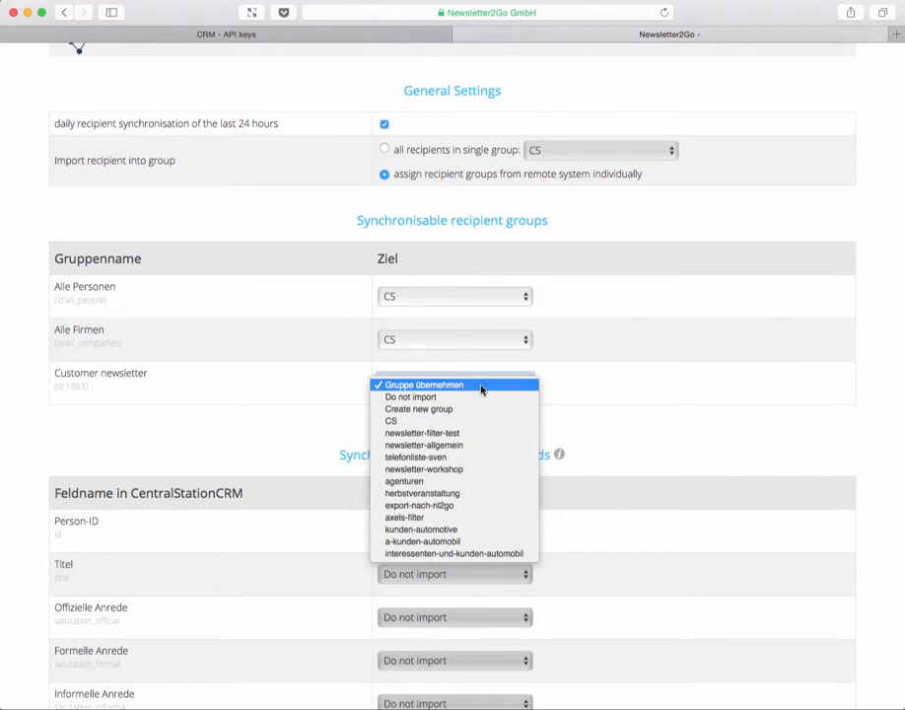
mouse_move(481, 390)
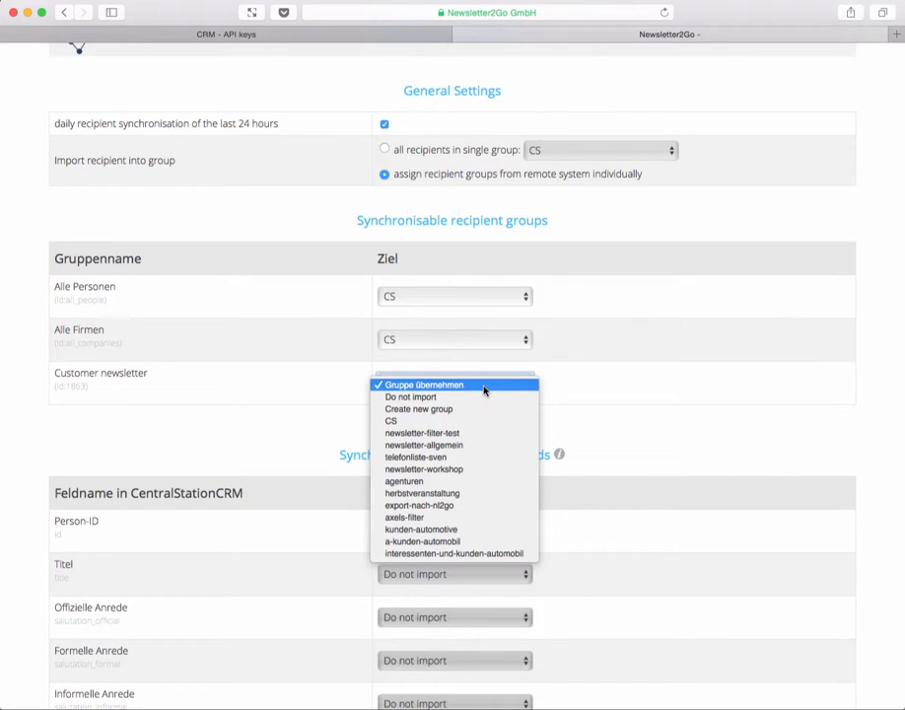
click(424, 385)
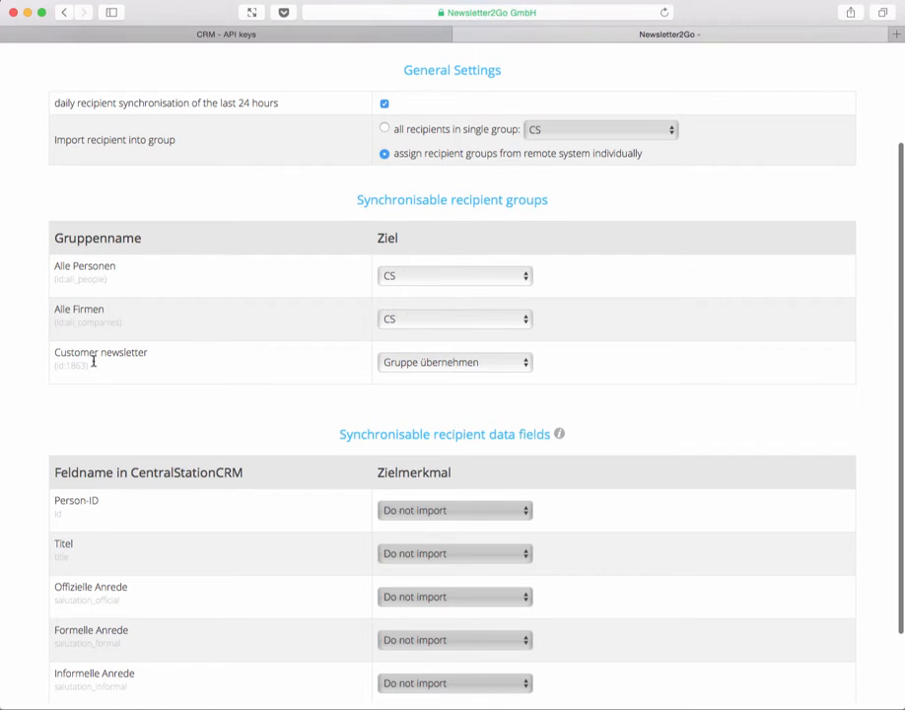
mouse_move(138, 378)
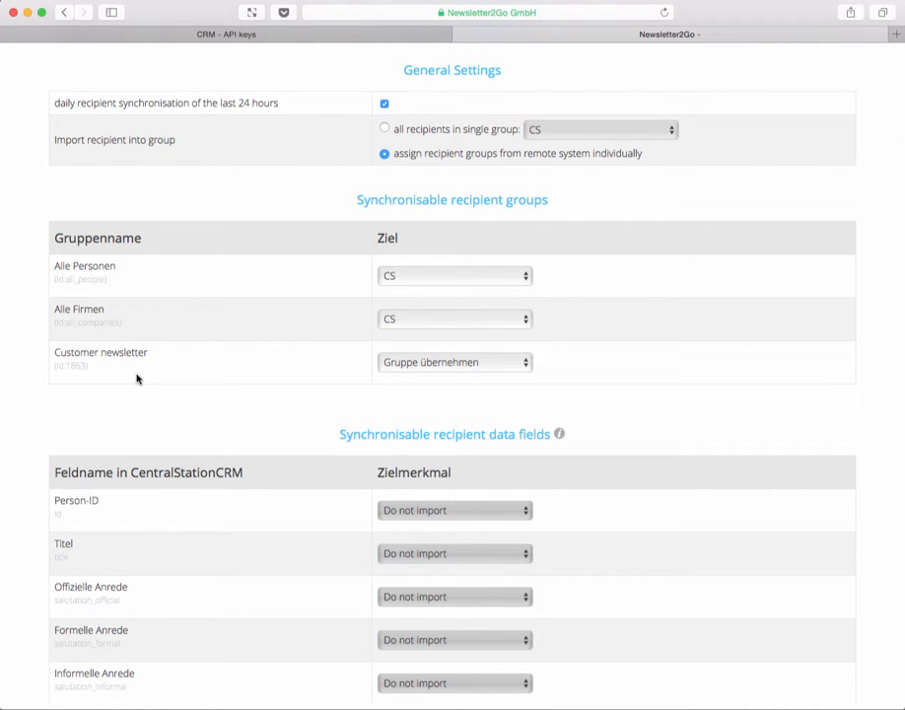
mouse_move(280, 406)
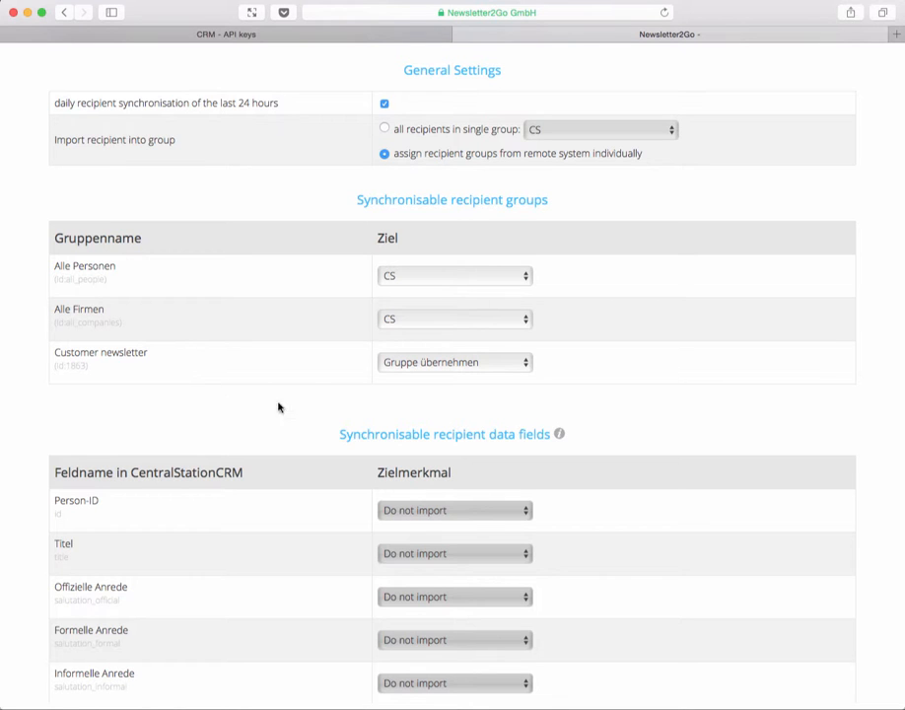
mouse_move(303, 170)
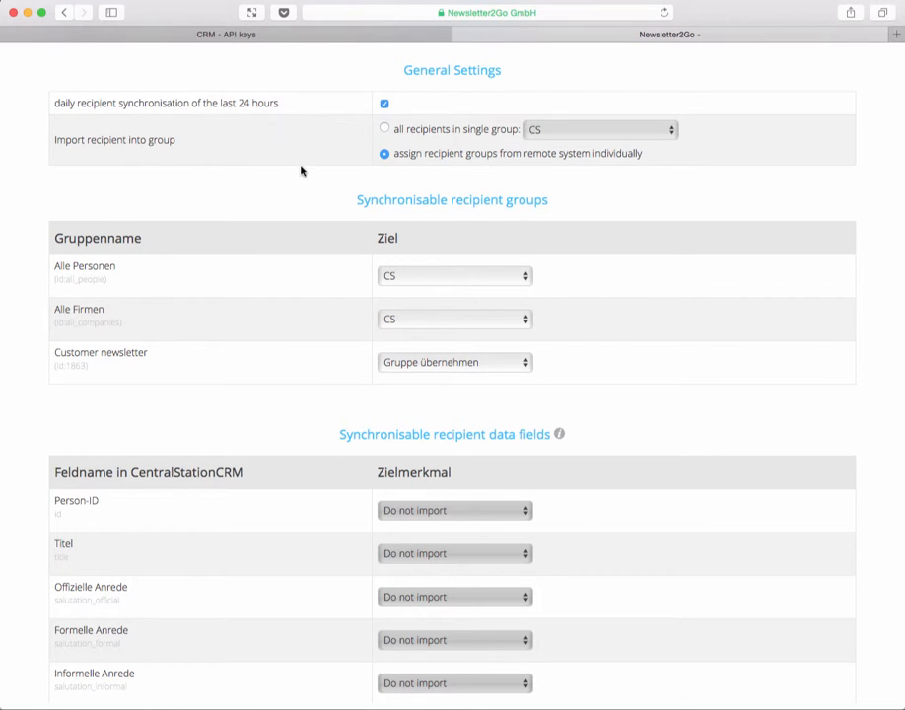
- Filter the CRM contacts to the Customer and Newsletter tags (4 matches) and start saving the filter
click(224, 34)
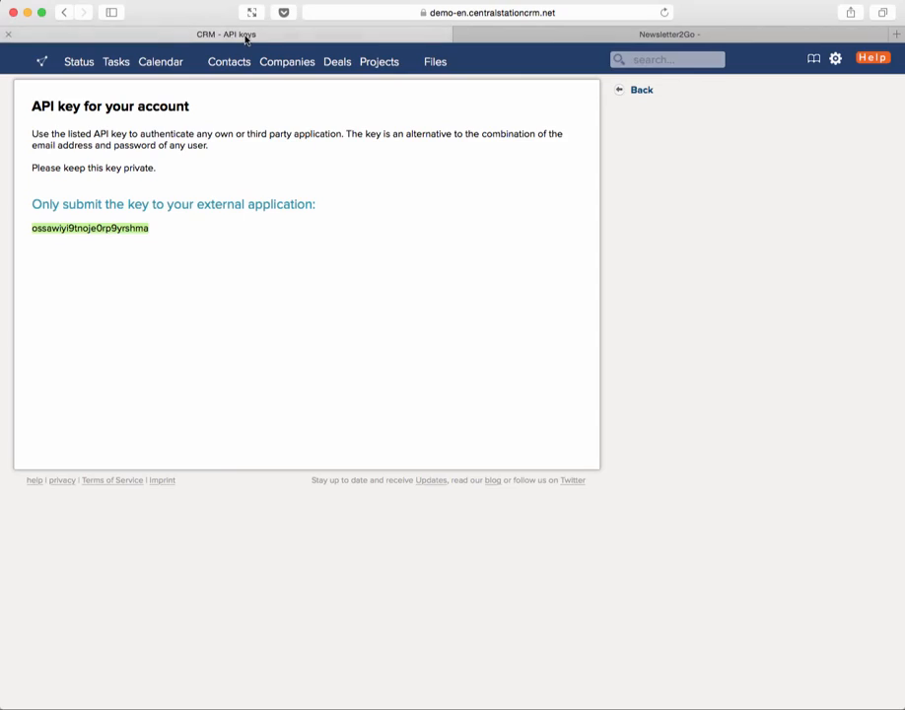
mouse_move(229, 61)
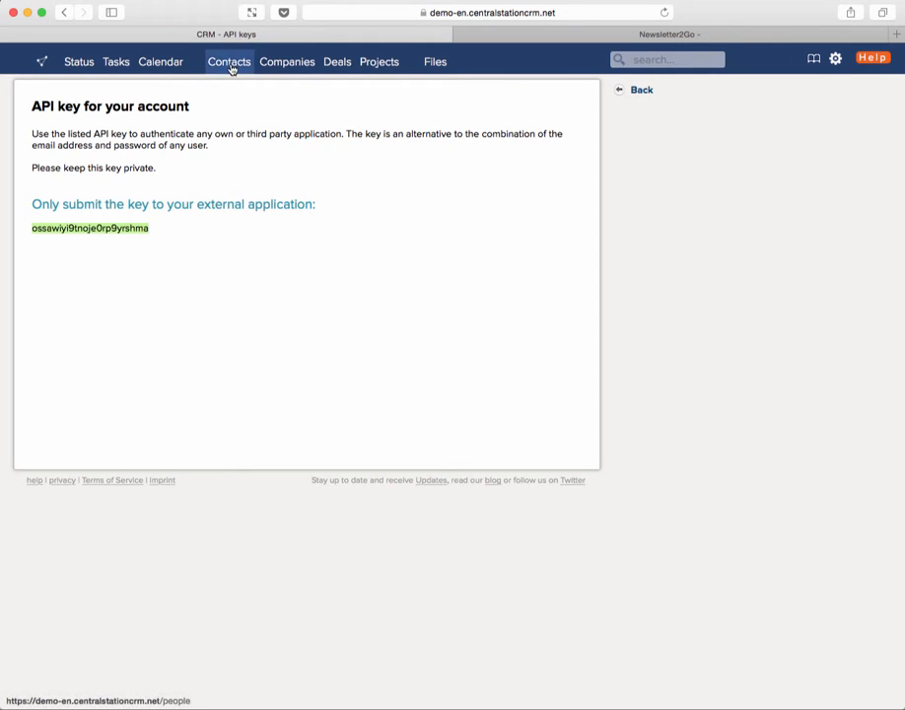
click(228, 61)
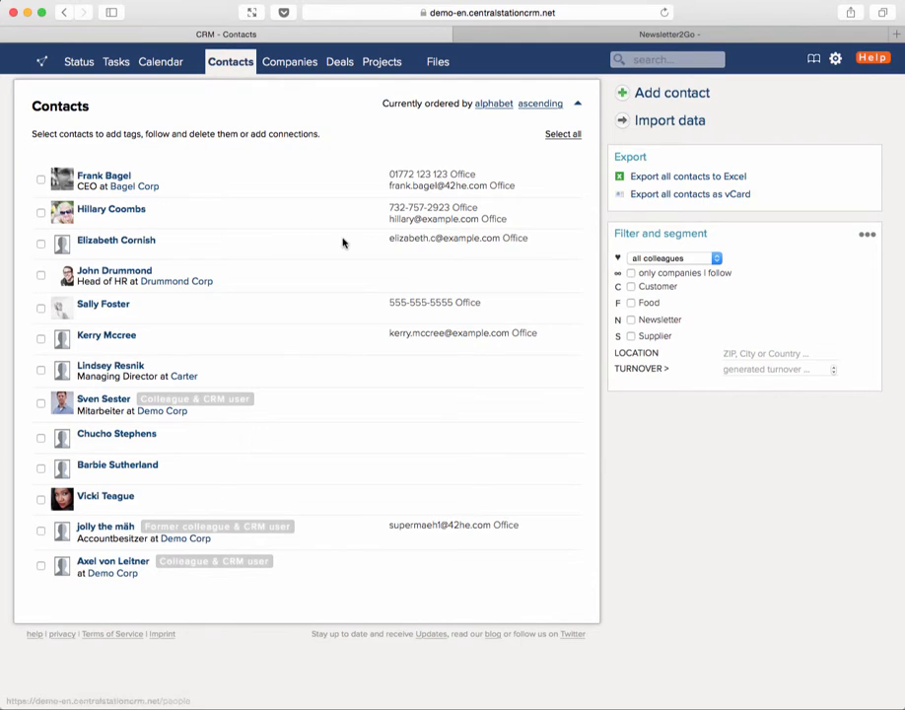
mouse_move(615, 304)
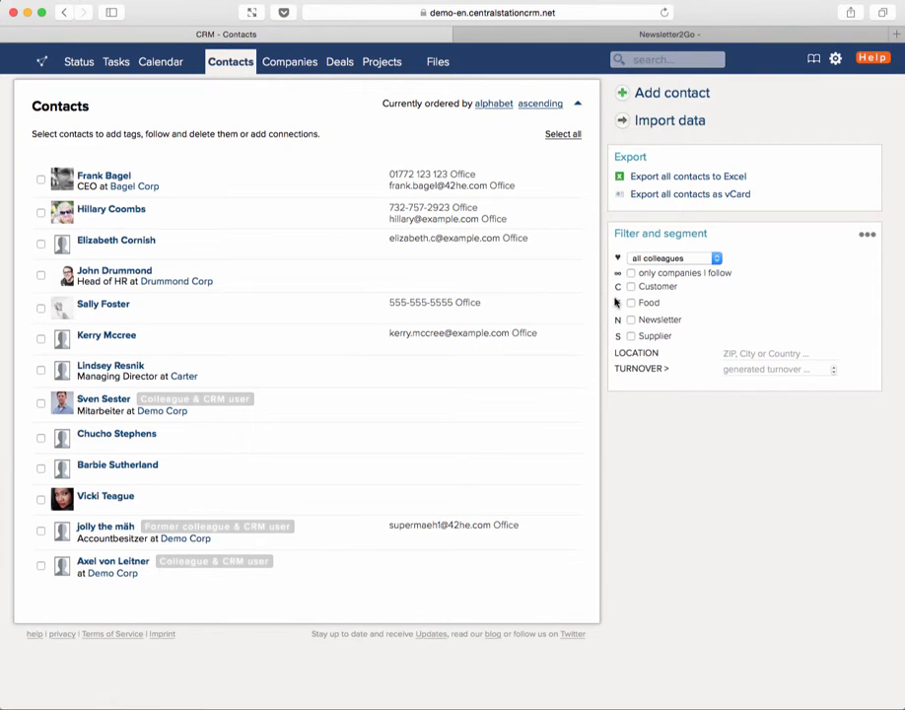
mouse_move(633, 288)
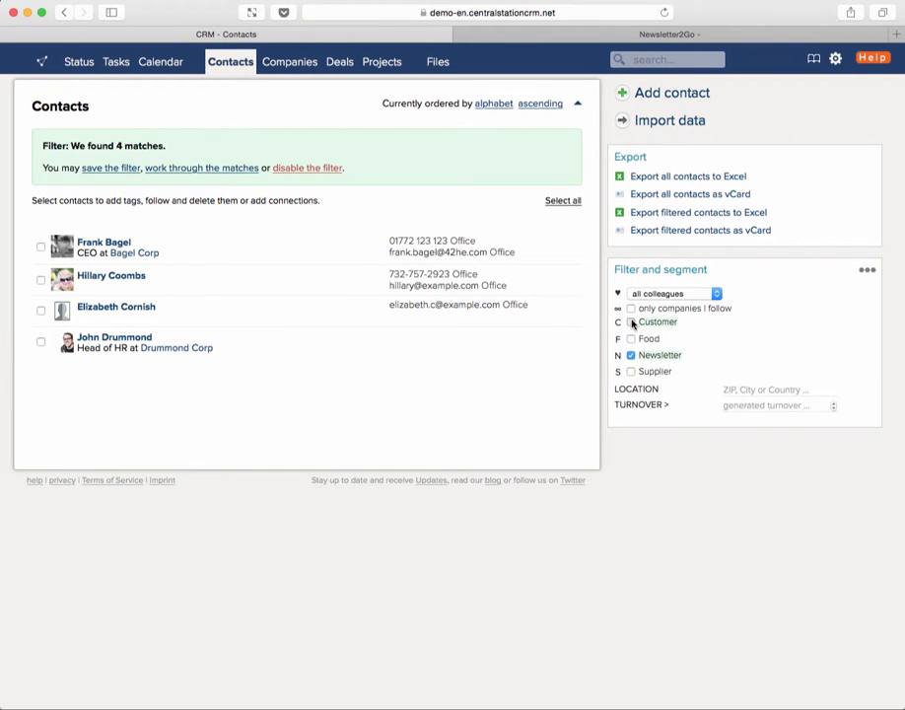
click(631, 323)
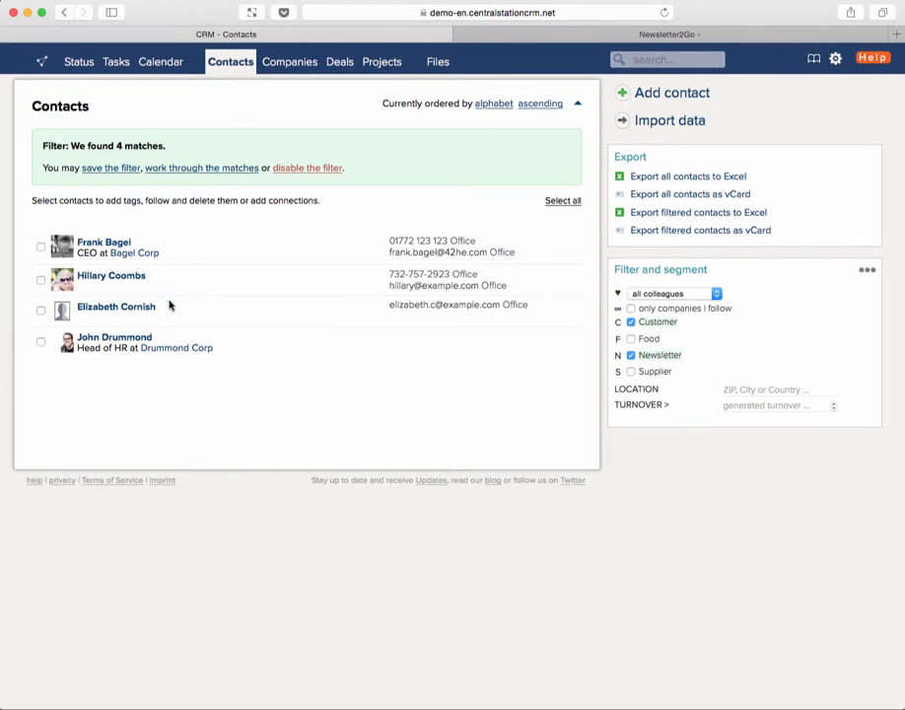
mouse_move(303, 269)
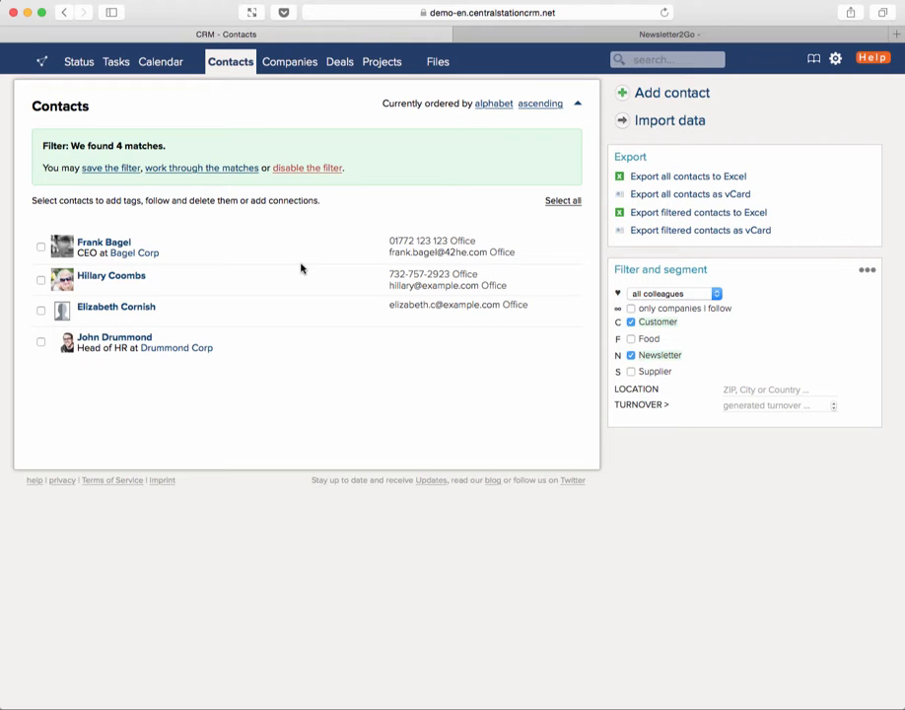
mouse_move(299, 269)
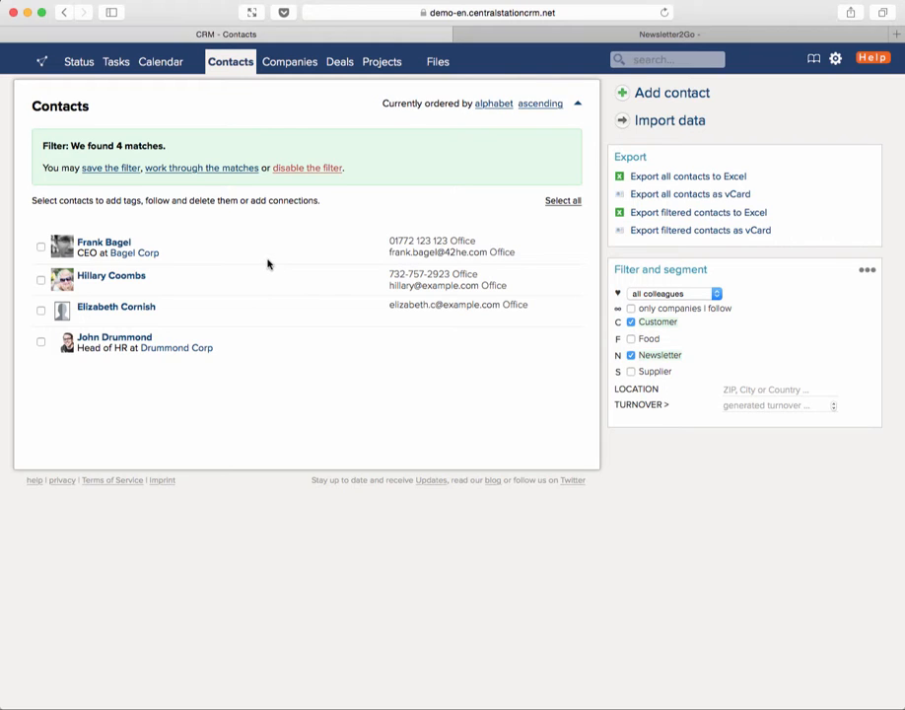
mouse_move(687, 355)
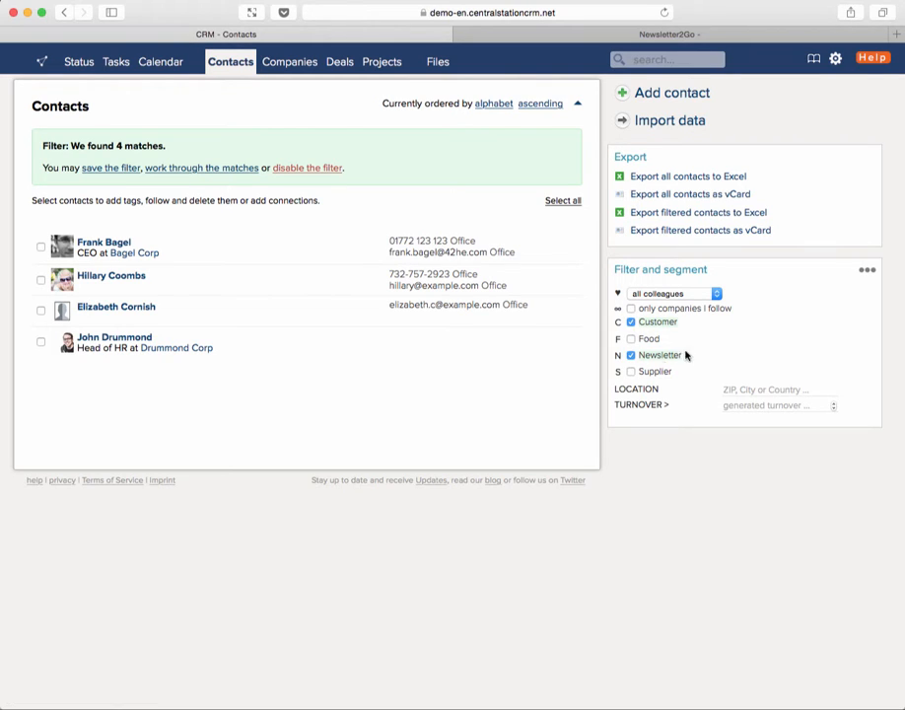
mouse_move(784, 406)
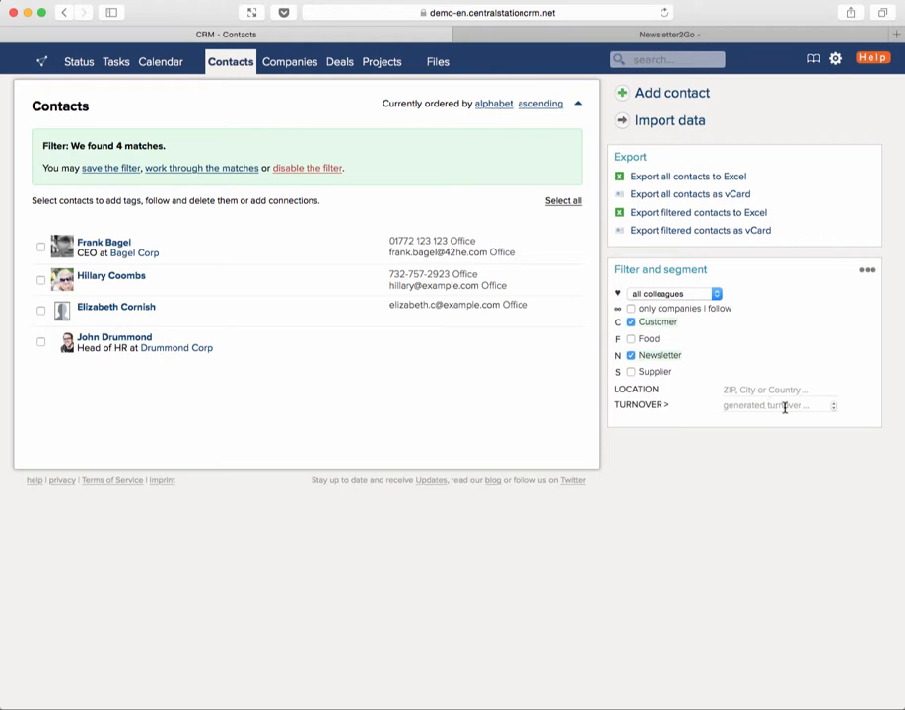
mouse_move(702, 423)
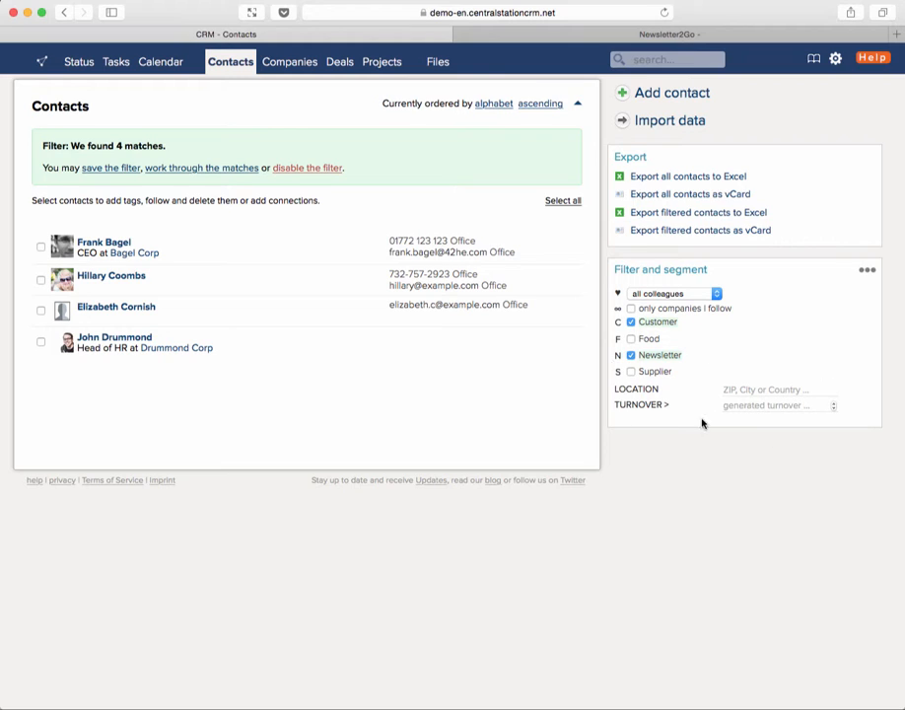
mouse_move(728, 359)
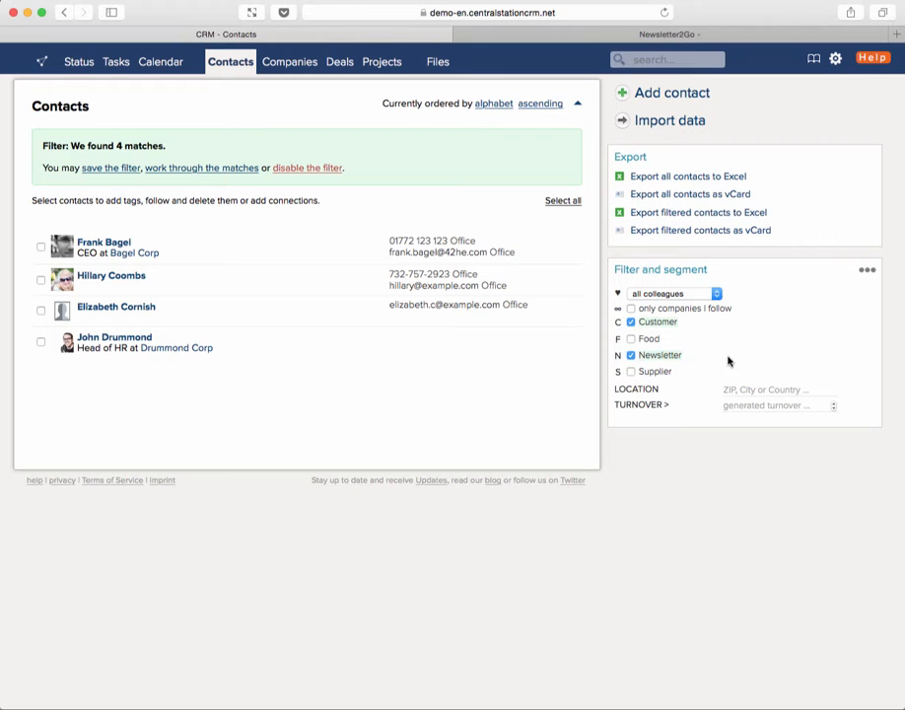
mouse_move(142, 209)
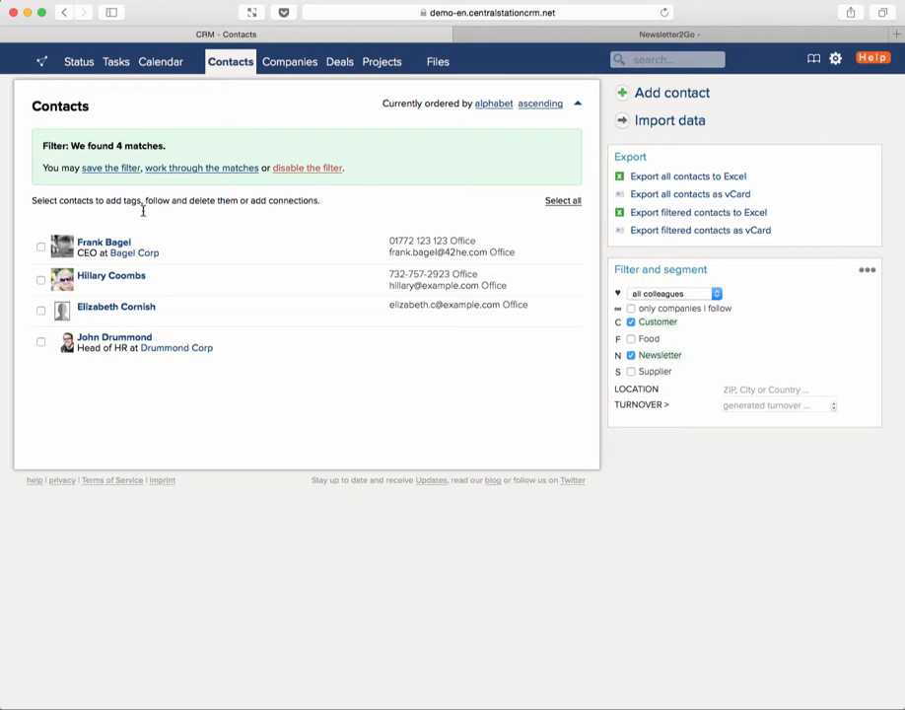
mouse_move(110, 168)
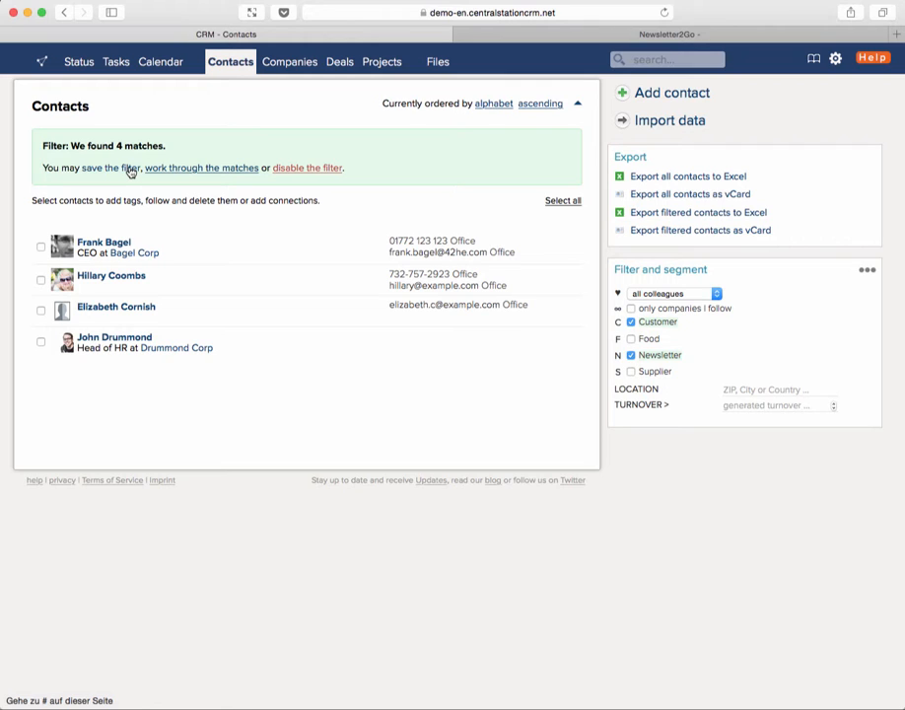
click(99, 167)
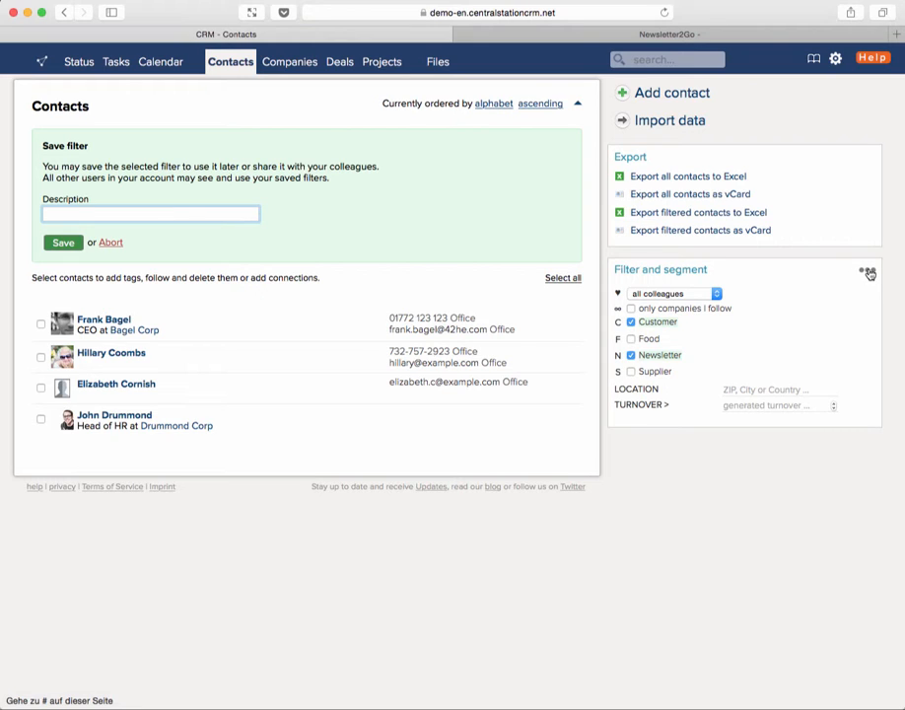
- Apply the saved 'Customer newsletter' filter from the Filter and segment options menu
click(868, 268)
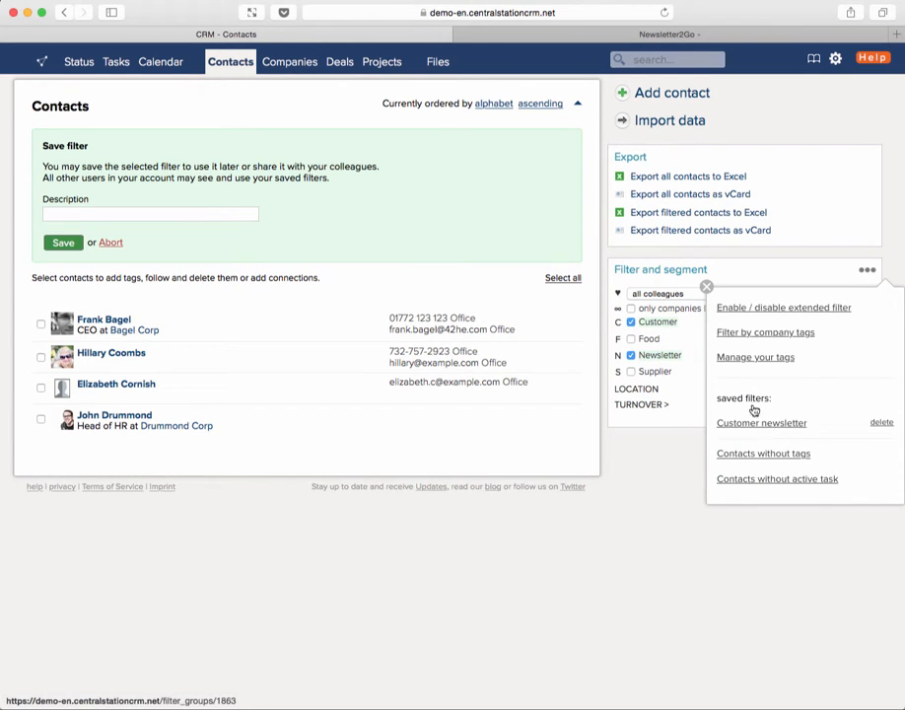
mouse_move(761, 422)
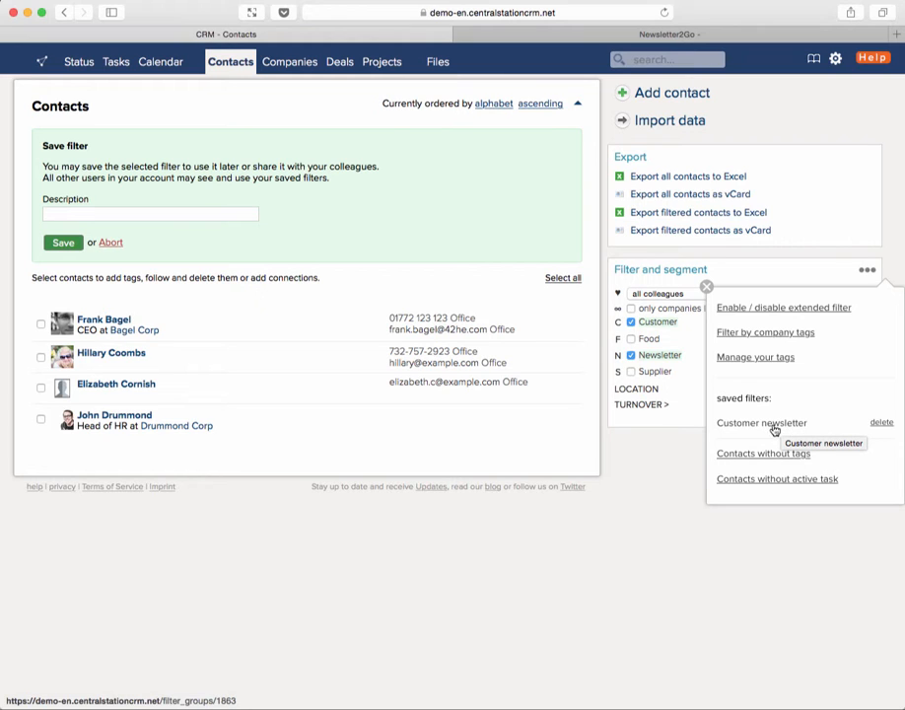
mouse_move(811, 426)
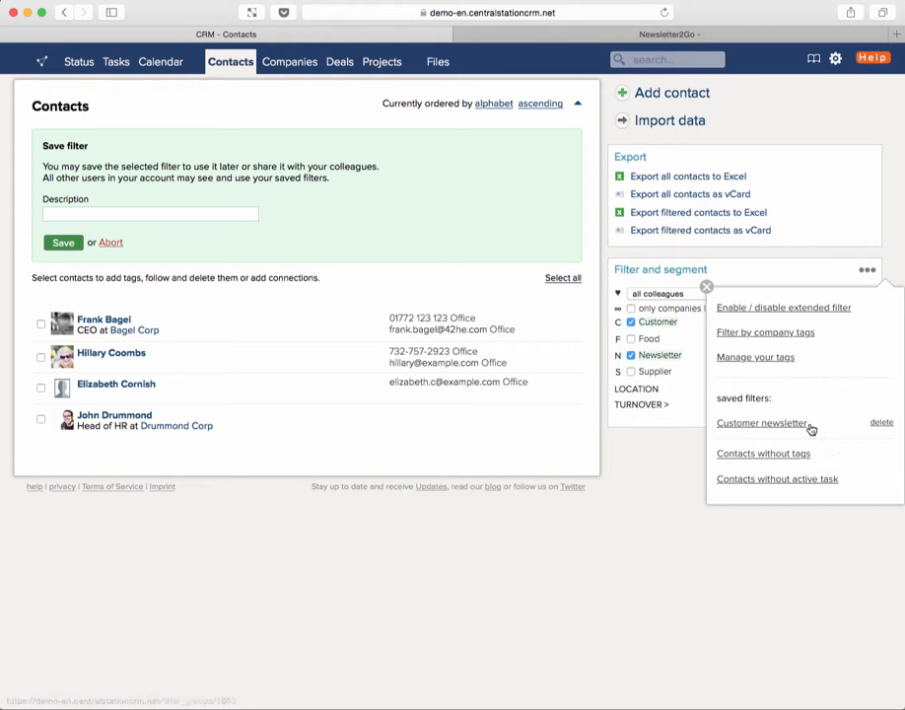
click(761, 422)
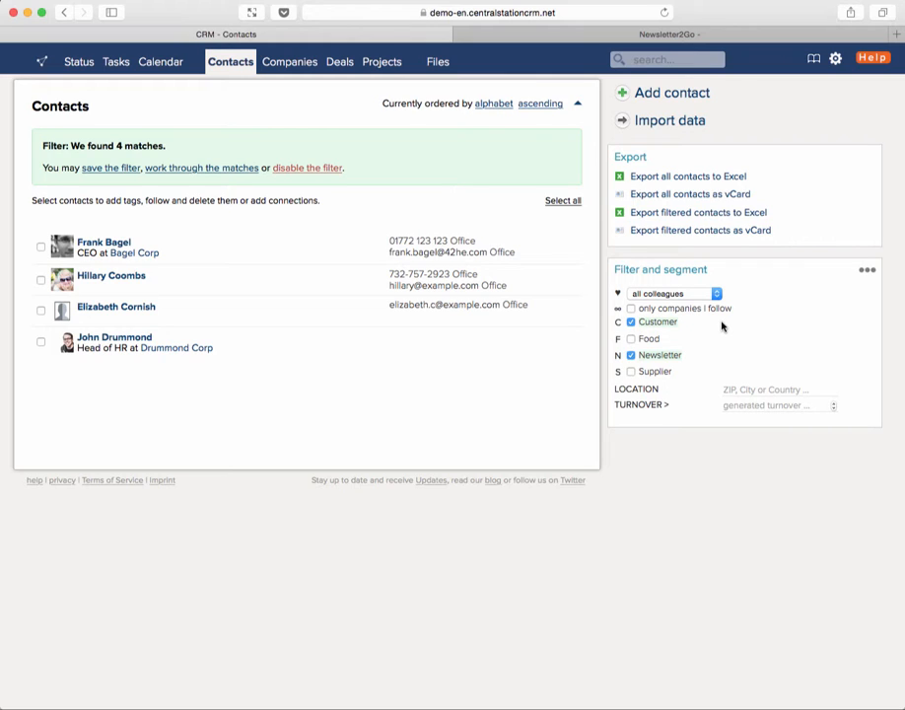
mouse_move(759, 276)
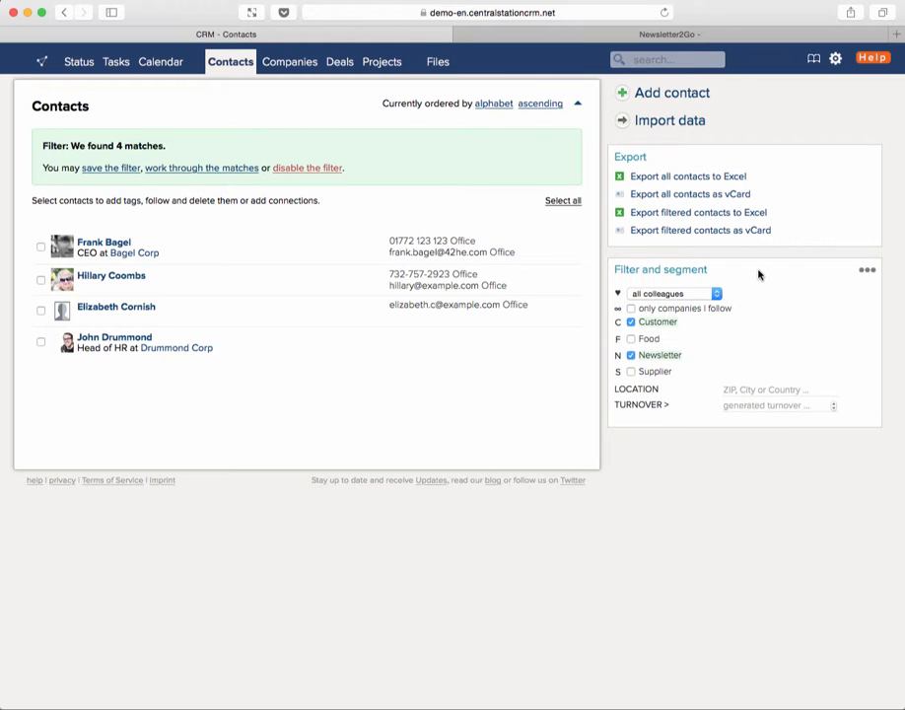
- Back in the Newsletter2Go sync settings, set the Alle Personen group to 'Do not import'
click(666, 34)
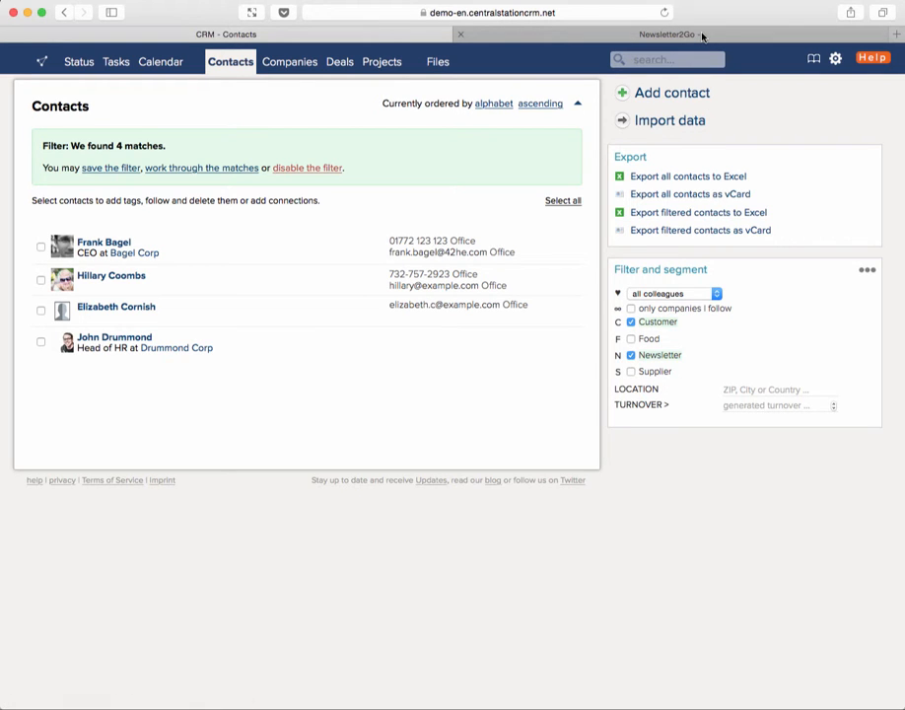
click(669, 34)
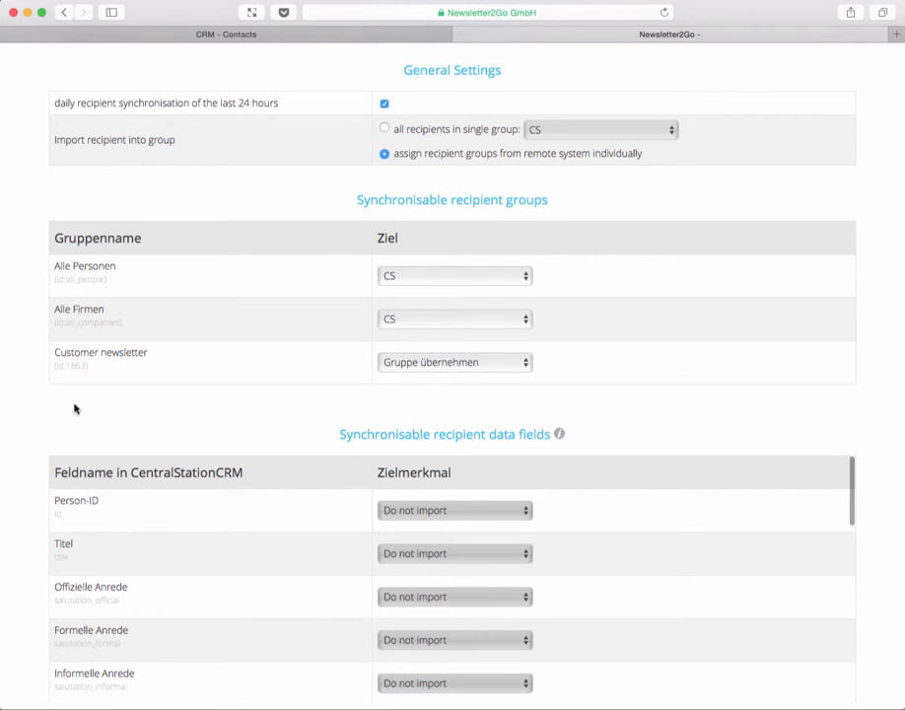
mouse_move(215, 359)
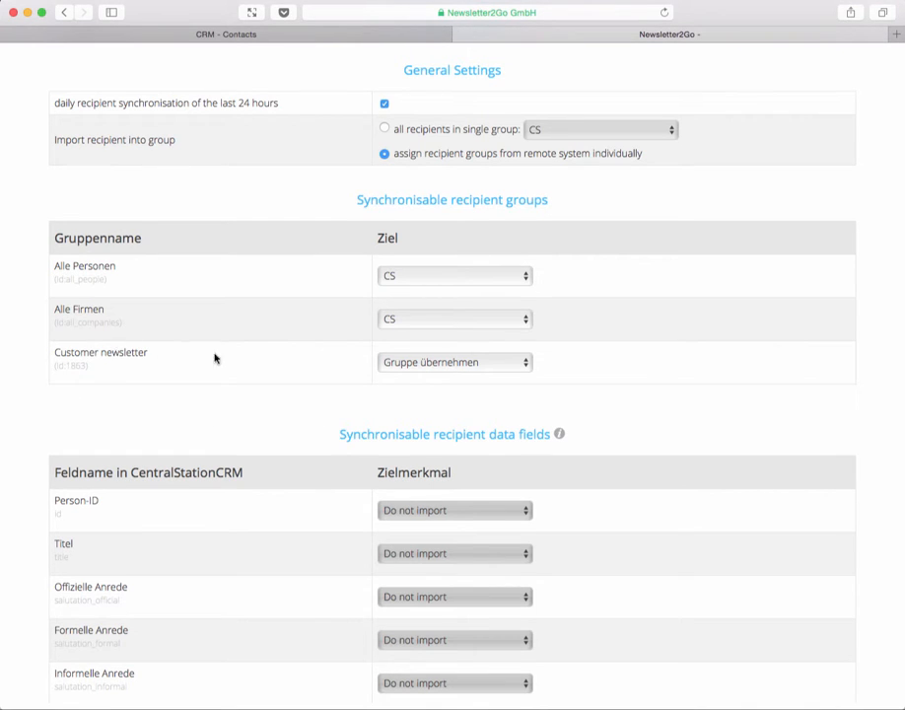
mouse_move(574, 368)
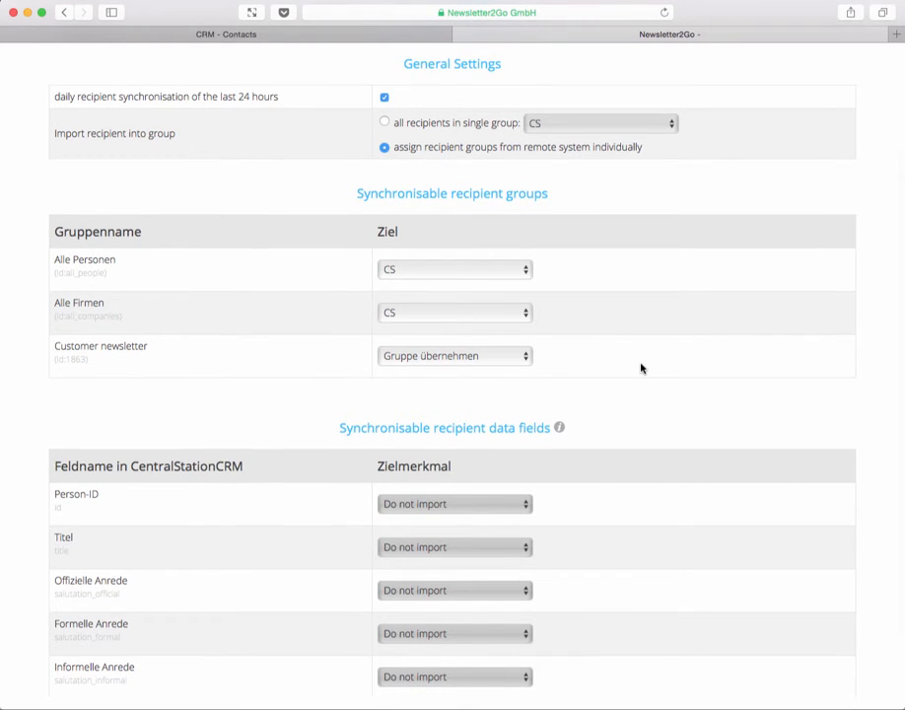
scroll(down, 3)
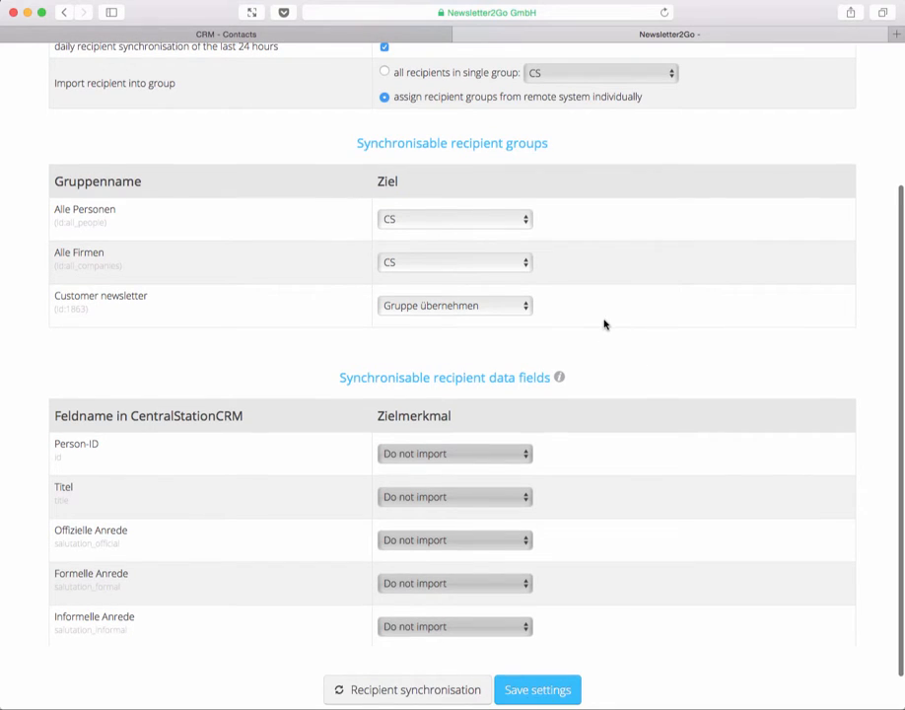
mouse_move(562, 272)
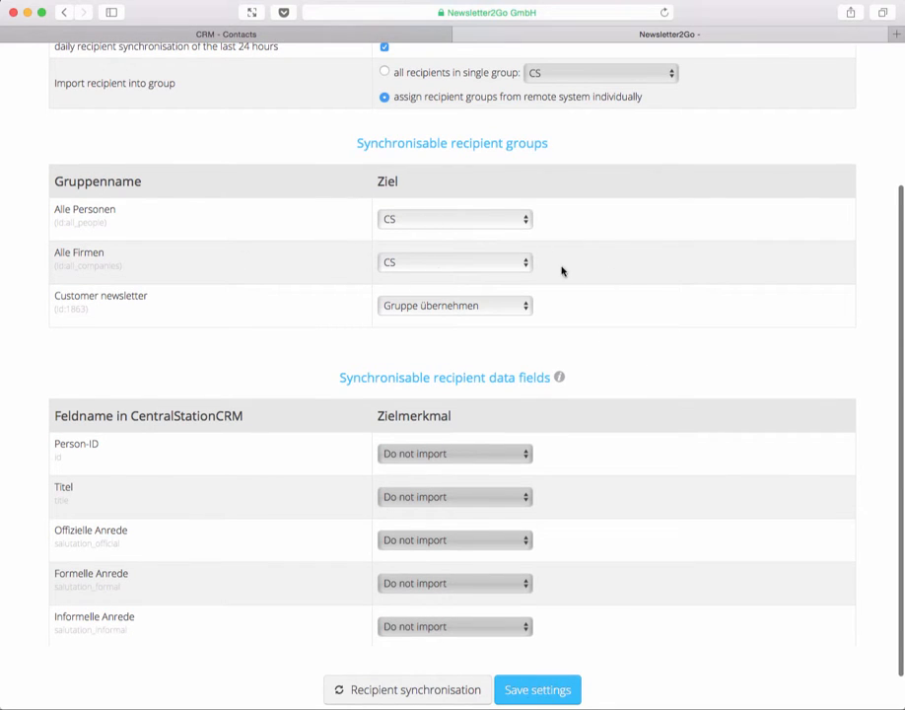
mouse_move(456, 290)
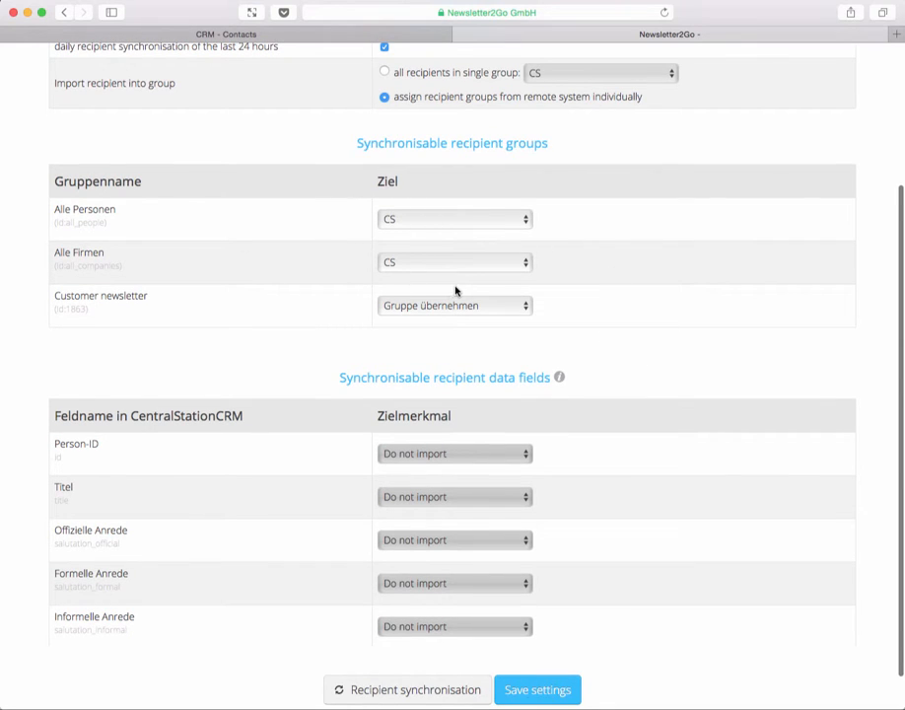
mouse_move(463, 264)
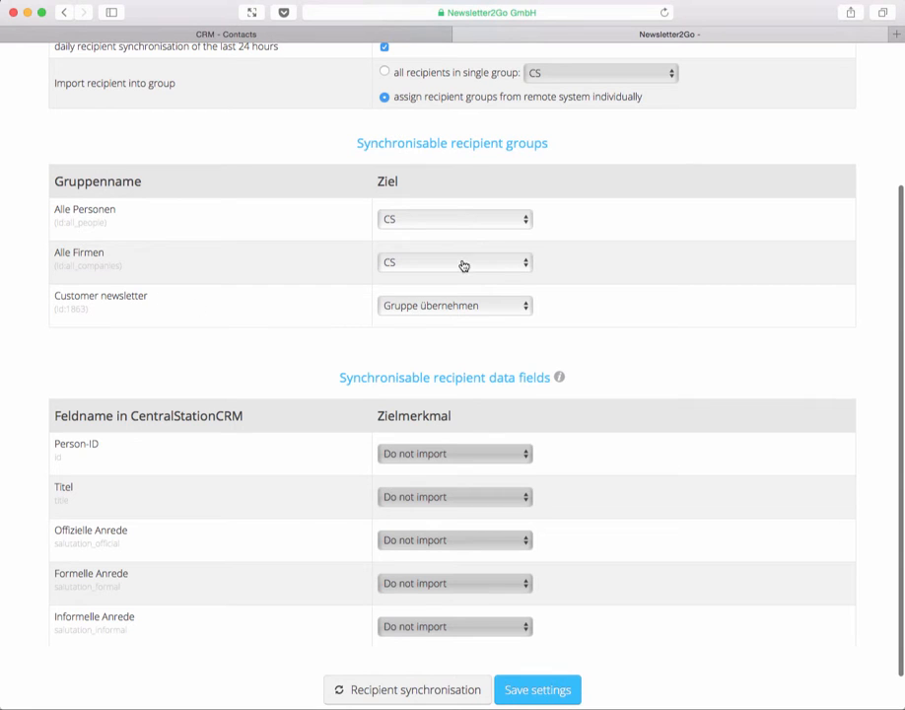
click(454, 217)
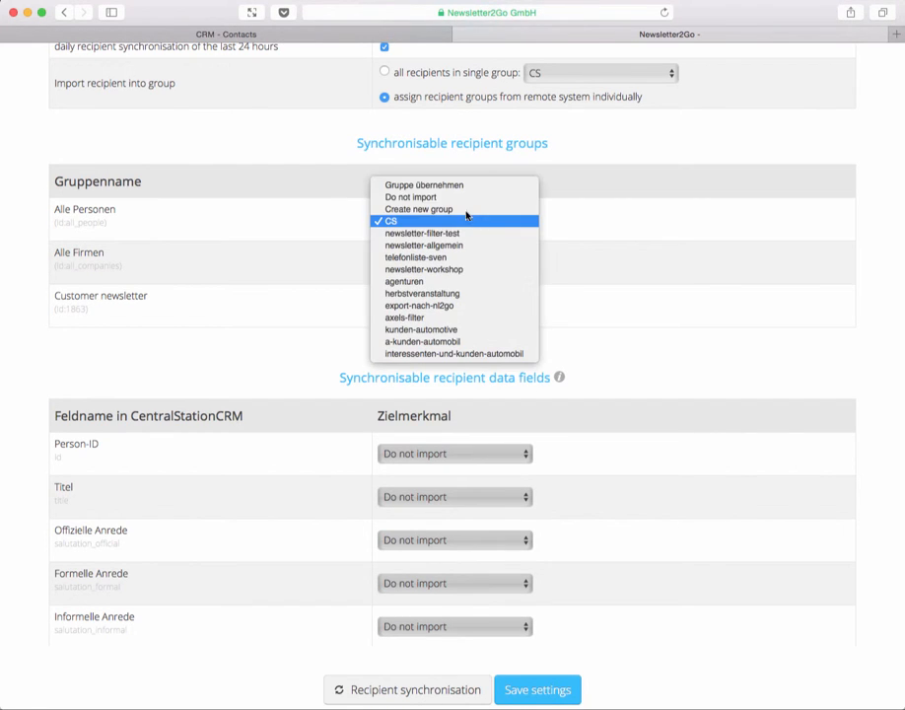
click(422, 185)
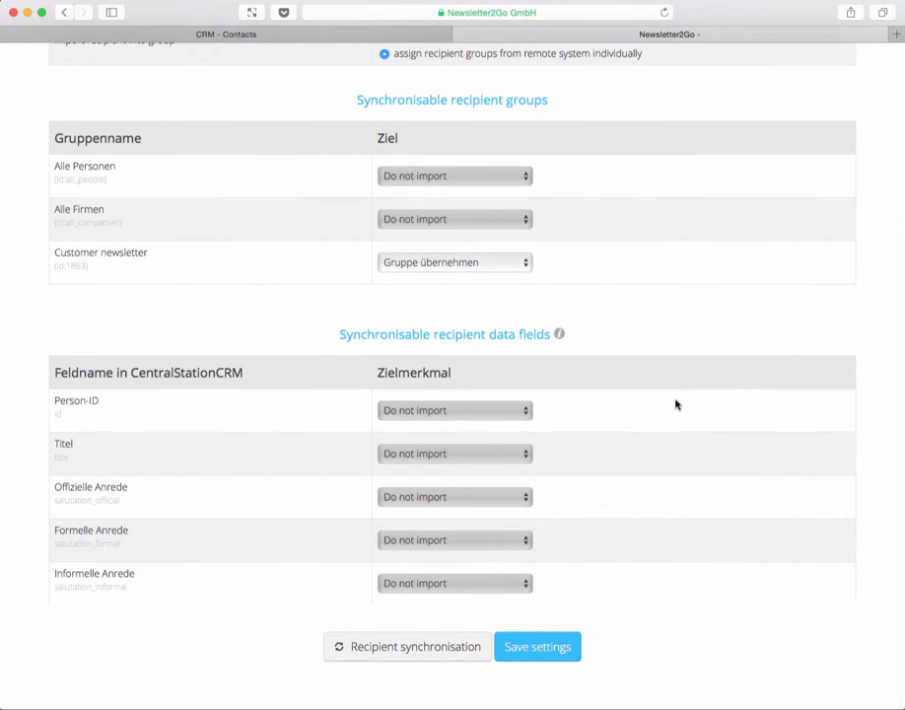
scroll(down, 3)
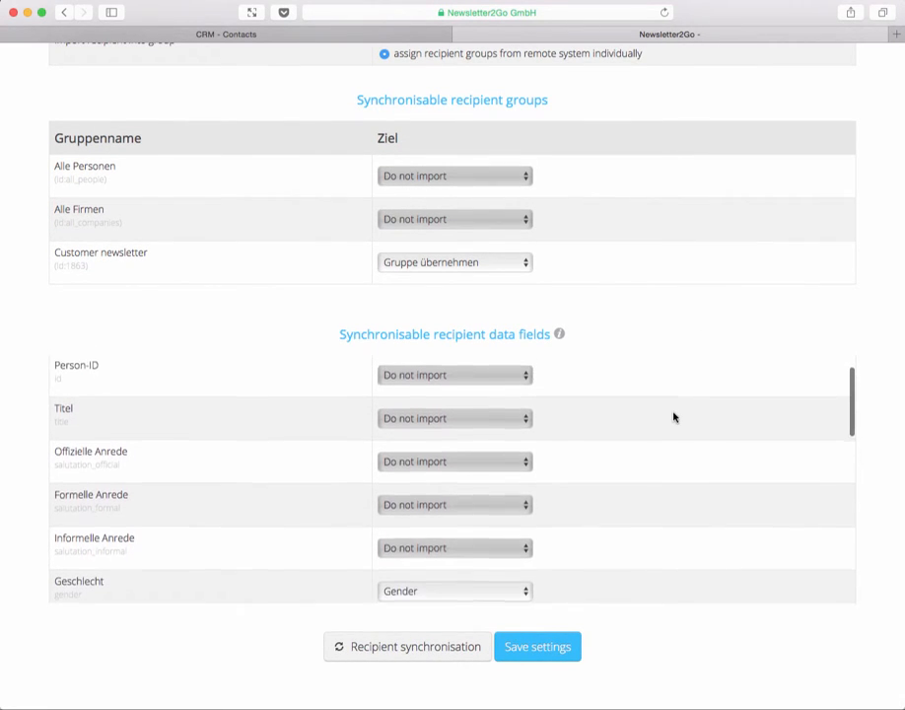
scroll(down, 3)
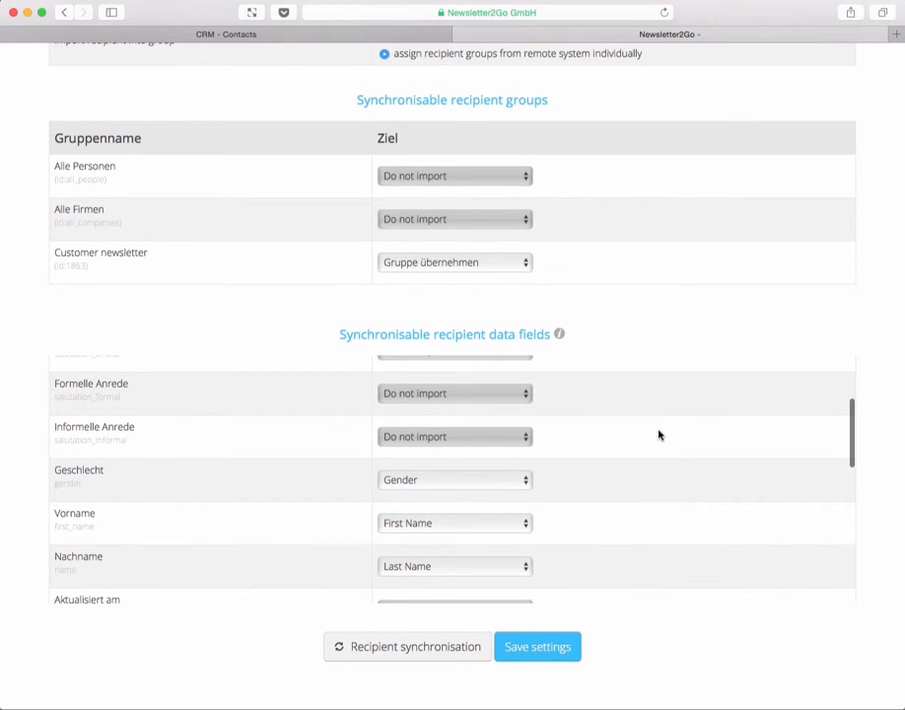
scroll(down, 3)
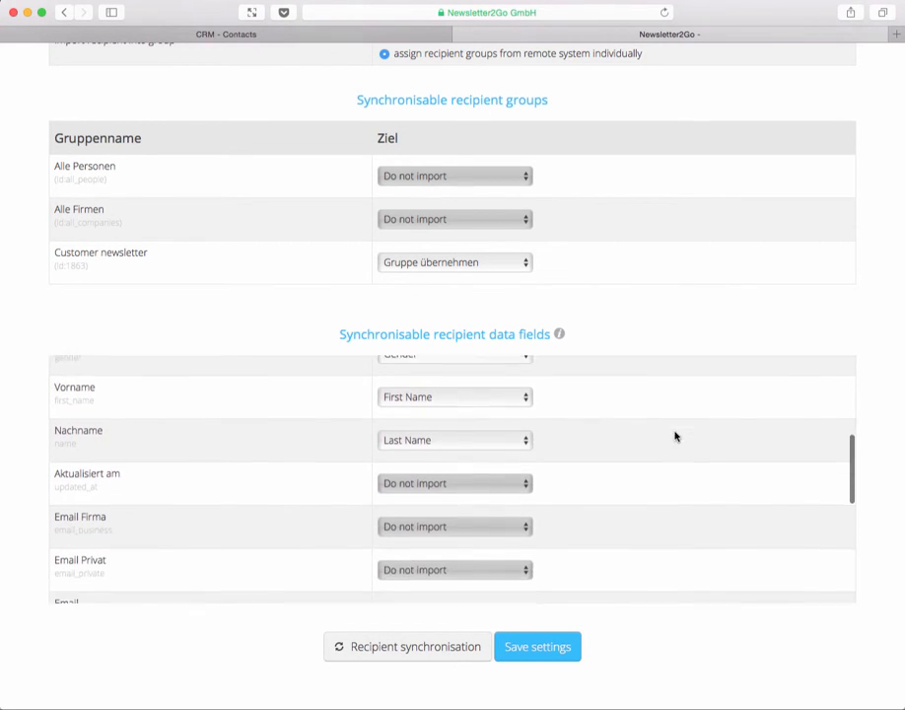
scroll(down, 3)
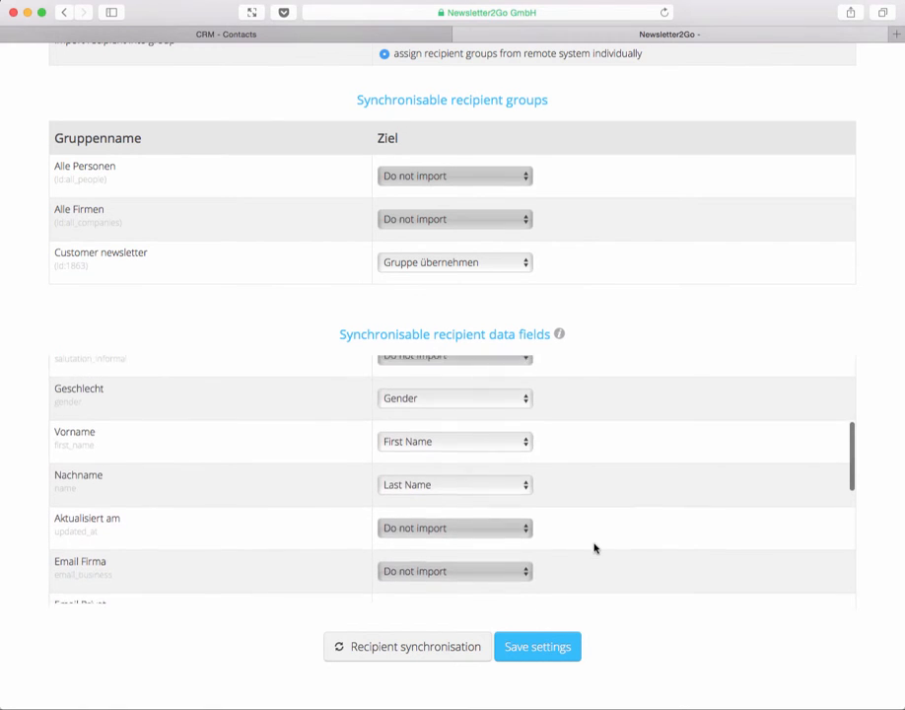
scroll(down, 3)
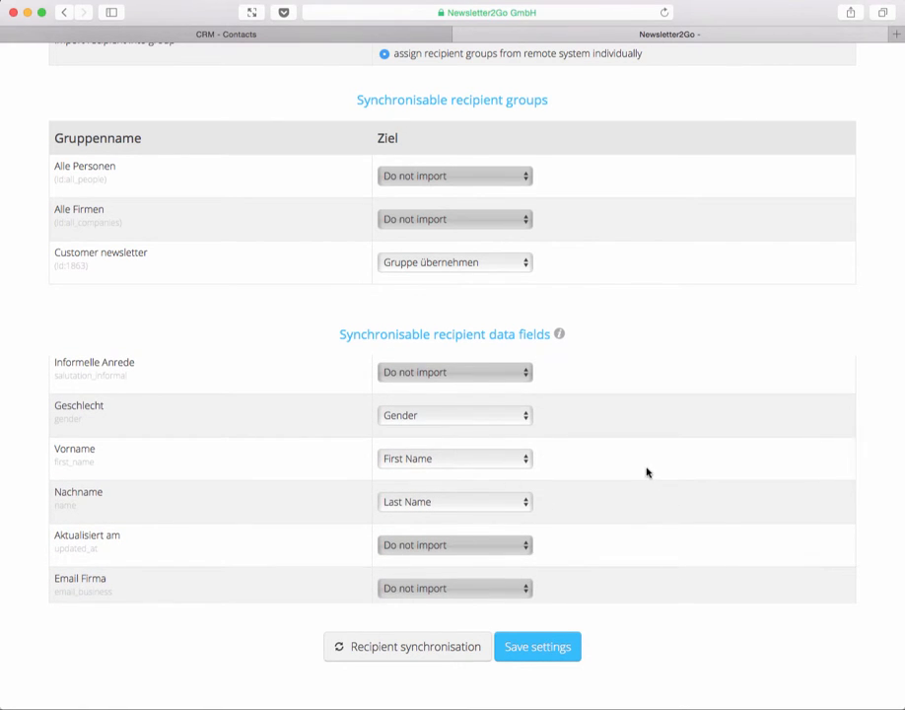
mouse_move(667, 481)
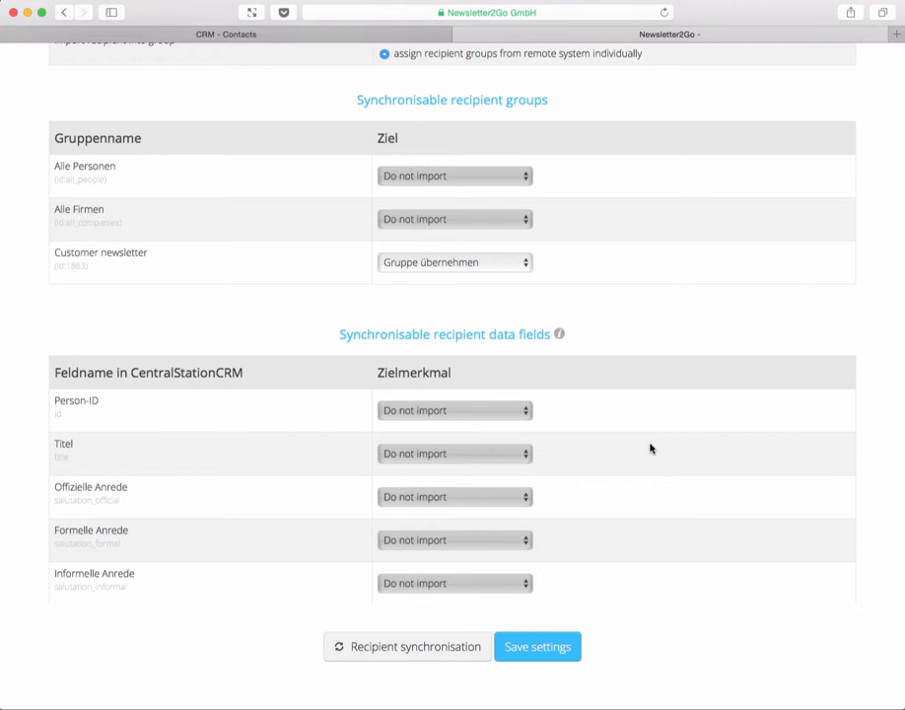
scroll(down, 3)
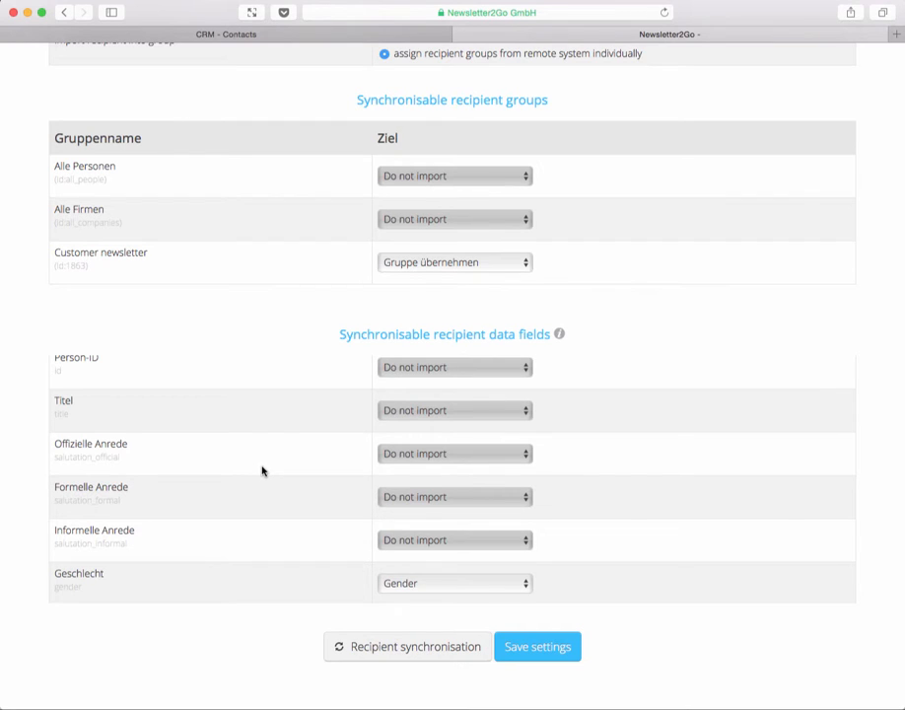
mouse_move(282, 473)
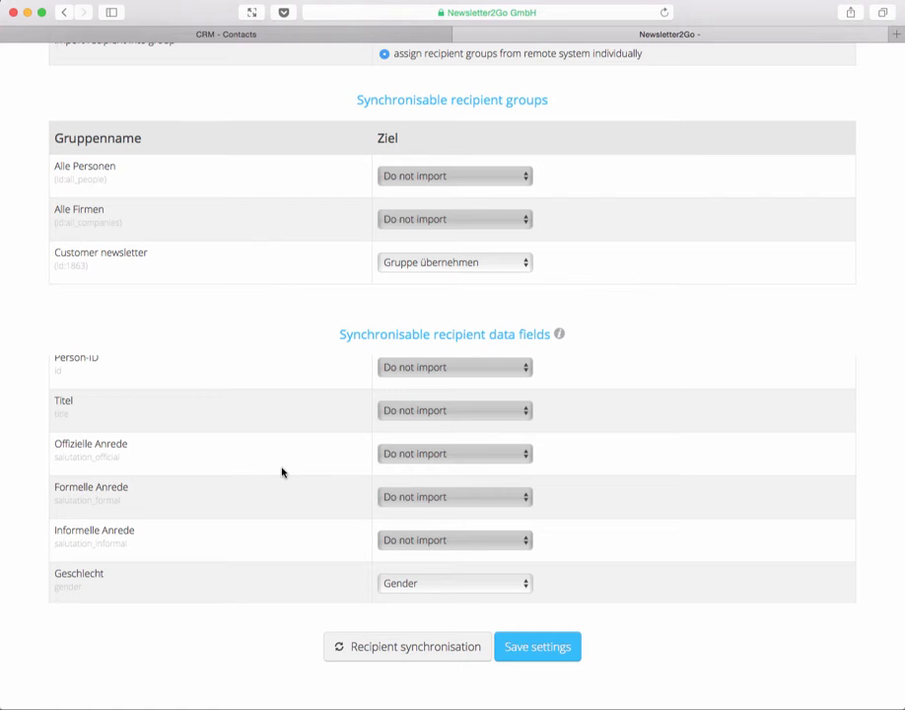
- Map Offizielle, Formelle and Informelle Anrede to 'Feld übernehmen' as their own recipient fields
click(453, 453)
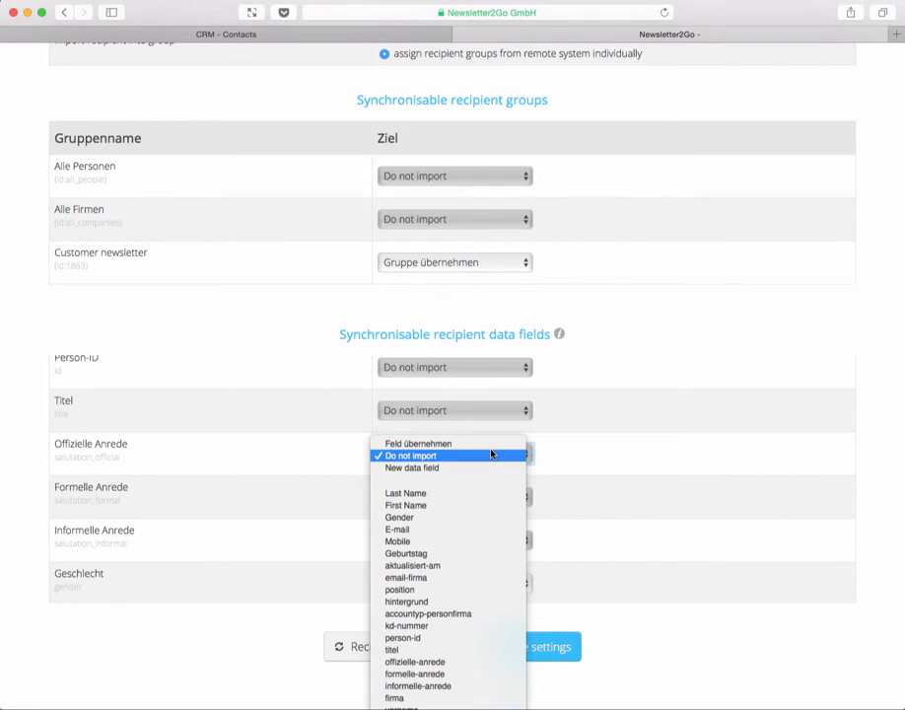
click(418, 442)
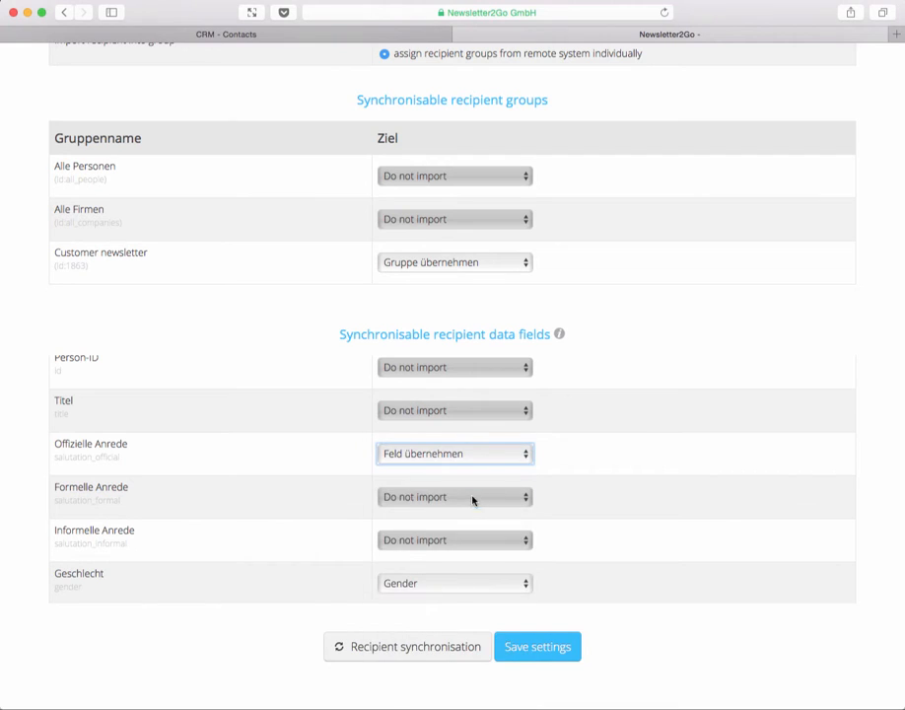
click(454, 497)
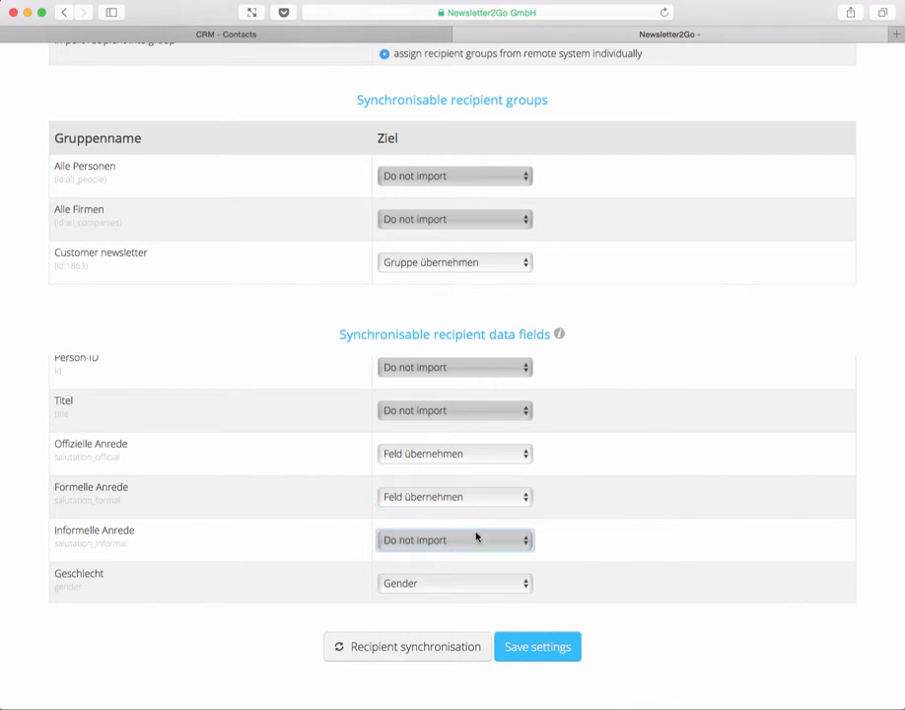
click(453, 541)
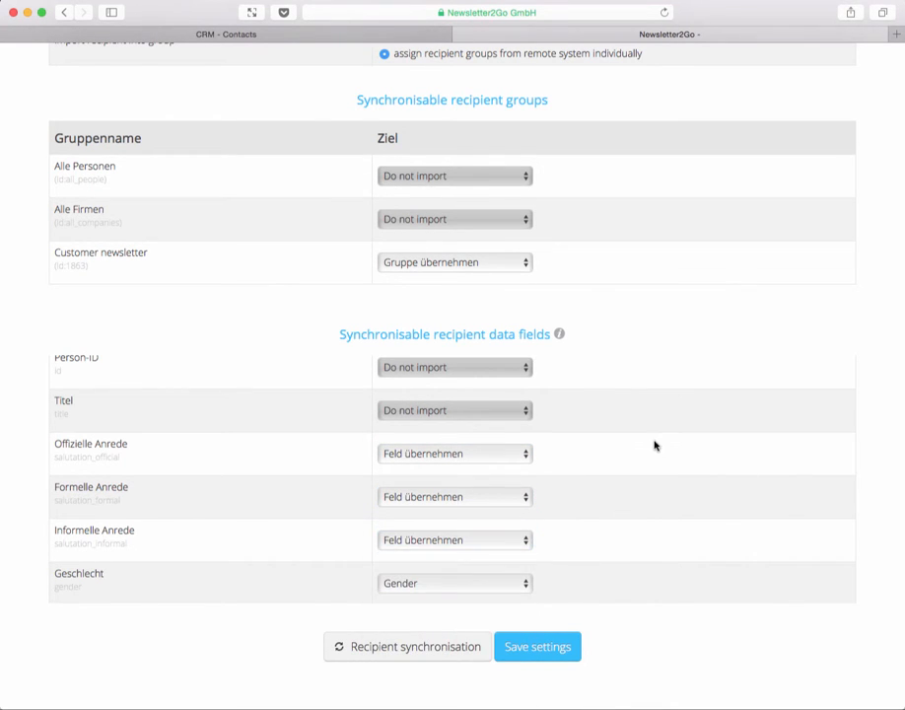
- Scroll through the remaining field mappings (email, mobile, position mapped; phone, company, background not)
scroll(down, 3)
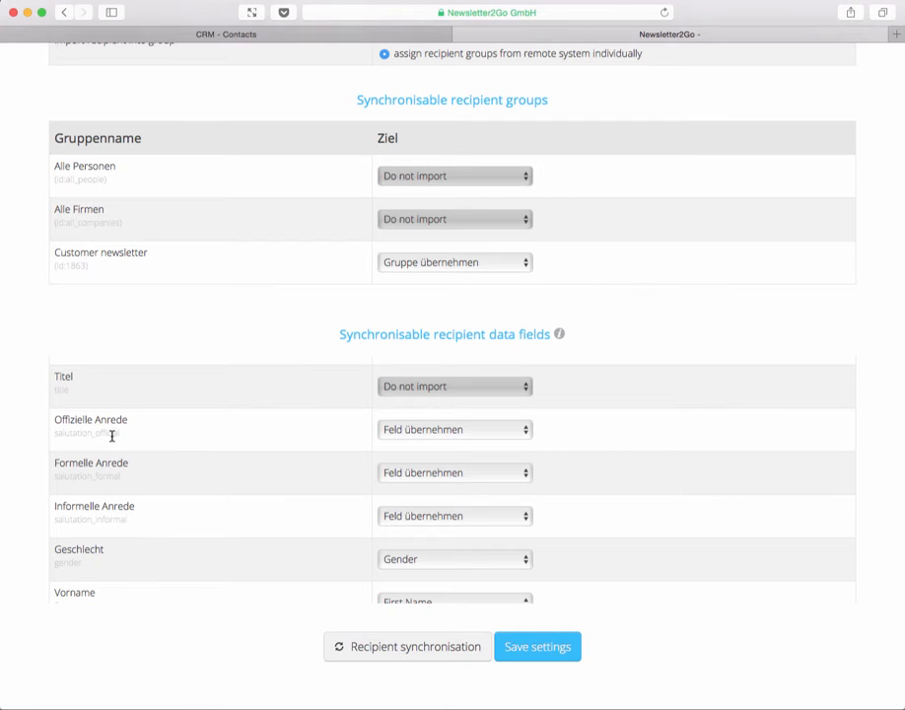
mouse_move(110, 481)
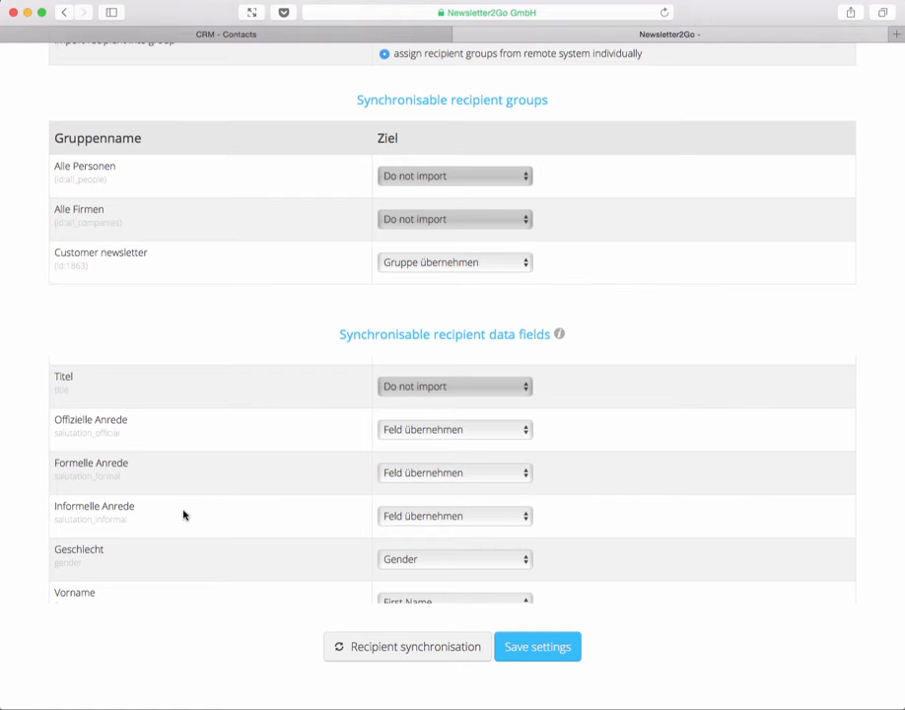
mouse_move(245, 458)
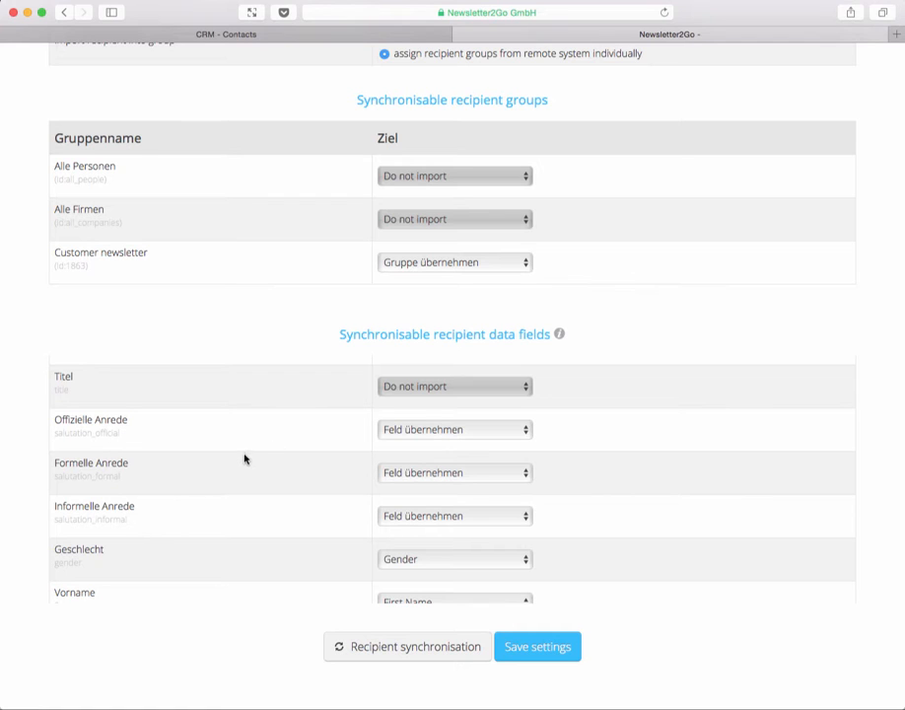
scroll(down, 3)
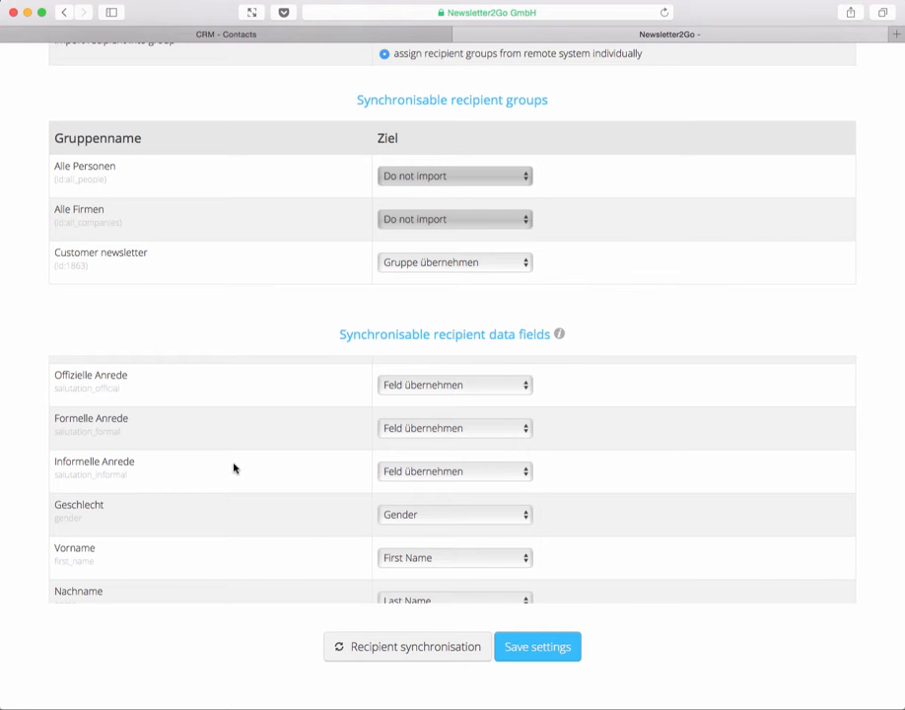
scroll(down, 3)
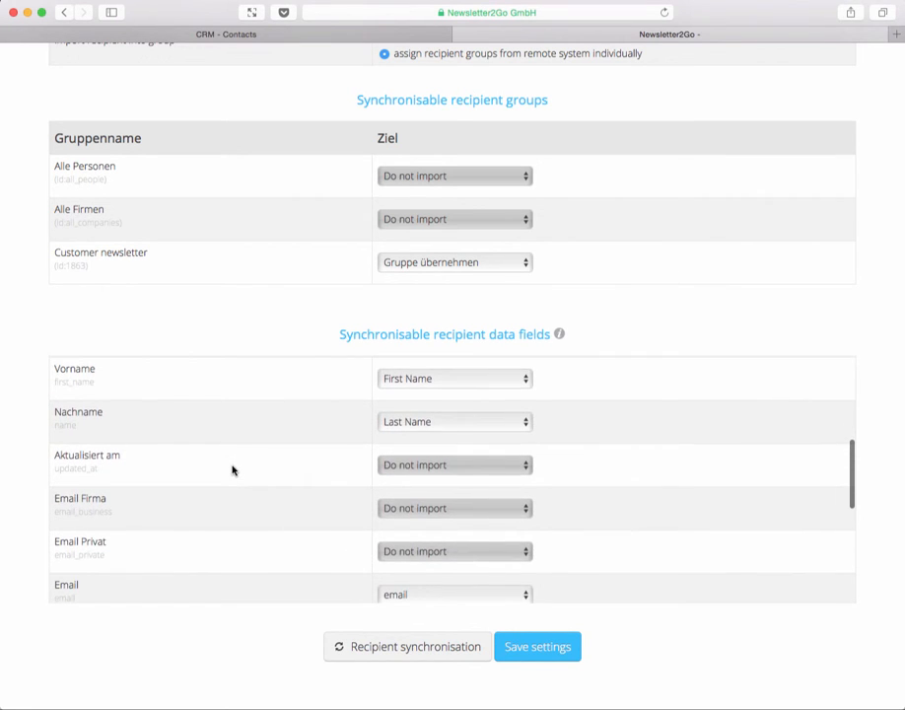
scroll(down, 3)
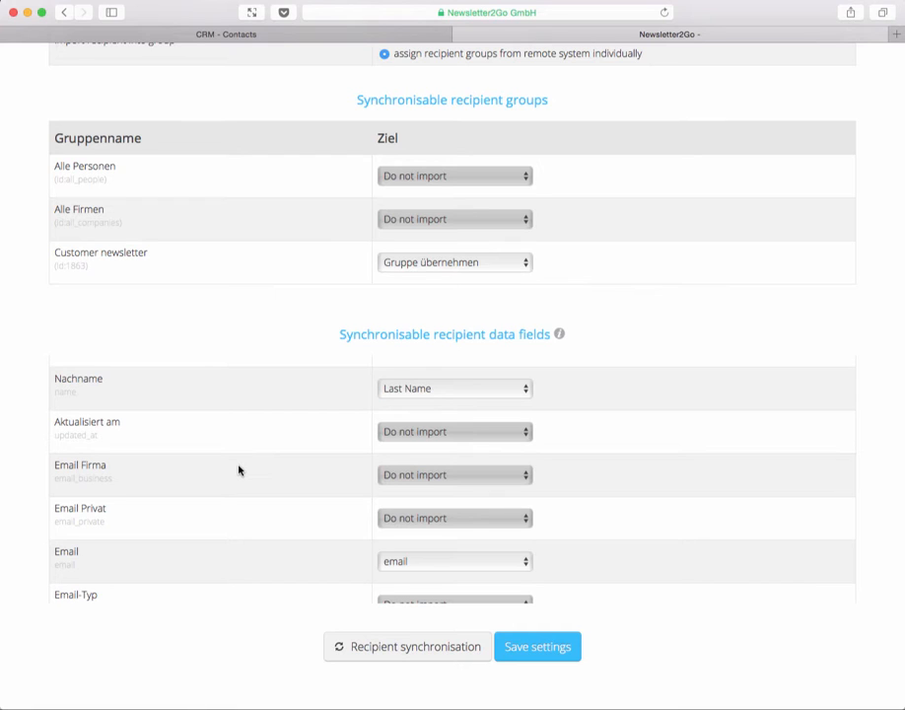
mouse_move(434, 475)
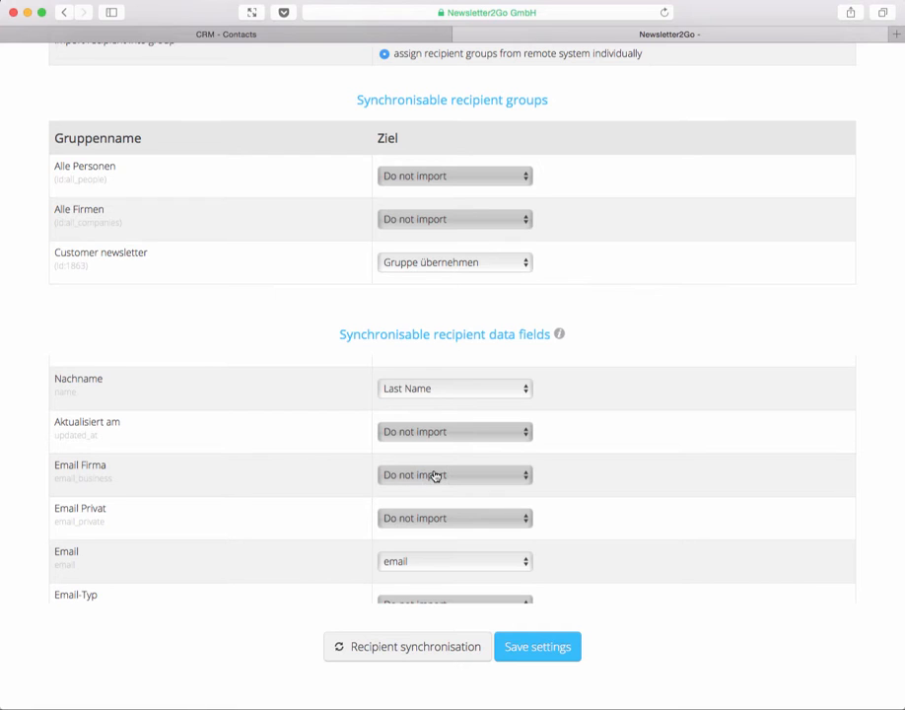
scroll(down, 3)
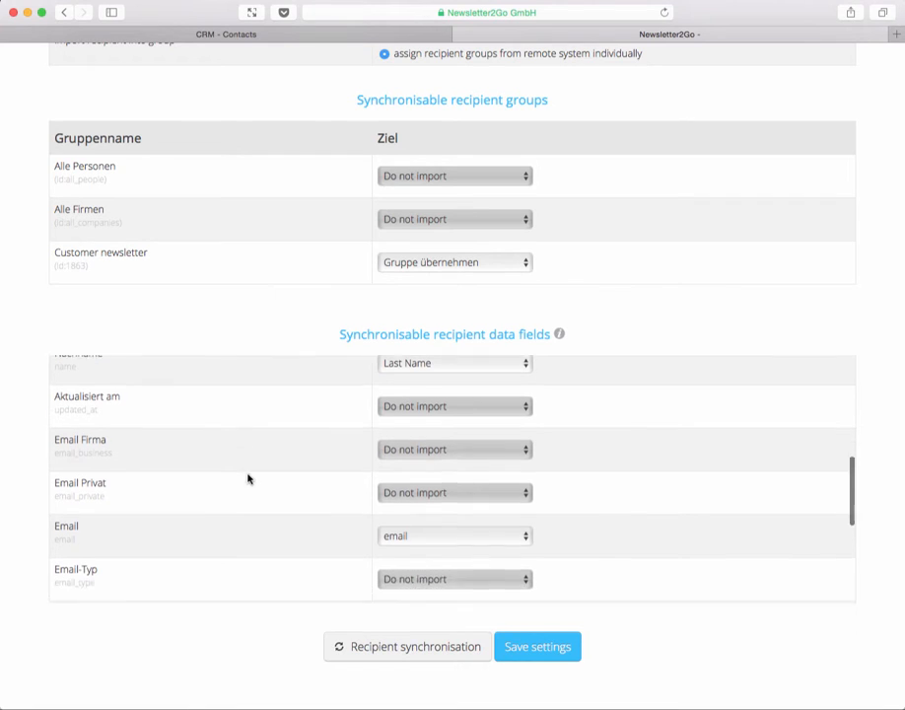
scroll(down, 3)
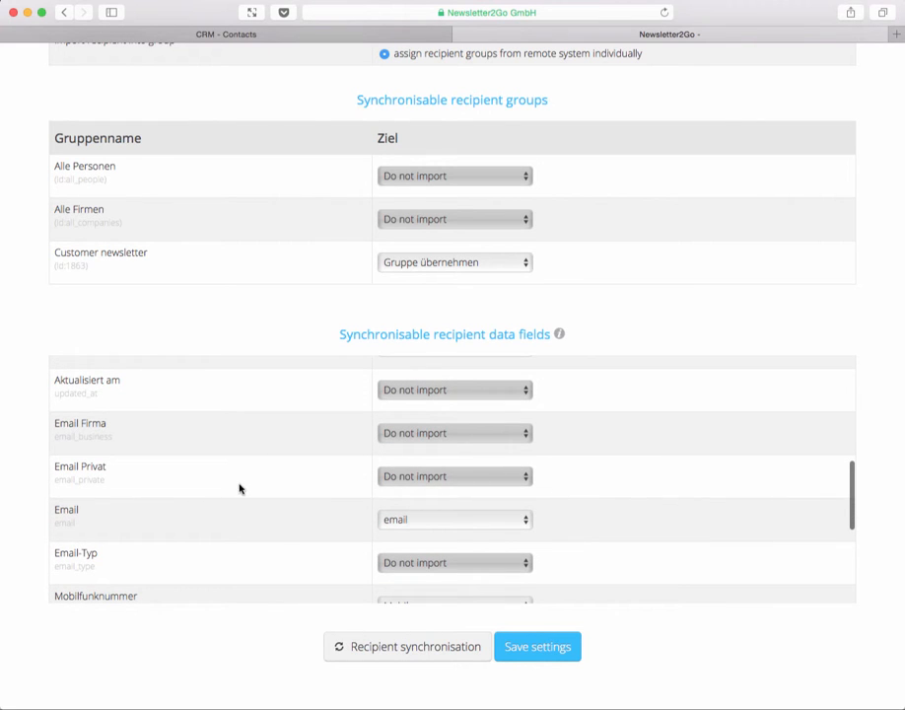
scroll(down, 3)
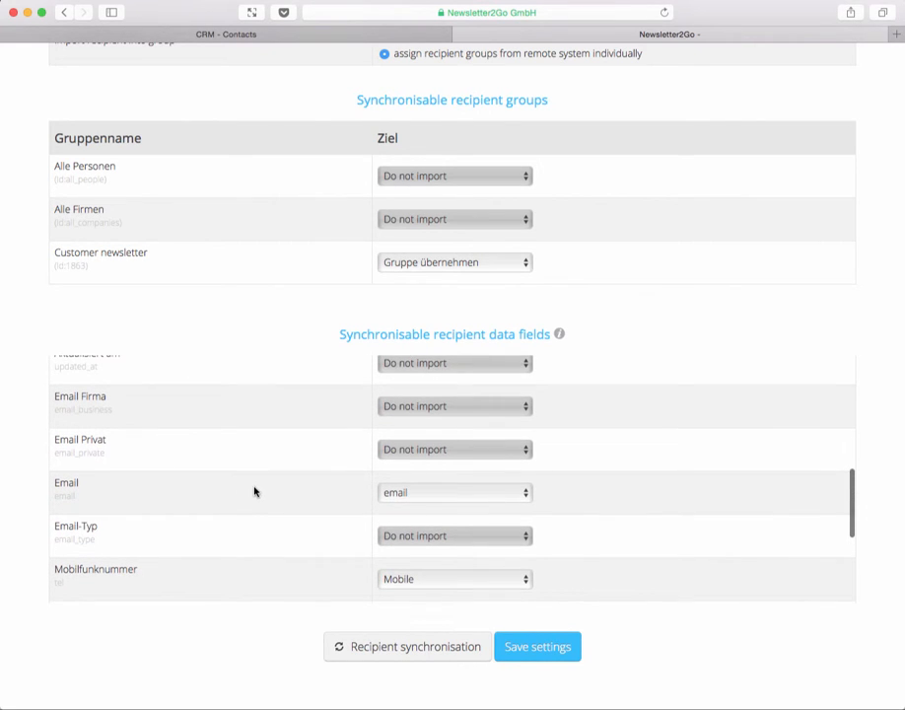
scroll(down, 3)
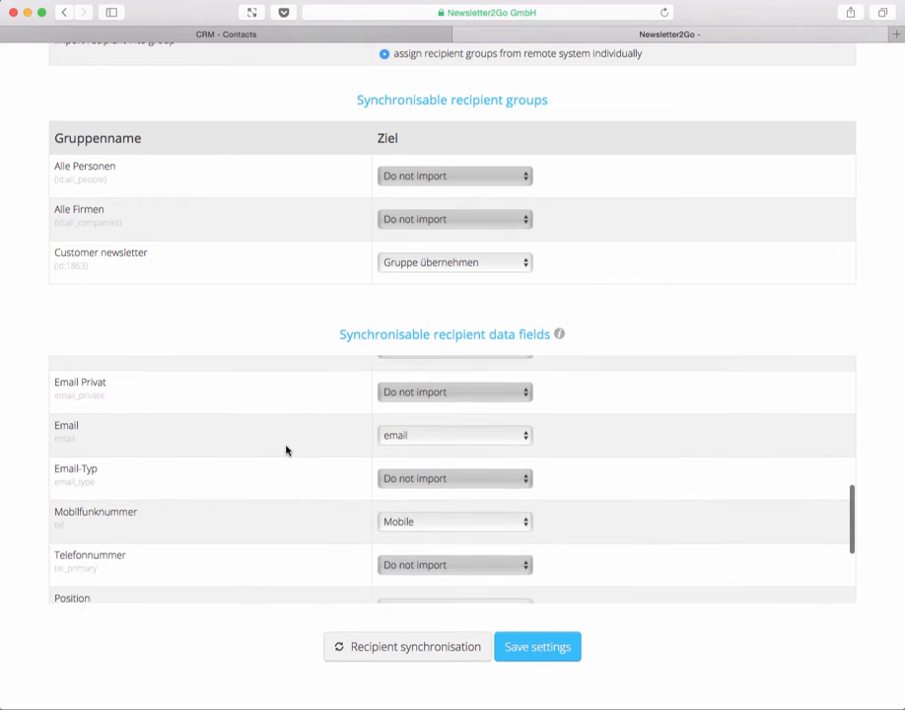
scroll(down, 3)
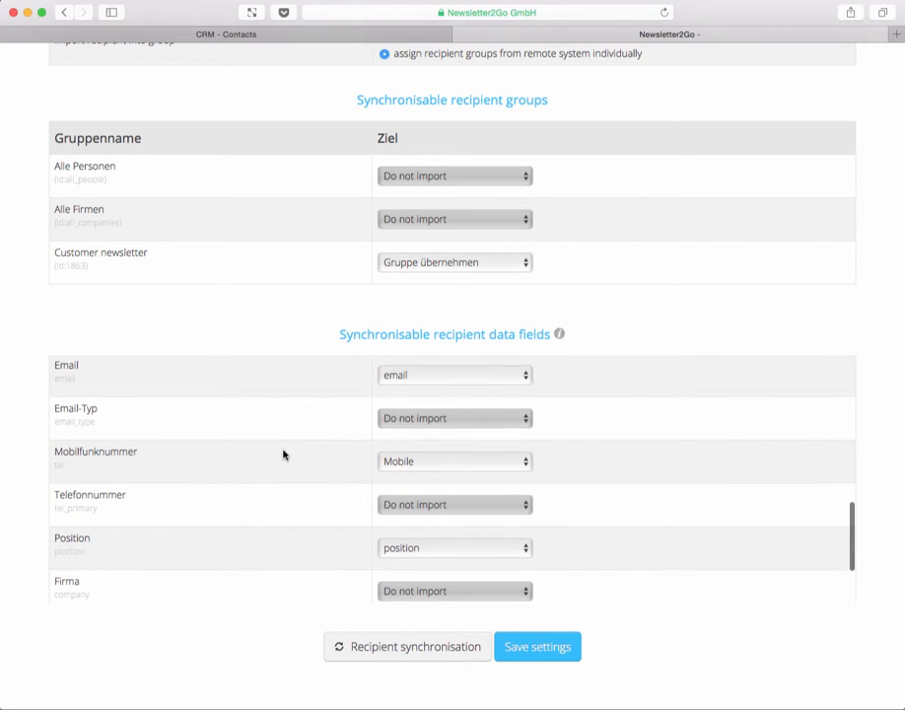
scroll(down, 3)
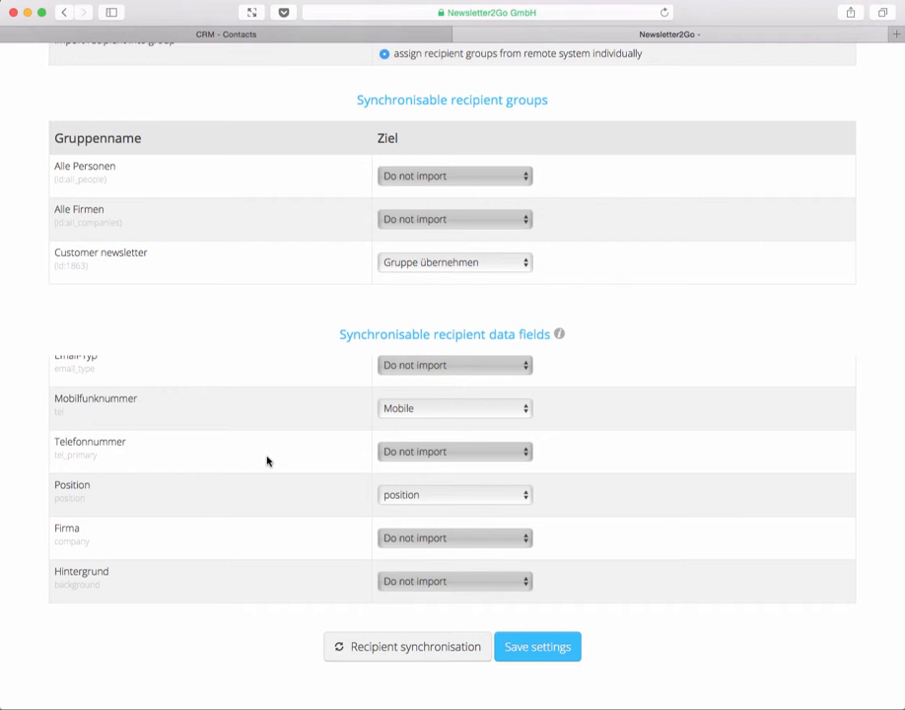
- Map the Firma field to 'Feld übernehmen' and save the synchronisation settings
scroll(down, 3)
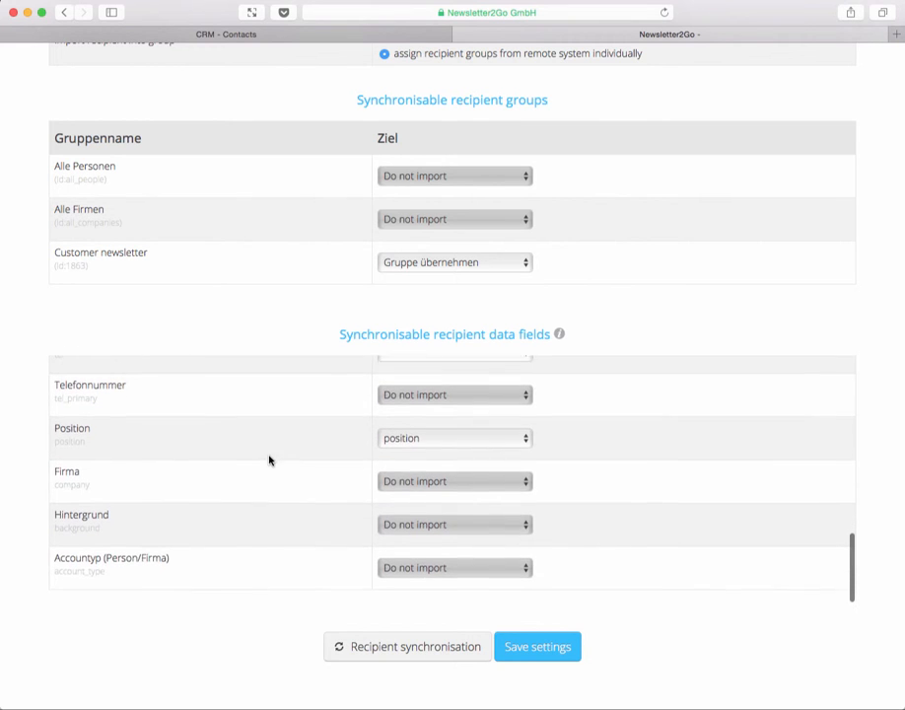
click(454, 481)
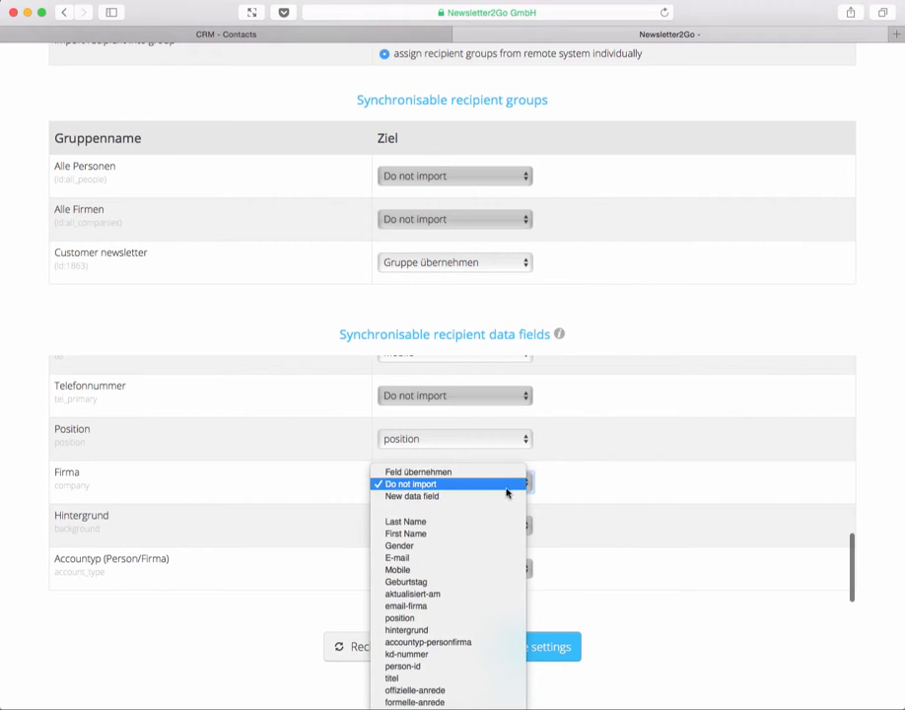
click(418, 469)
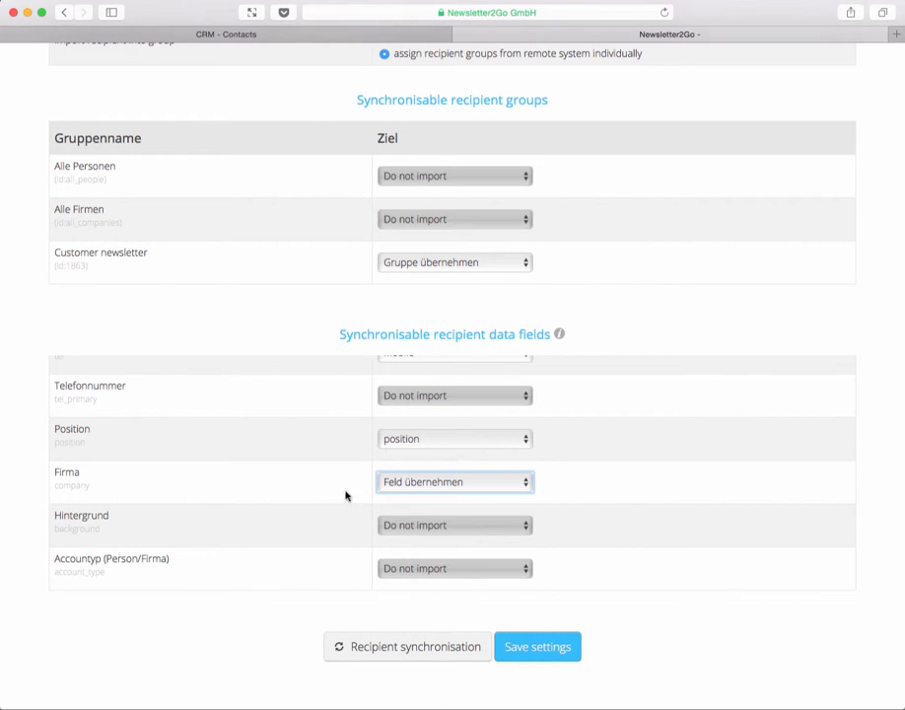
mouse_move(347, 591)
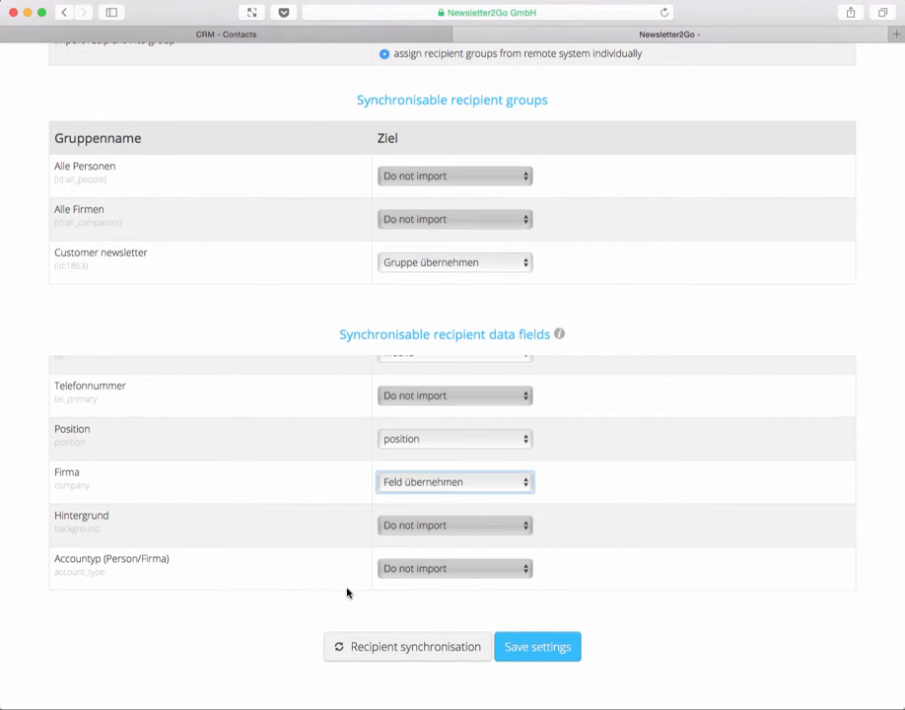
mouse_move(434, 647)
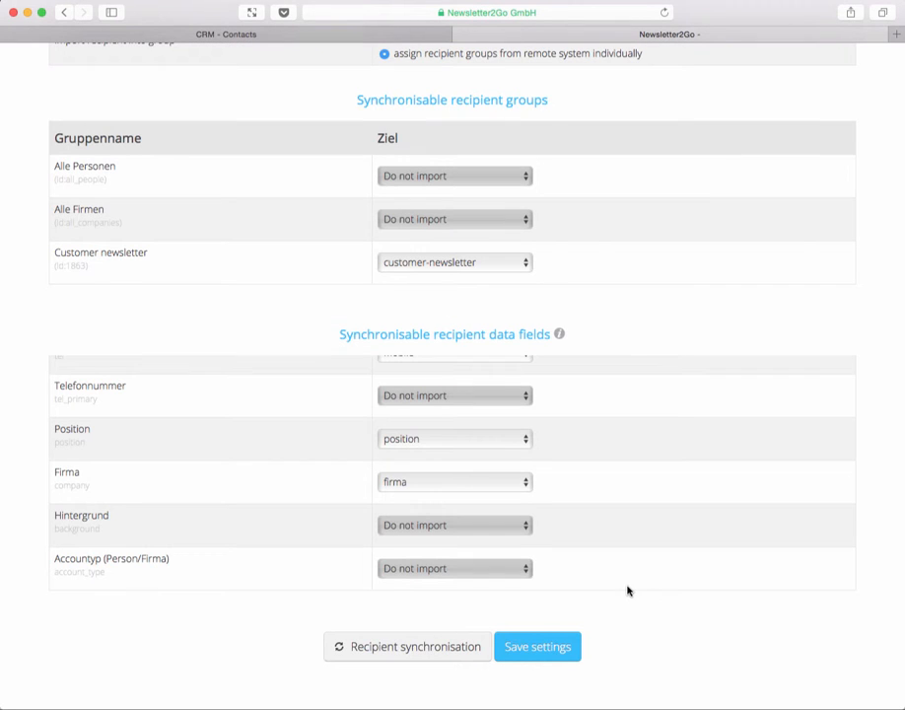
click(537, 647)
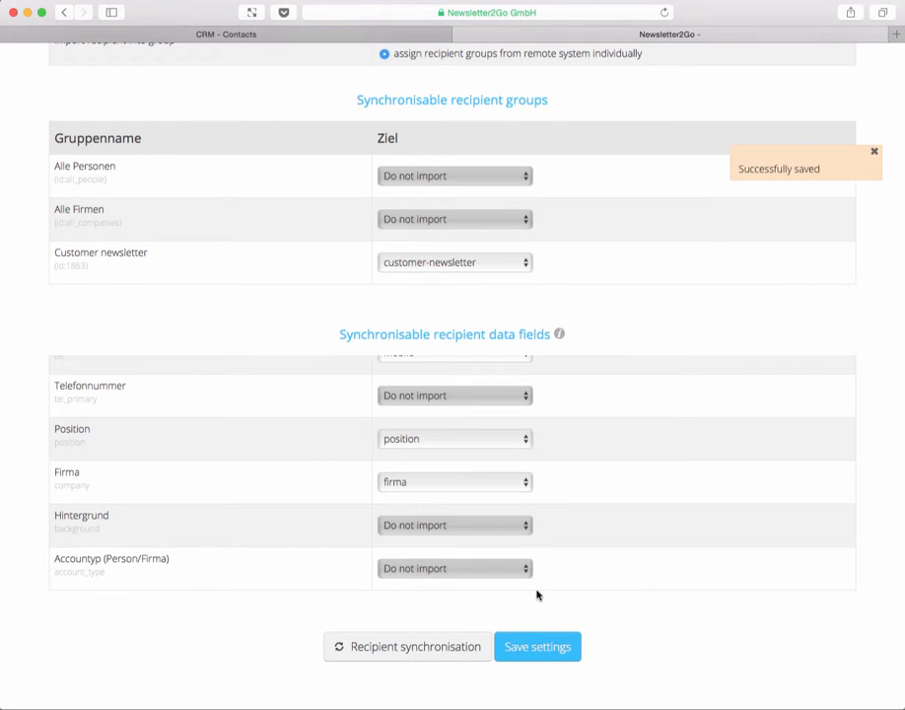
mouse_move(426, 647)
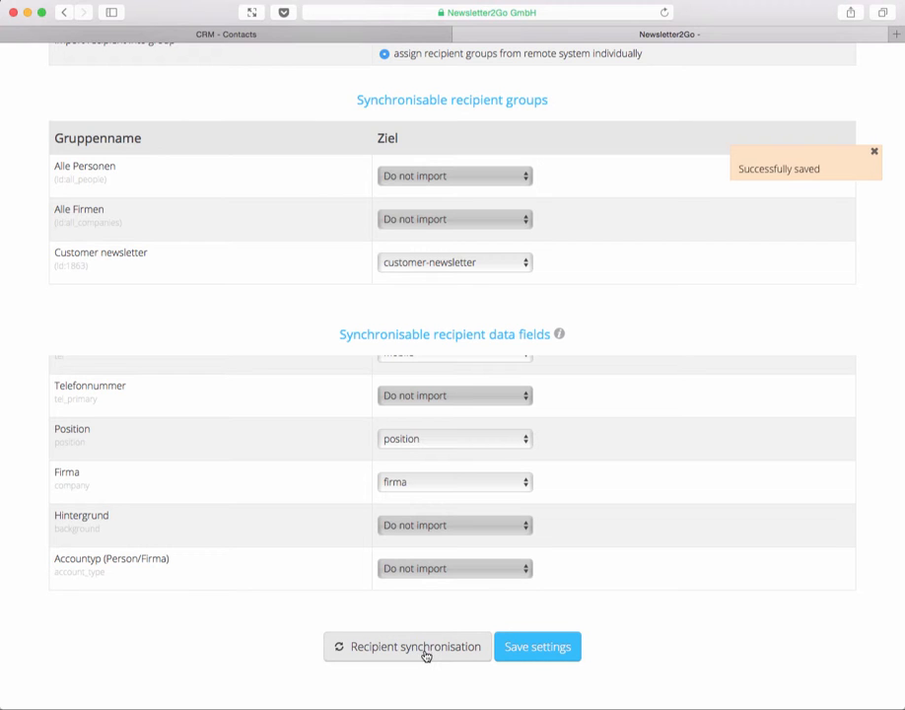
- Run the recipient synchronisation, yielding 3 newly imported, 0 updated and one invalid entry
click(414, 647)
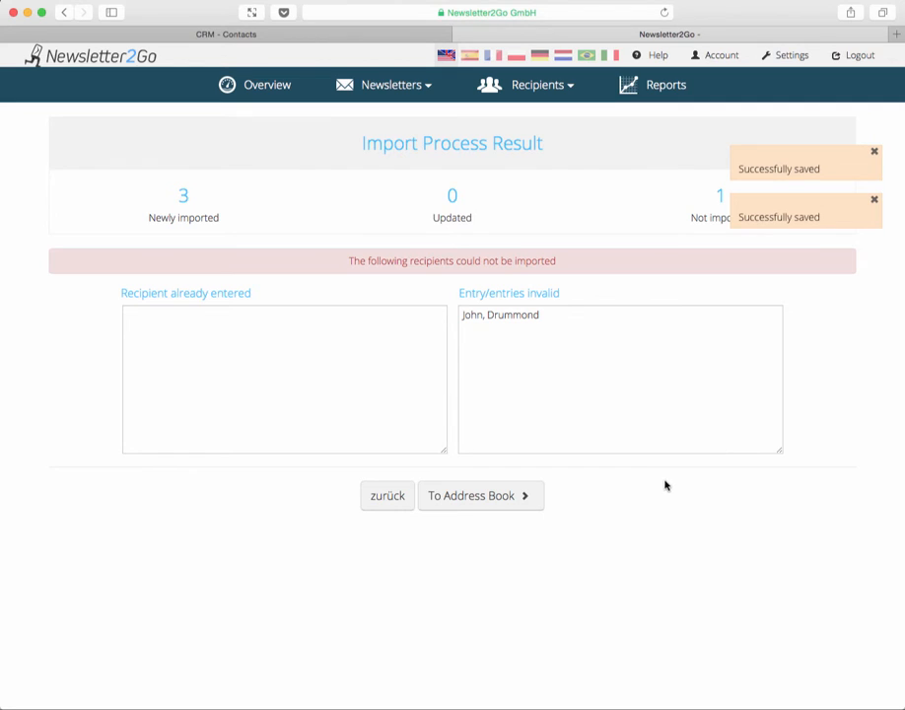
mouse_move(627, 532)
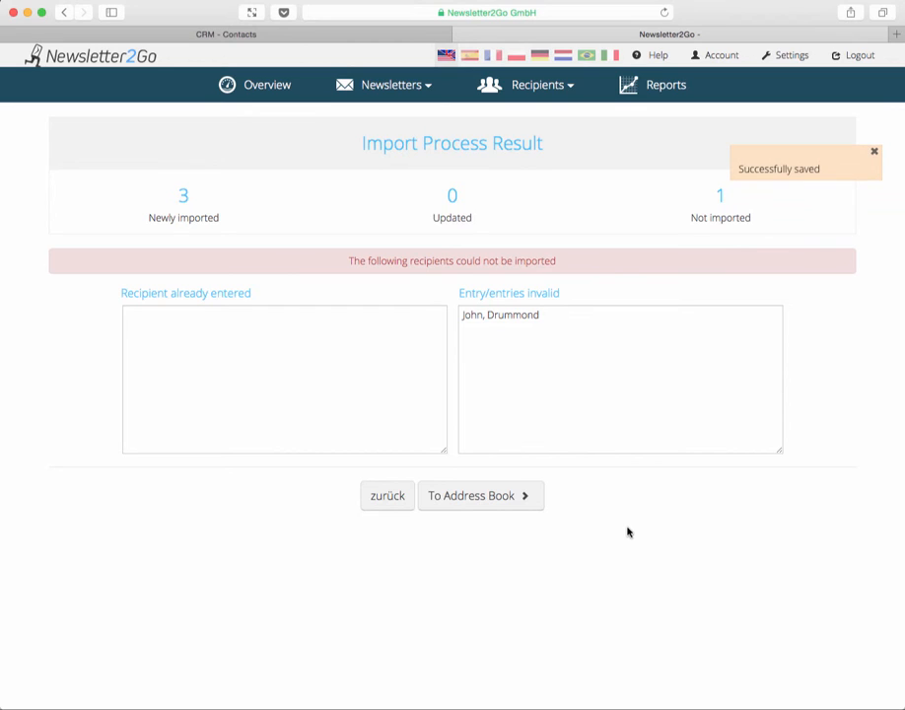
mouse_move(278, 221)
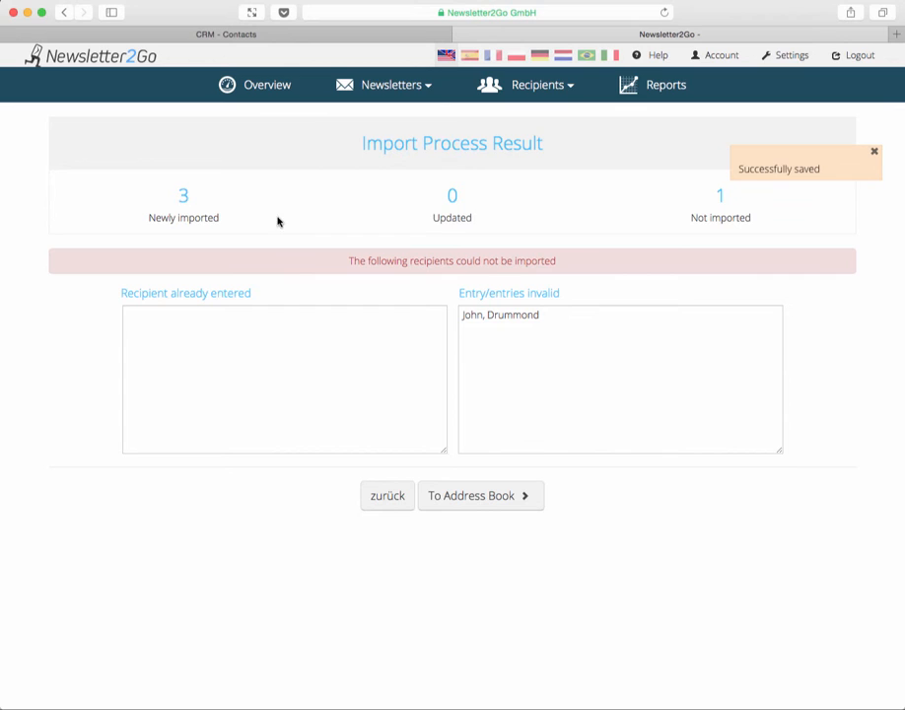
mouse_move(702, 207)
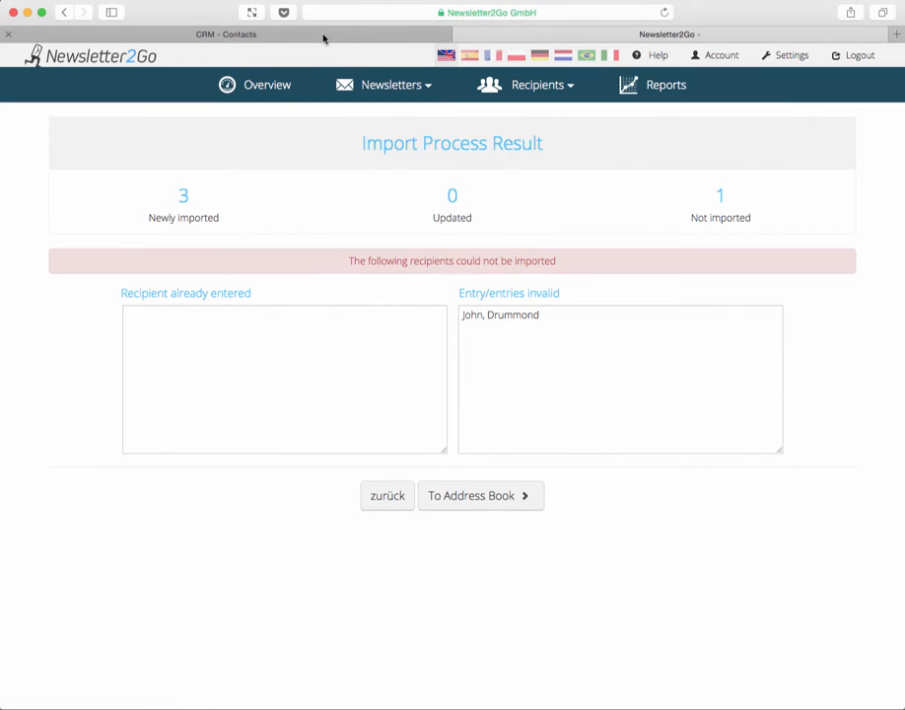
- In the CRM contact list, open the Drummond Corp contact that was rejected by the import
click(479, 495)
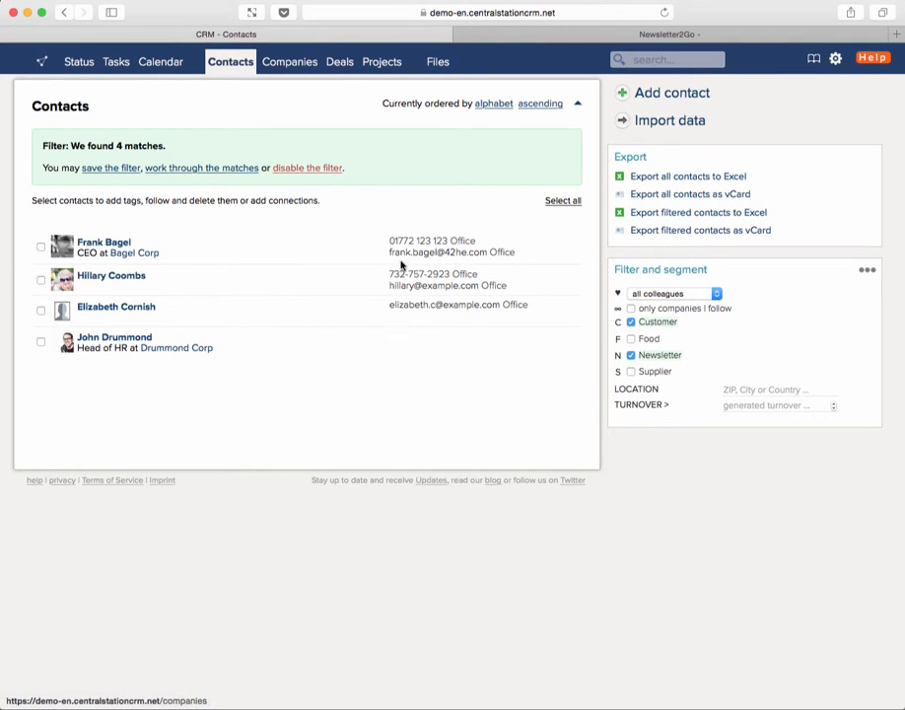
mouse_move(363, 276)
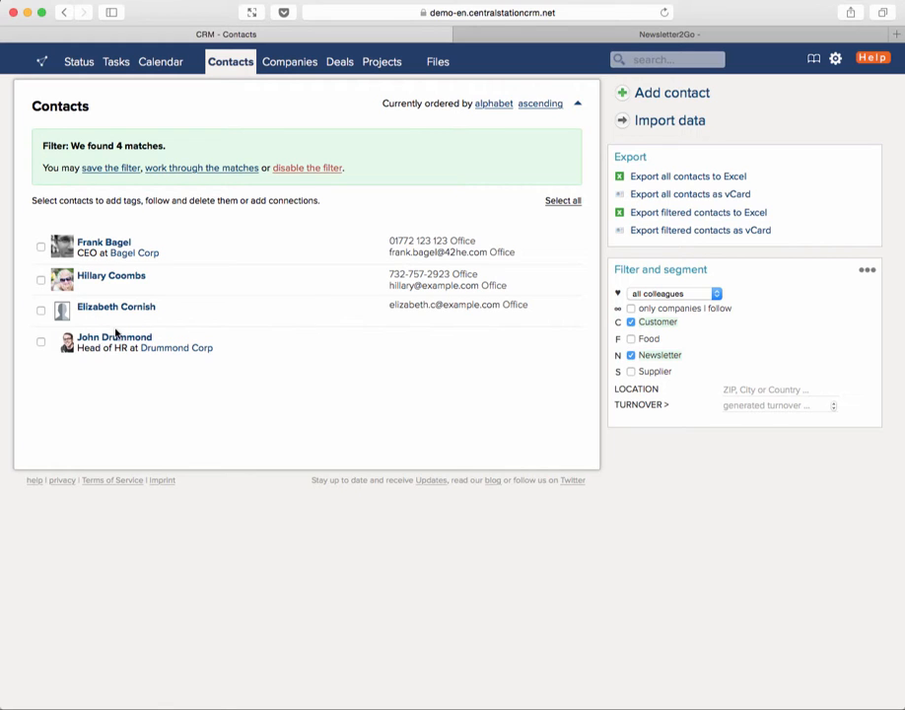
click(112, 335)
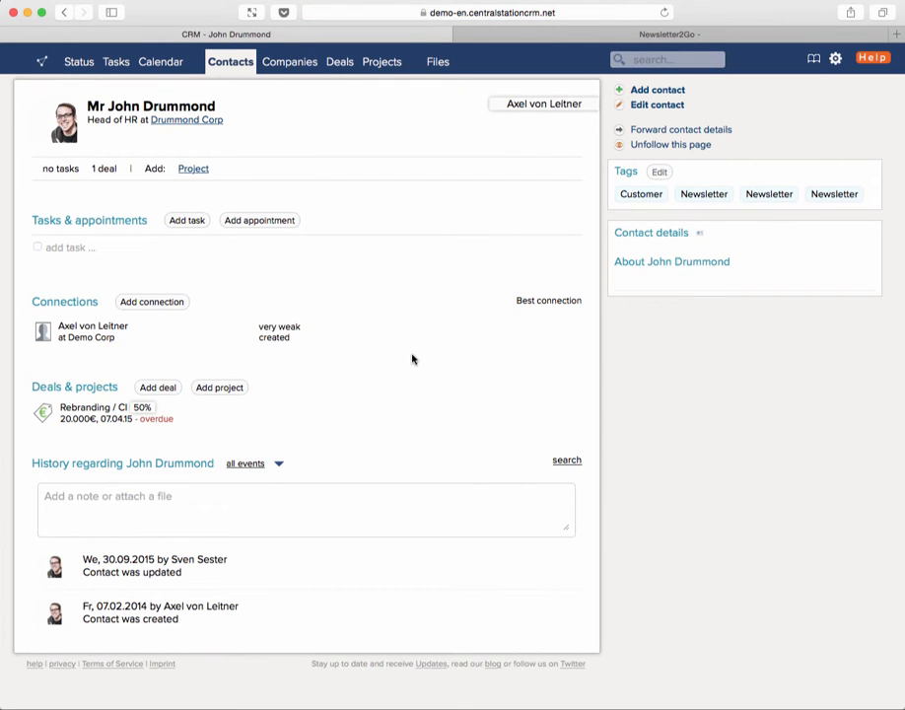
mouse_move(403, 225)
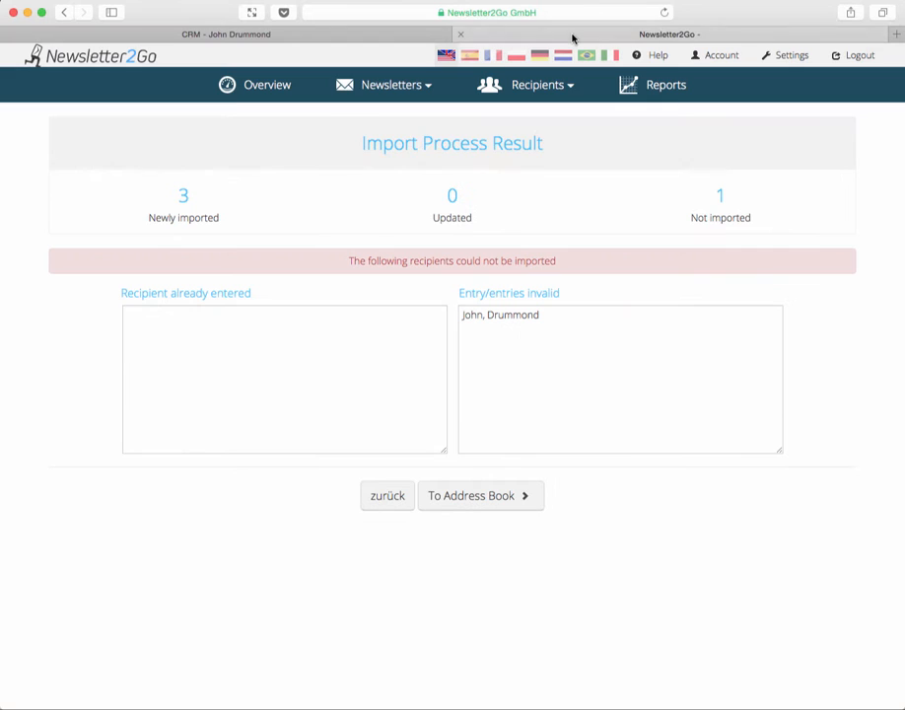
mouse_move(755, 206)
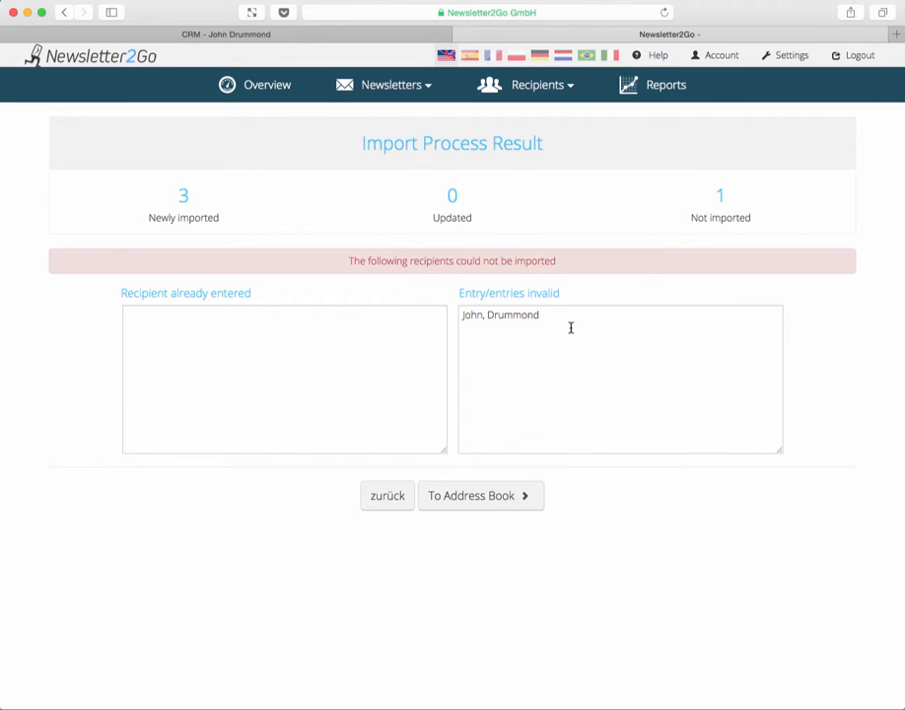
mouse_move(553, 380)
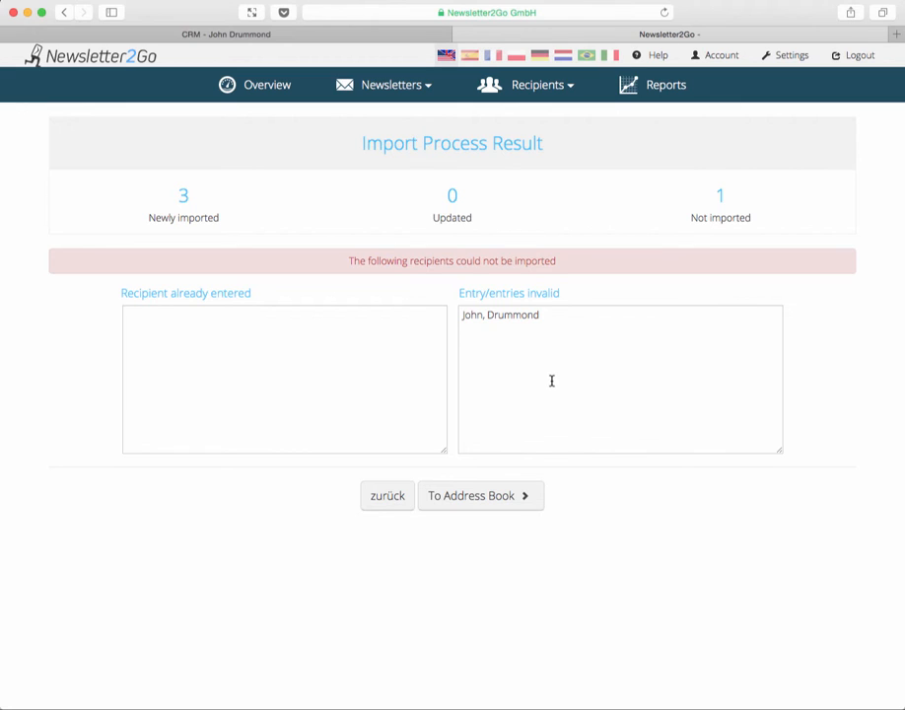
mouse_move(552, 378)
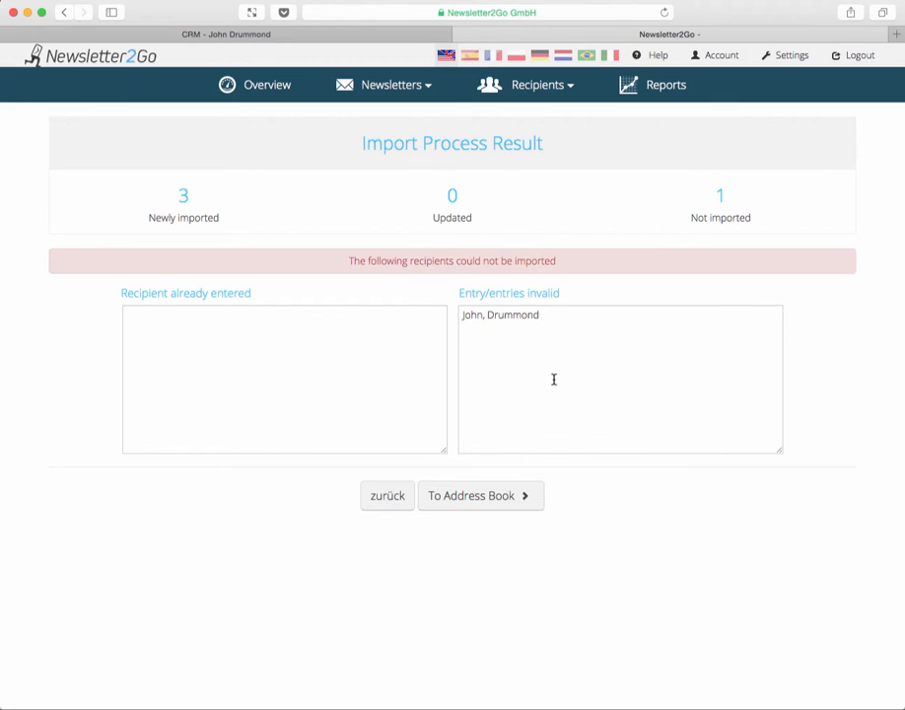
mouse_move(597, 379)
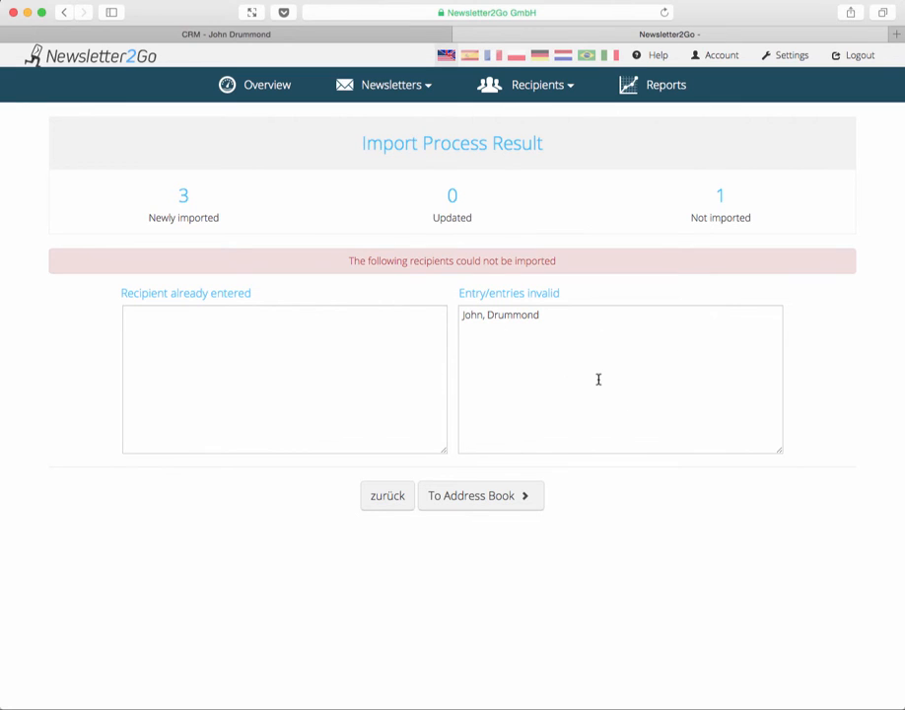
mouse_move(592, 355)
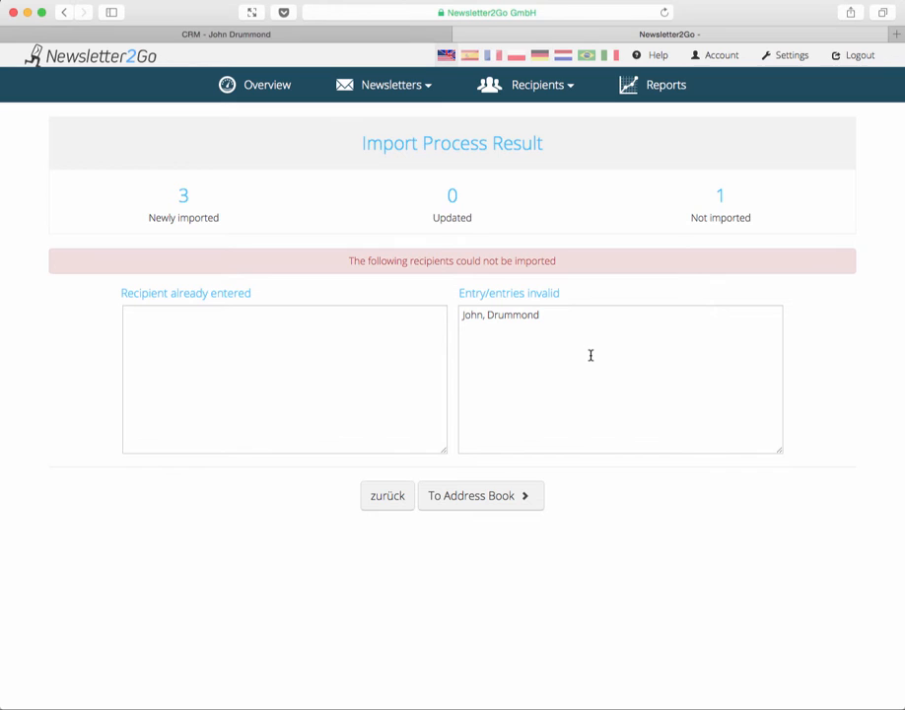
mouse_move(583, 359)
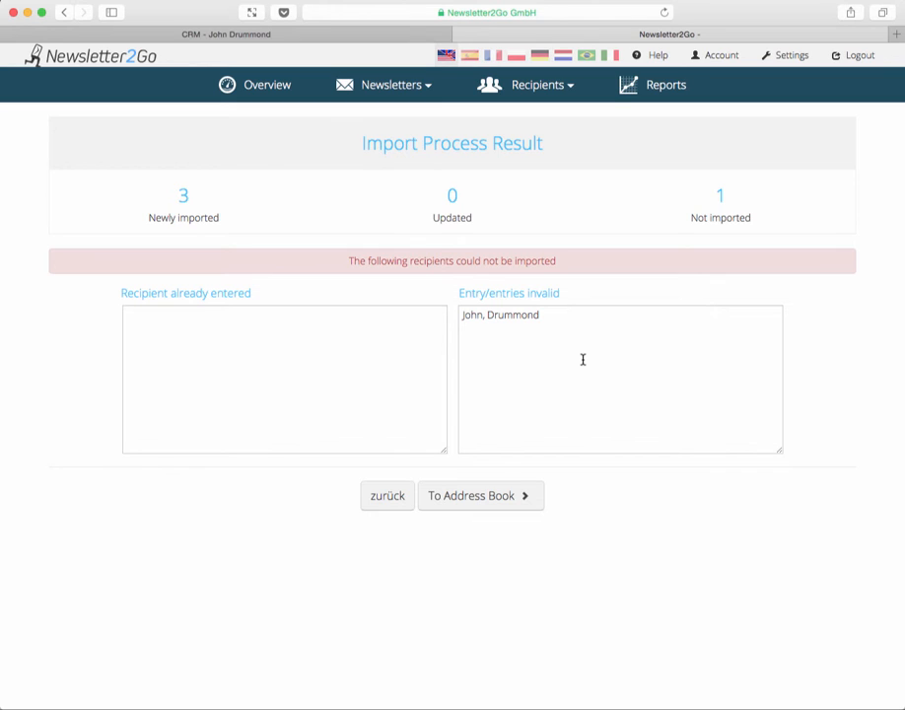
mouse_move(599, 412)
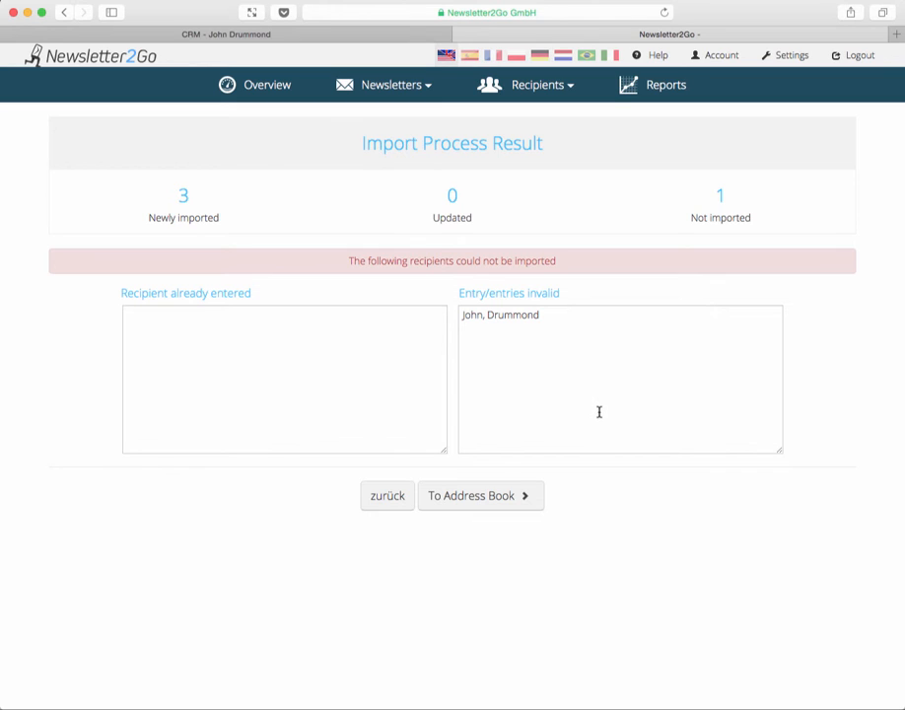
mouse_move(613, 410)
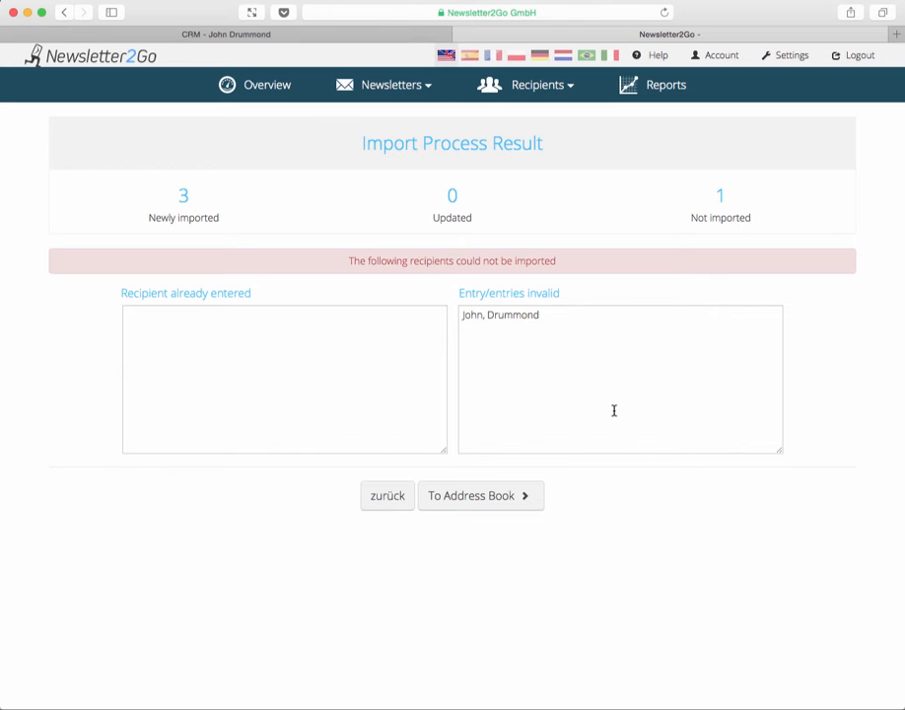
mouse_move(481, 495)
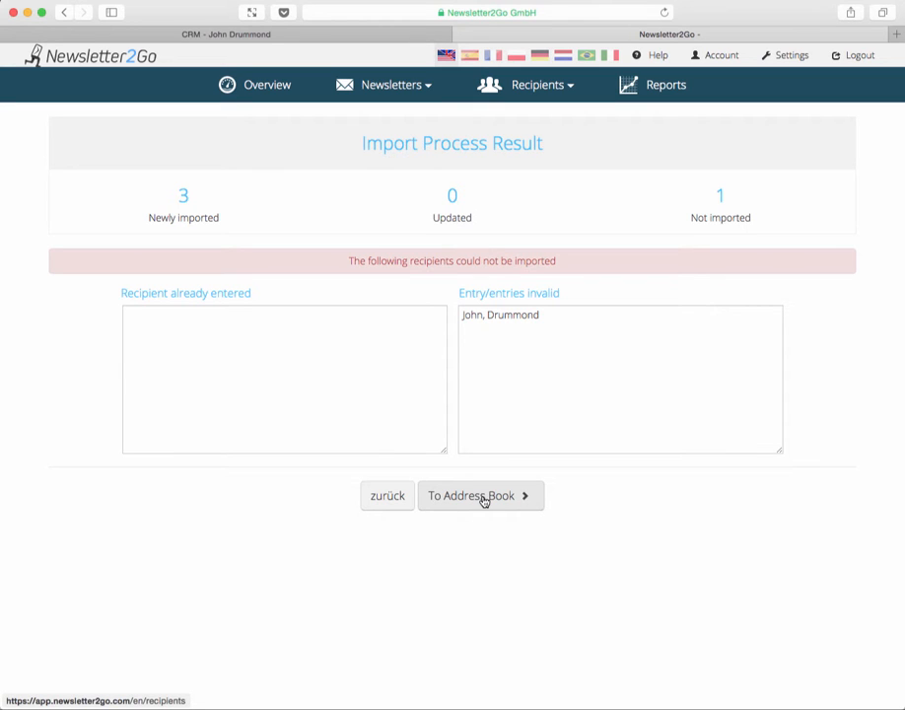
- Go to the All Recipients address book (75 recipients) and show the Search recipients criteria help
click(479, 495)
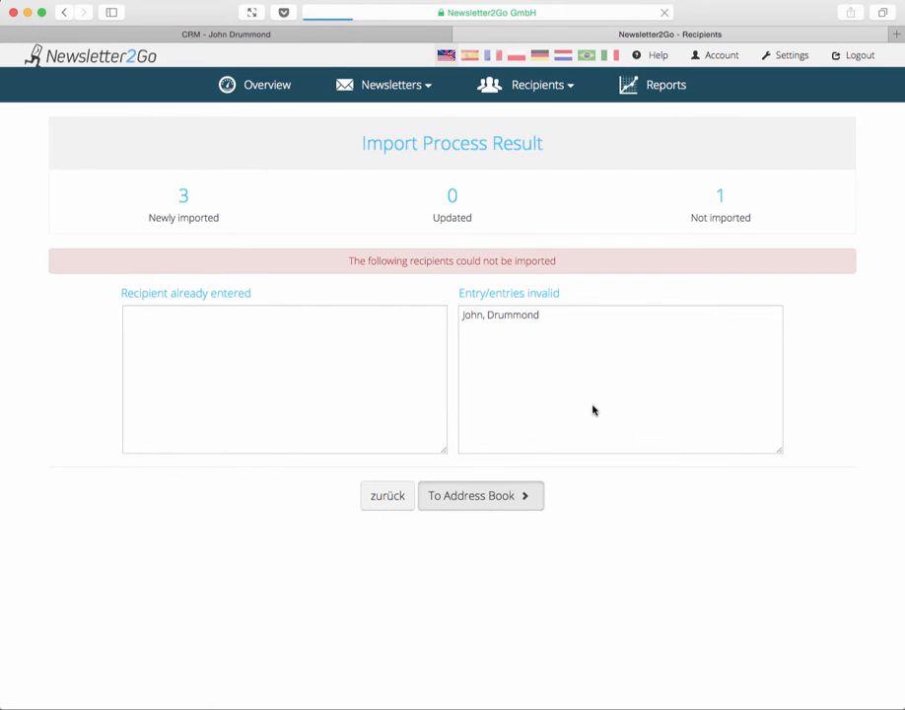
click(479, 495)
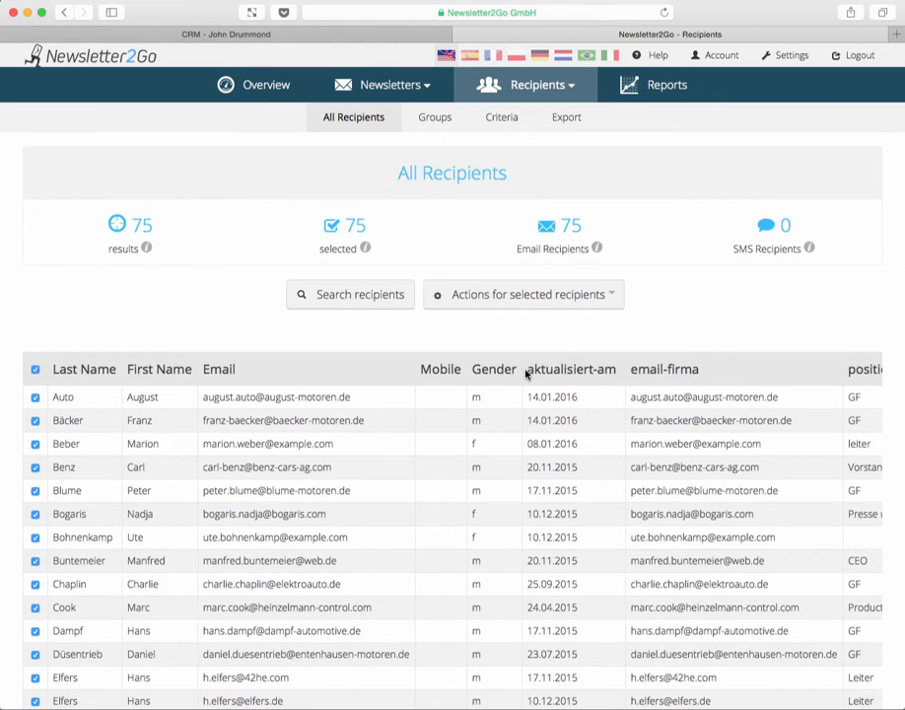
mouse_move(517, 339)
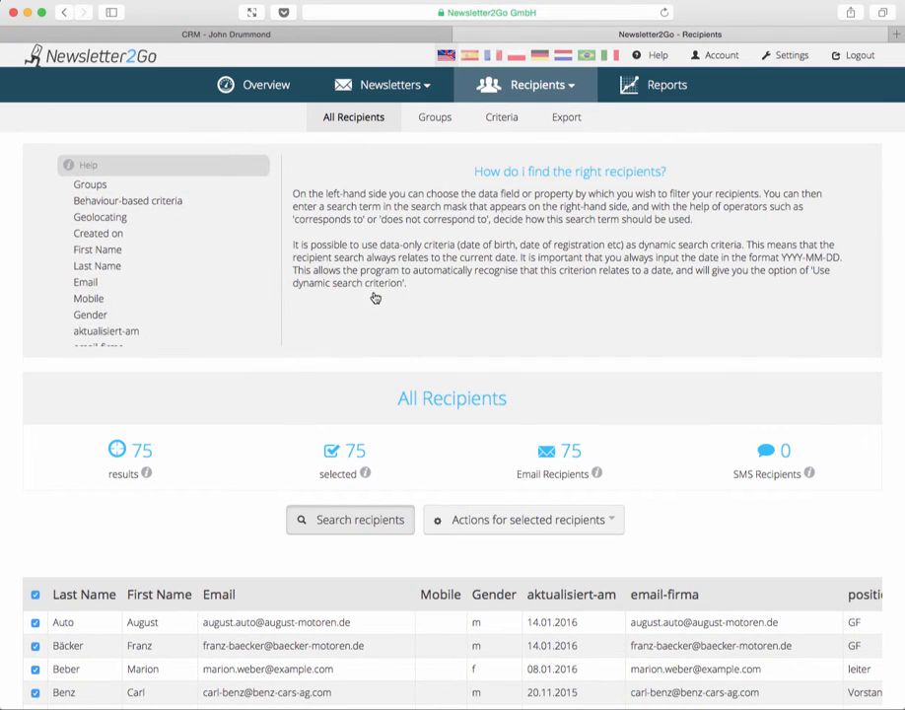
- Open the 'is in group' selection and scroll the group list toward customer-newsletter
click(91, 186)
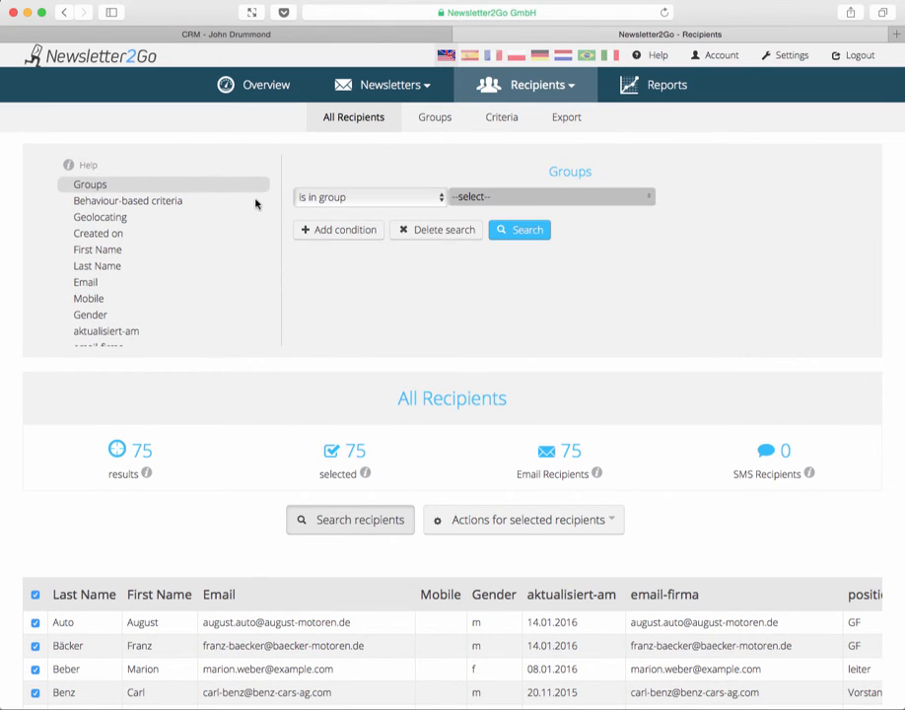
click(548, 198)
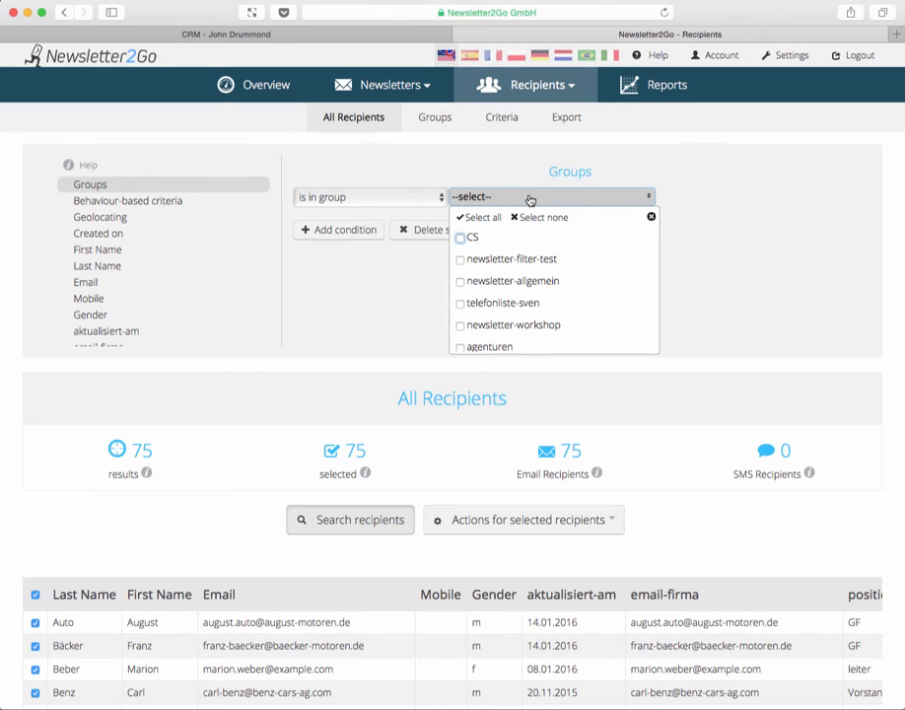
scroll(down, 3)
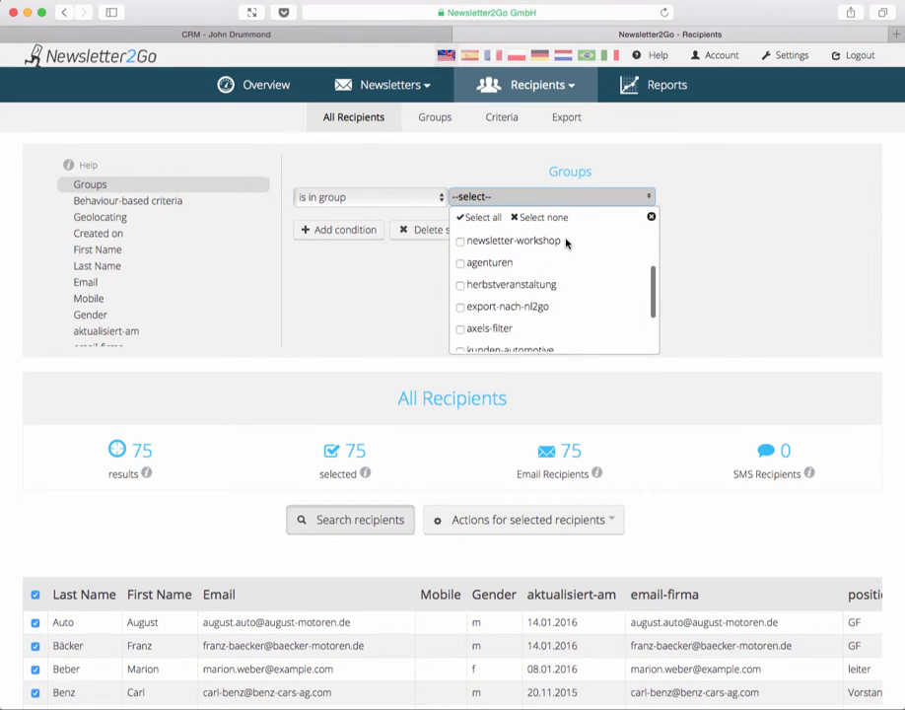
scroll(down, 3)
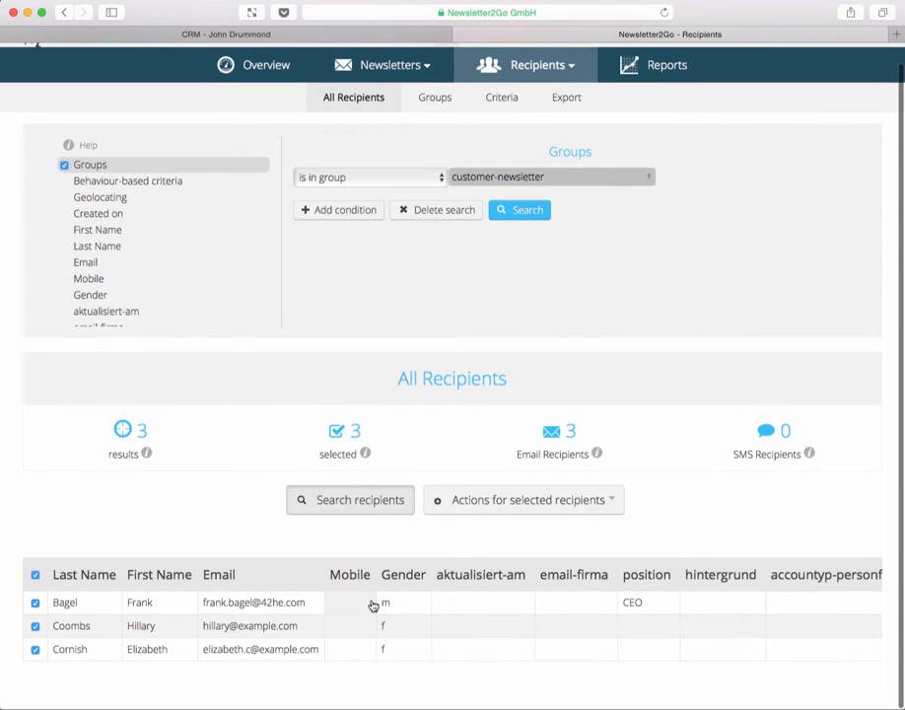
mouse_move(240, 641)
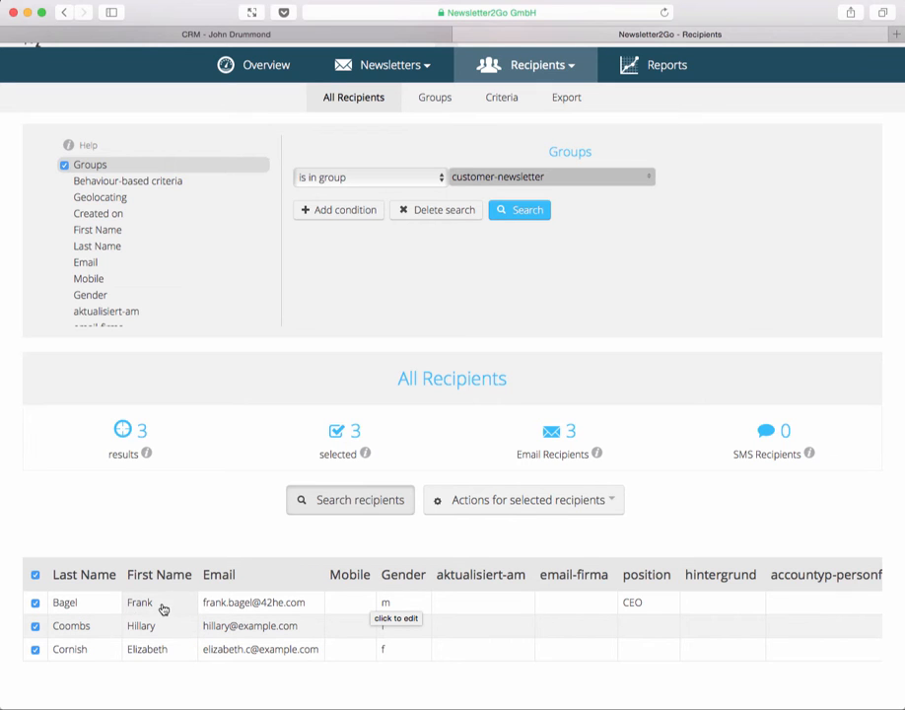
mouse_move(402, 620)
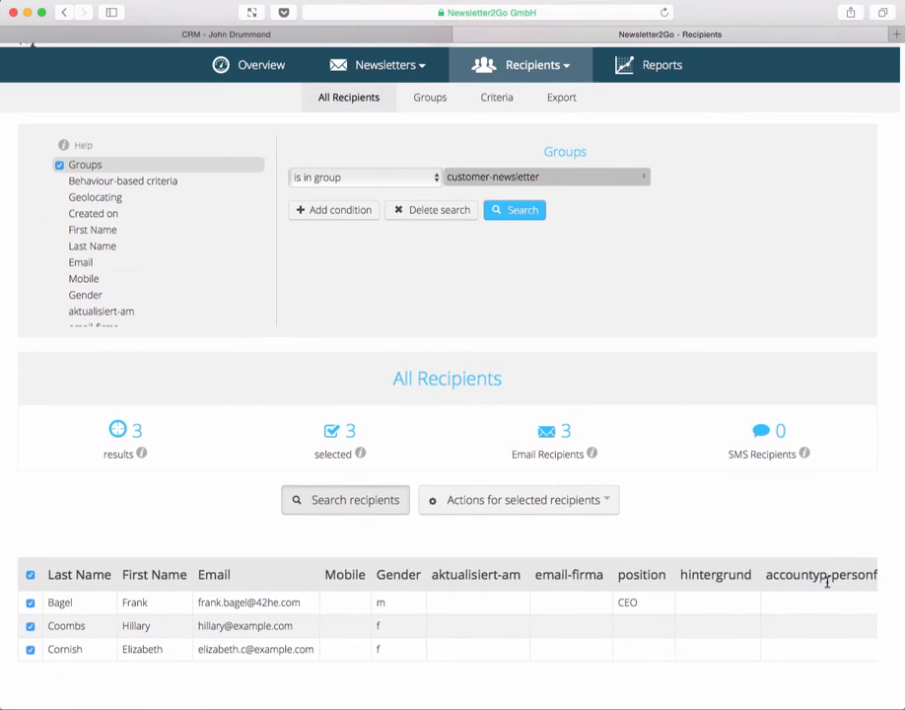
scroll(right, 3)
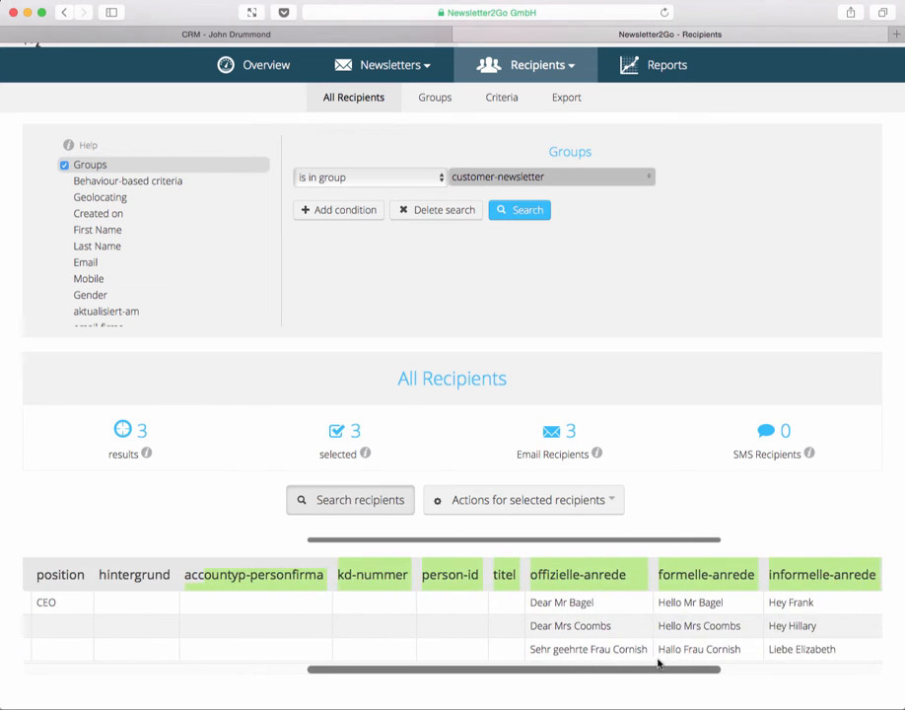
scroll(right, 3)
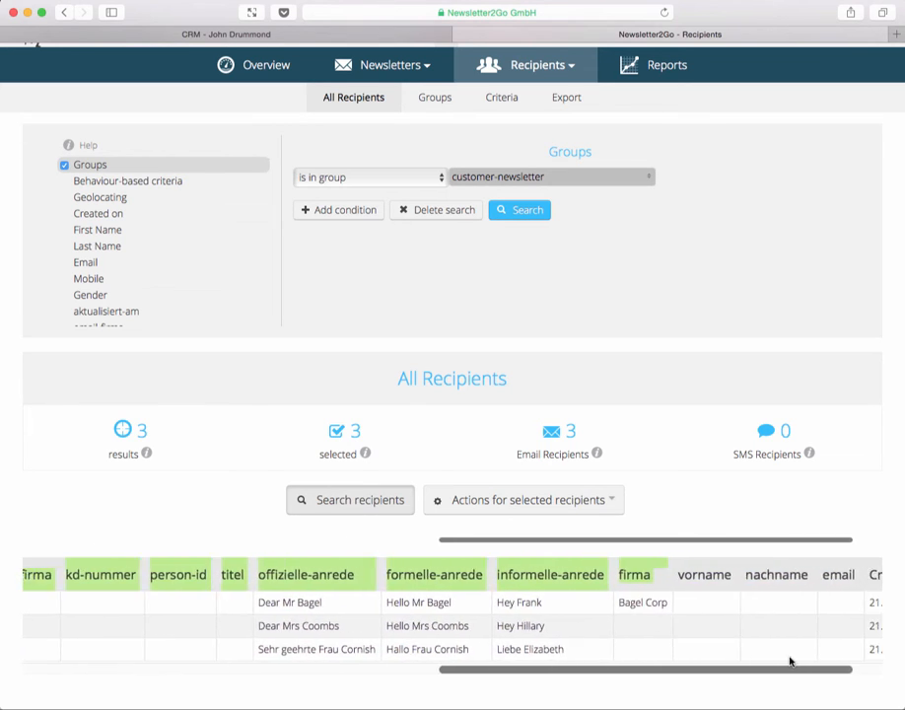
mouse_move(592, 601)
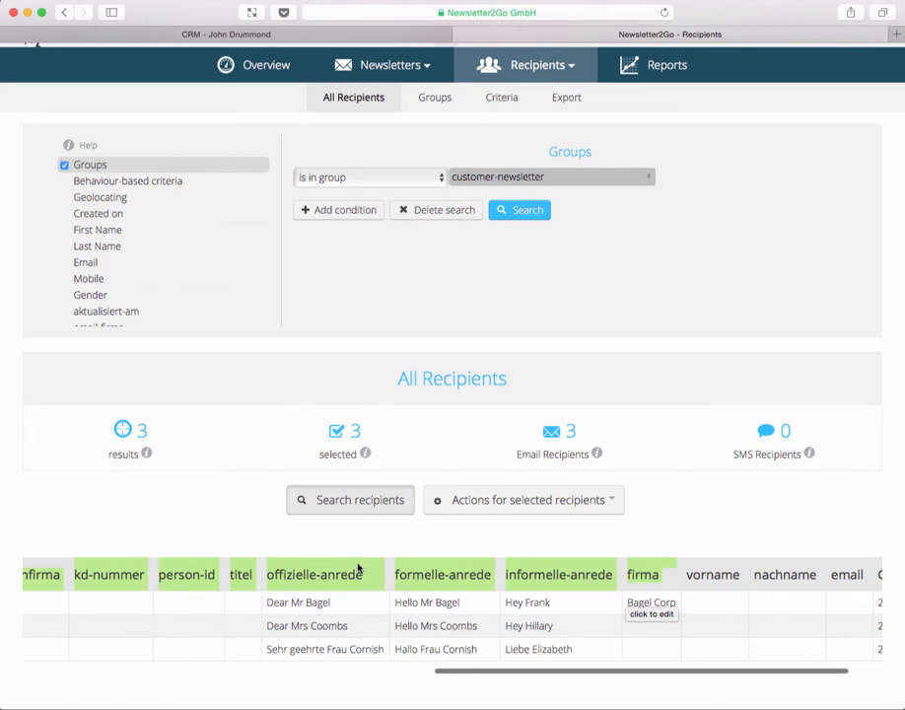
scroll(right, 3)
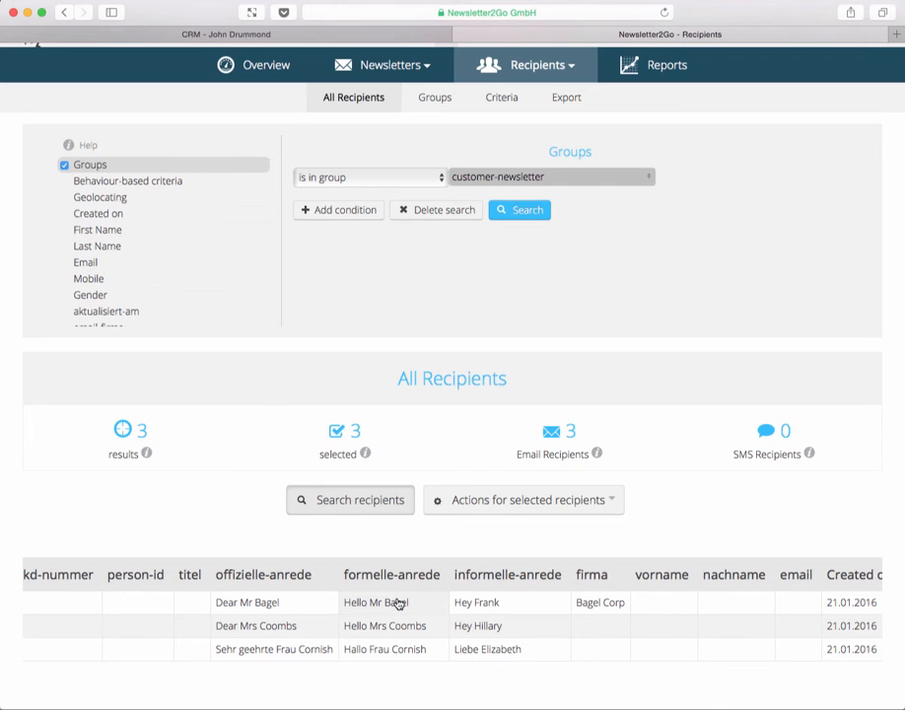
mouse_move(384, 604)
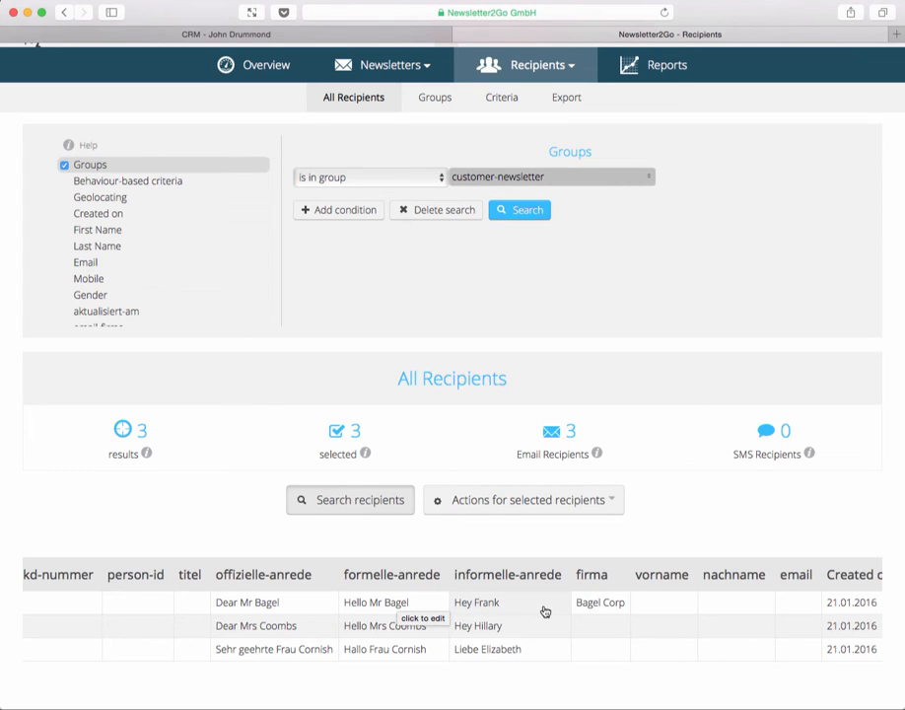
mouse_move(386, 603)
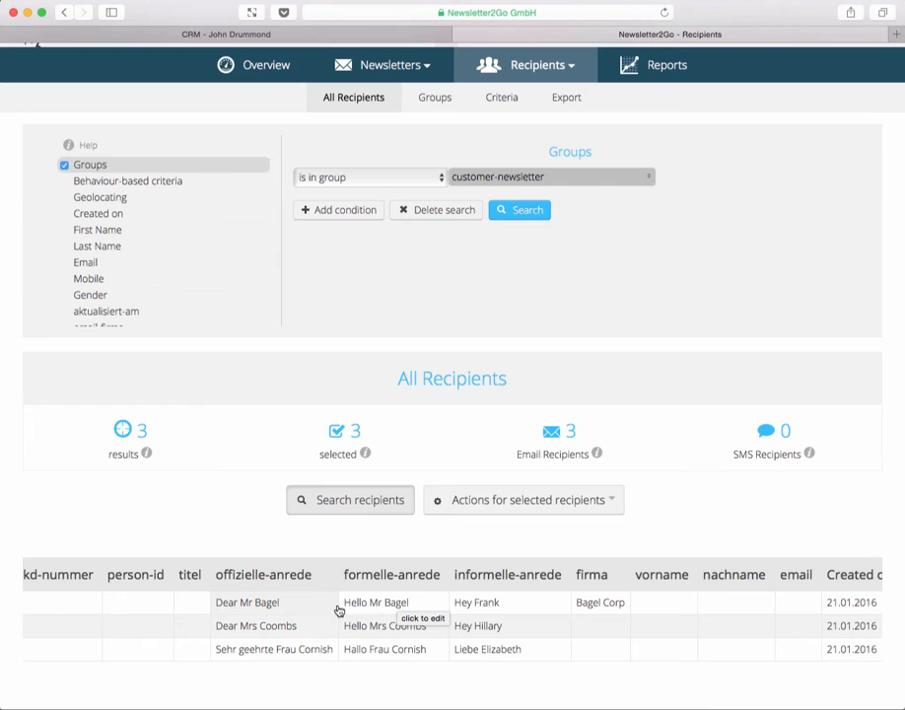
mouse_move(287, 604)
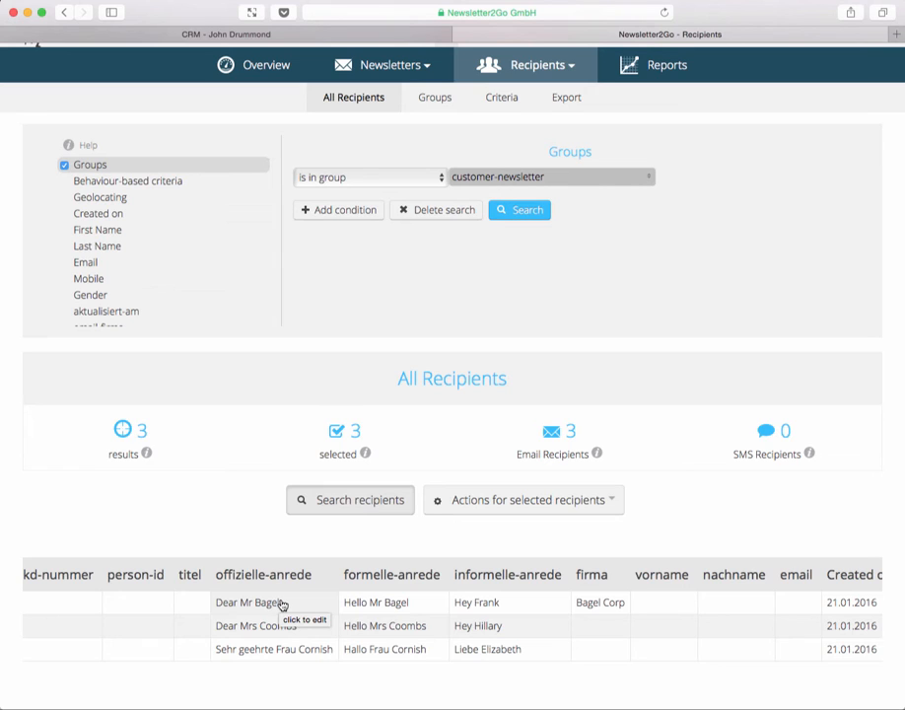
mouse_move(282, 627)
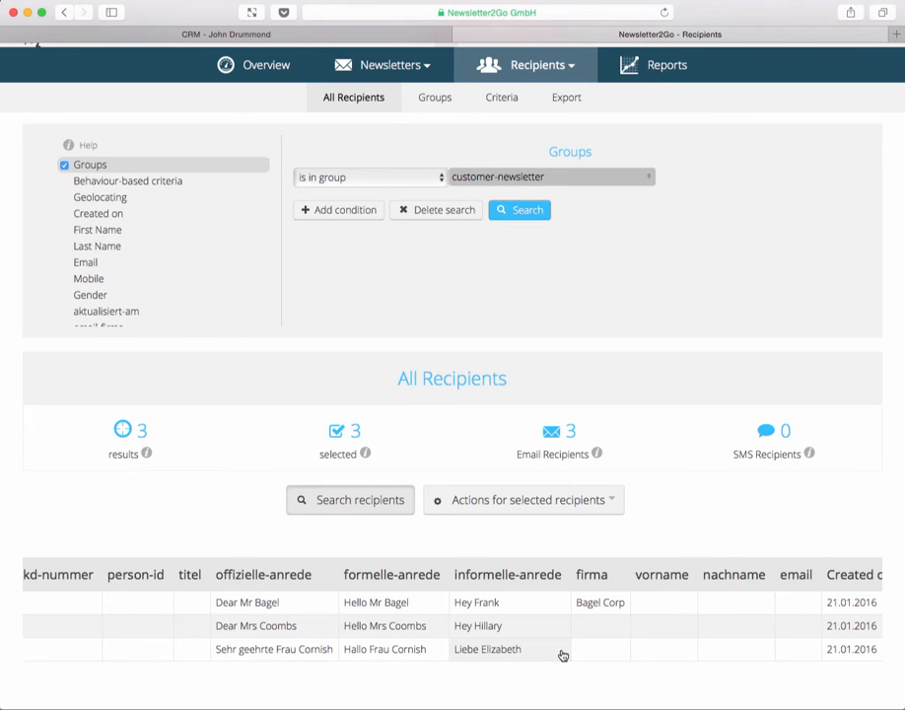
mouse_move(536, 654)
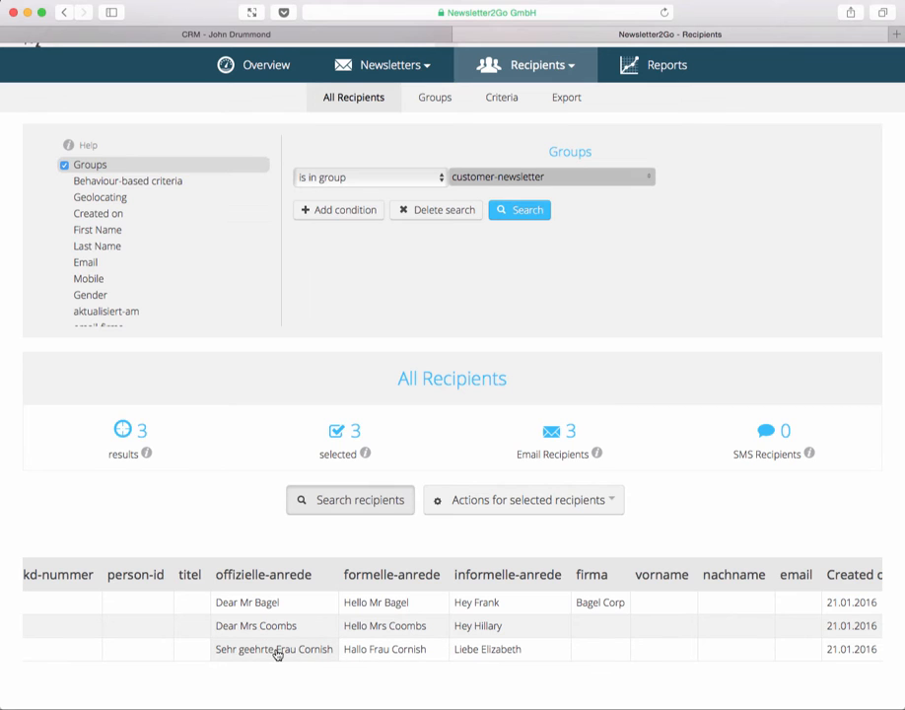
scroll(right, 3)
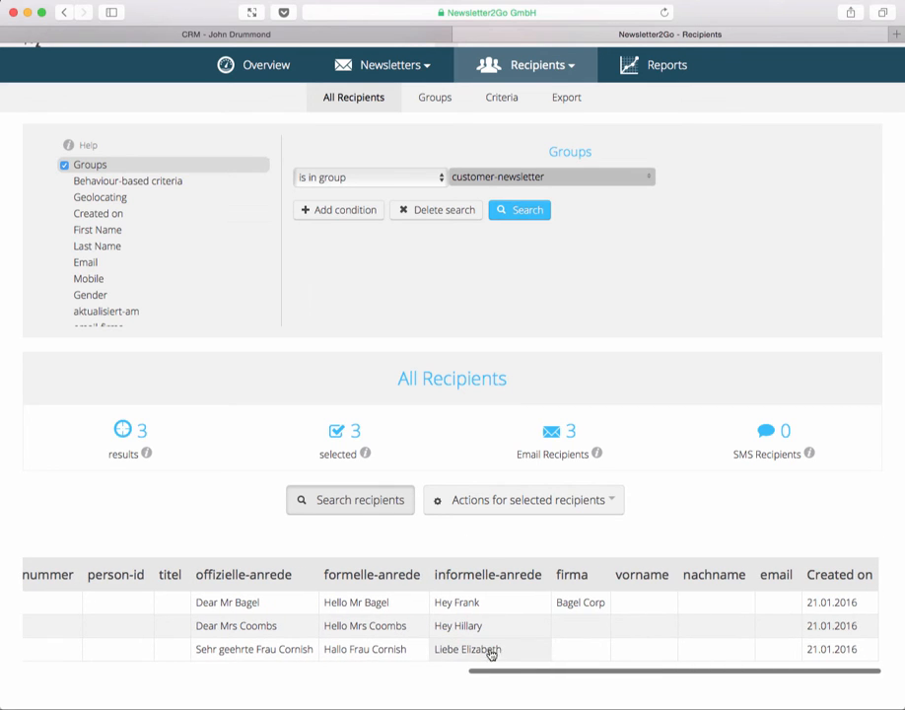
mouse_move(562, 631)
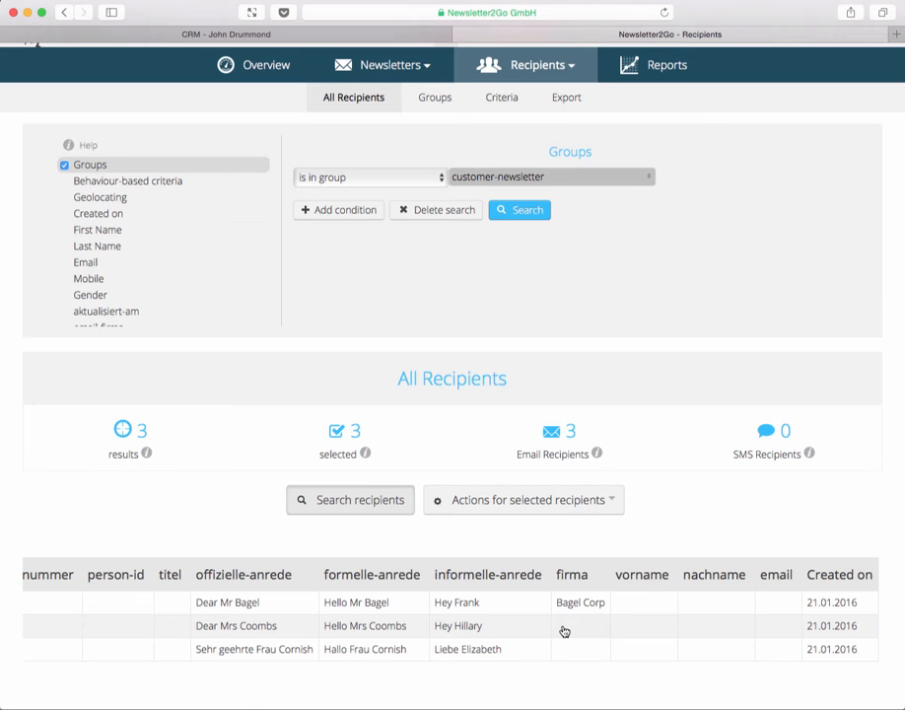
mouse_move(572, 631)
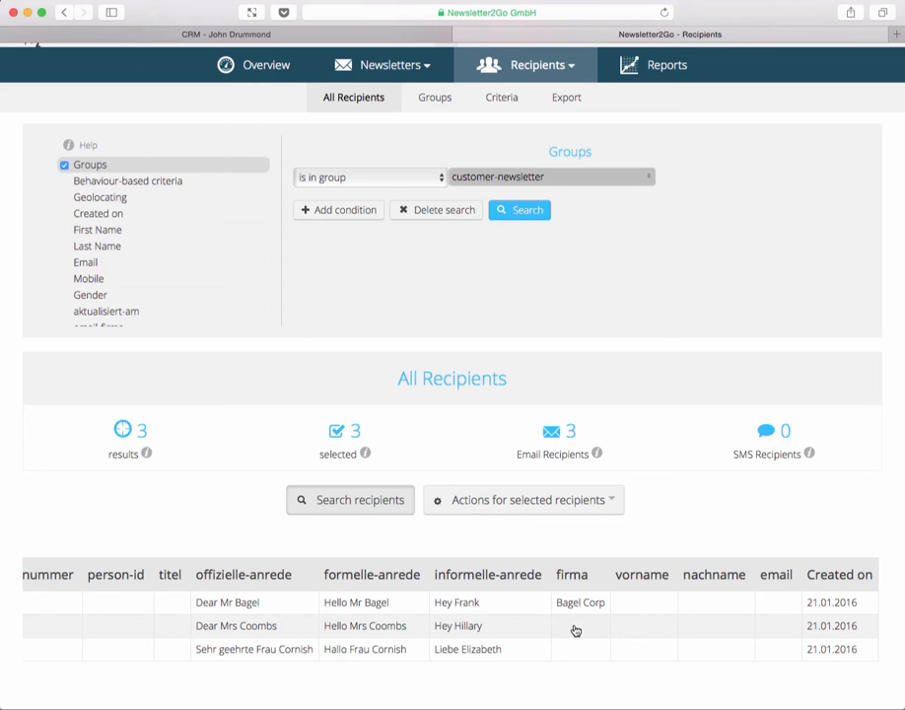
mouse_move(343, 652)
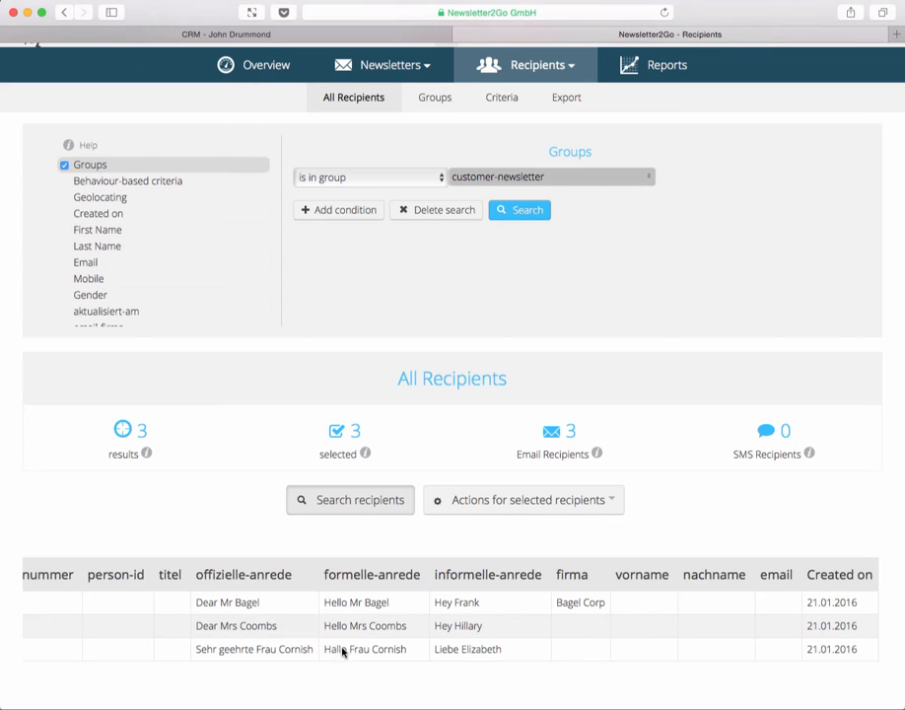
mouse_move(367, 648)
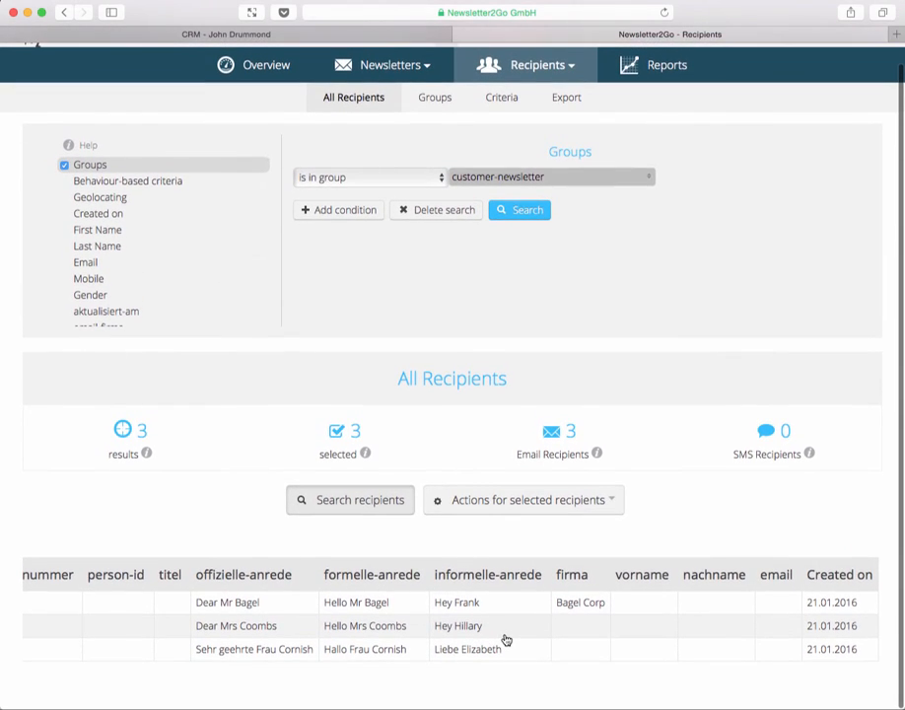
scroll(right, 3)
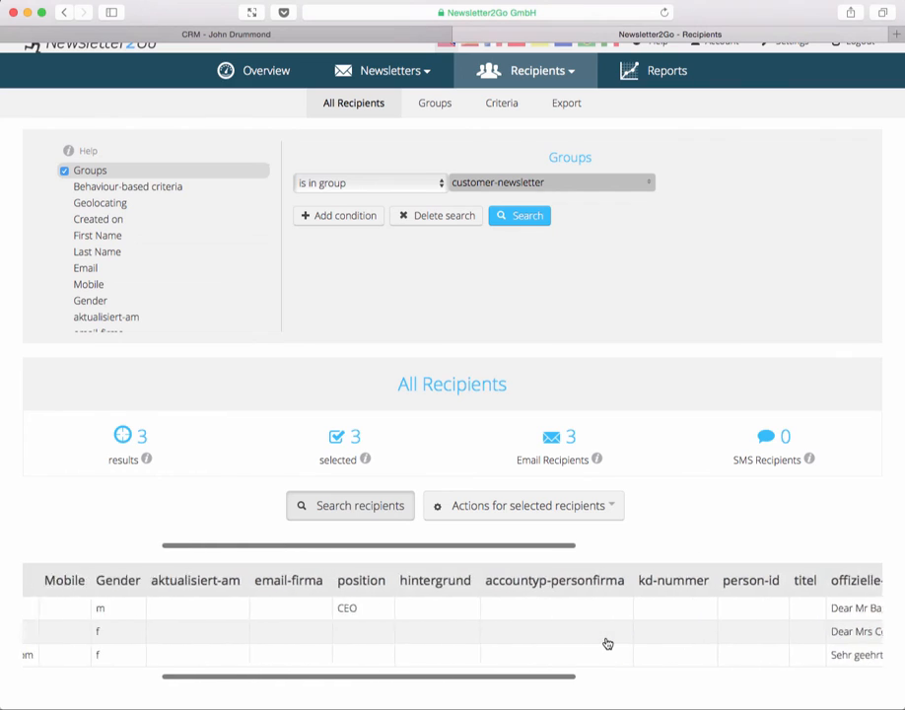
scroll(left, 3)
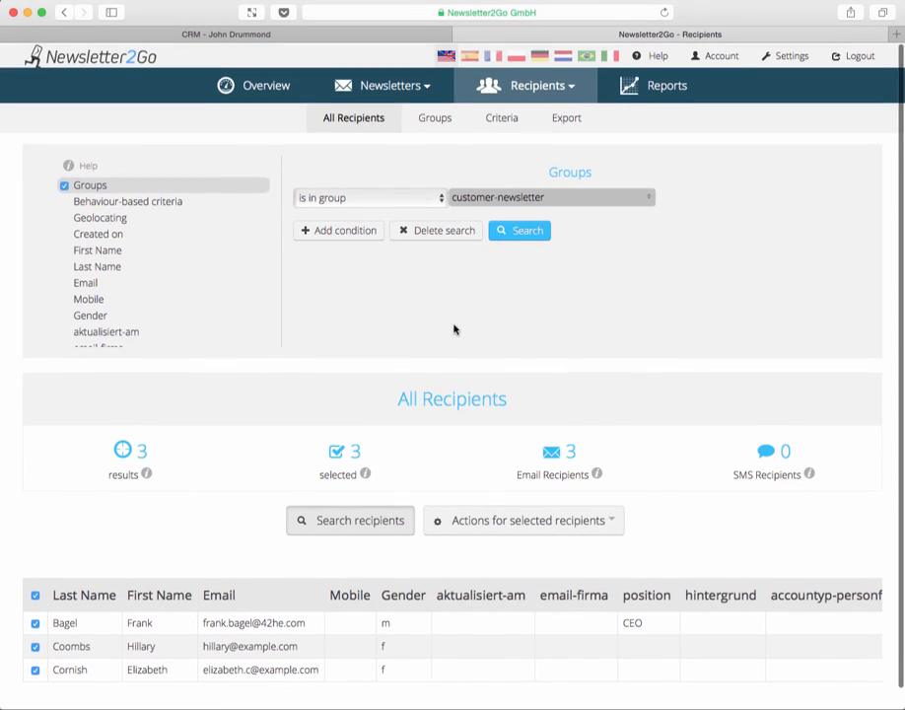
click(382, 85)
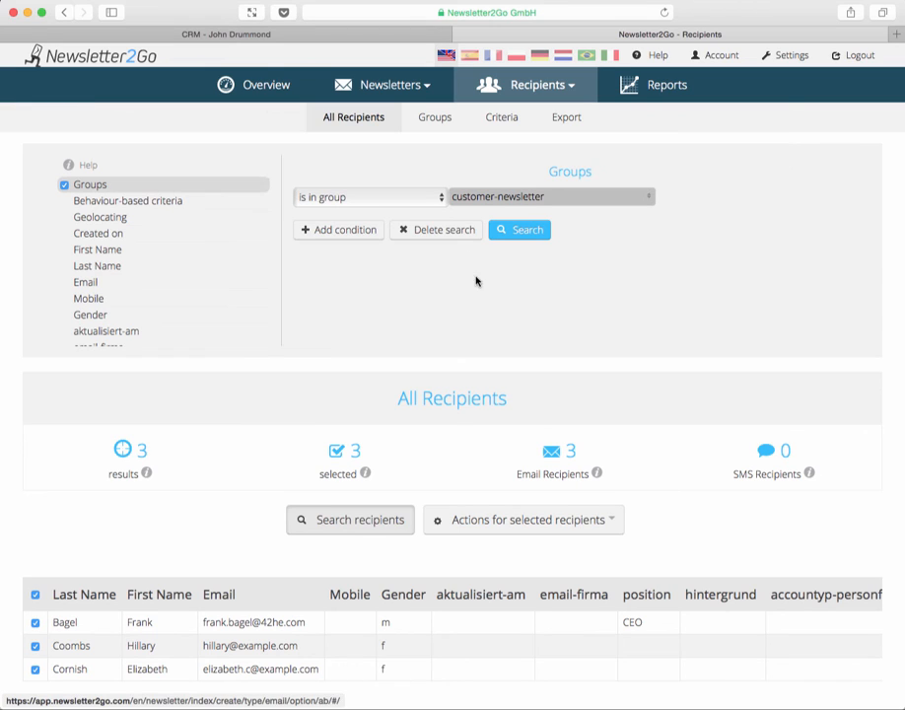
mouse_move(479, 292)
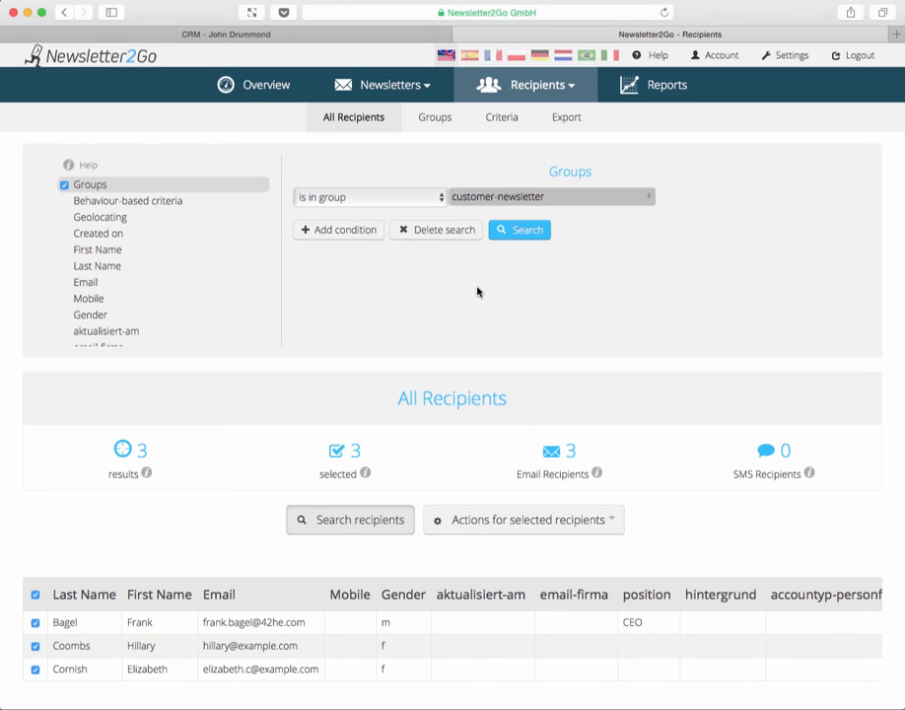
mouse_move(497, 461)
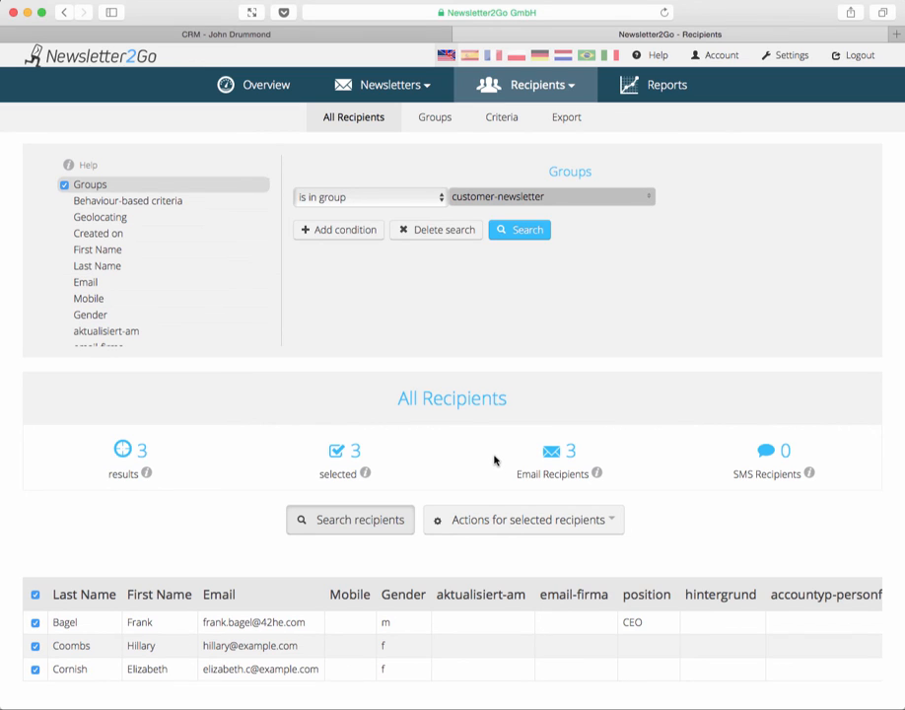
mouse_move(464, 458)
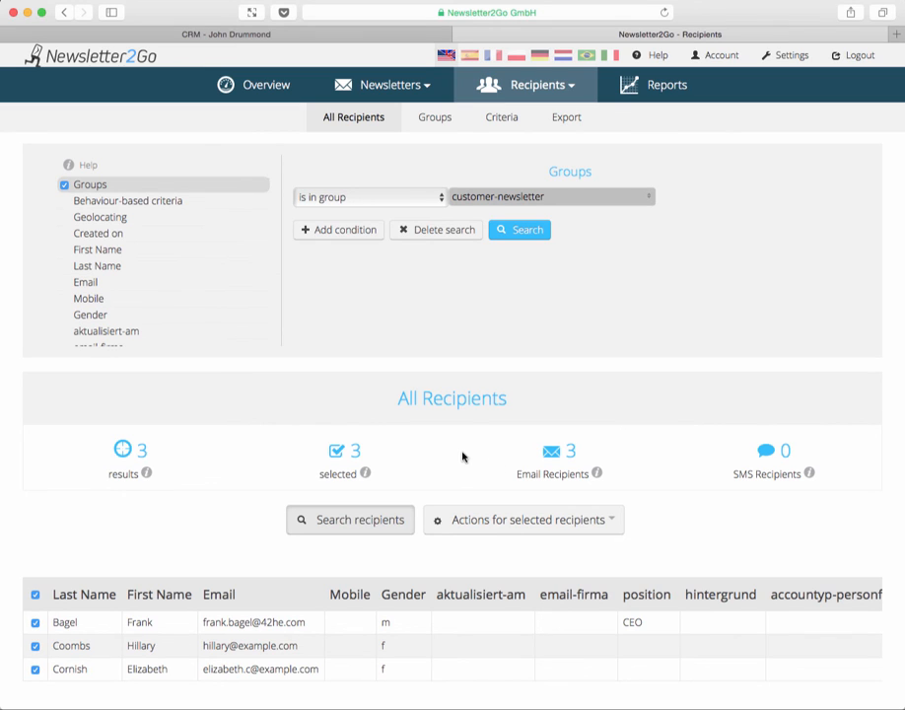
mouse_move(457, 458)
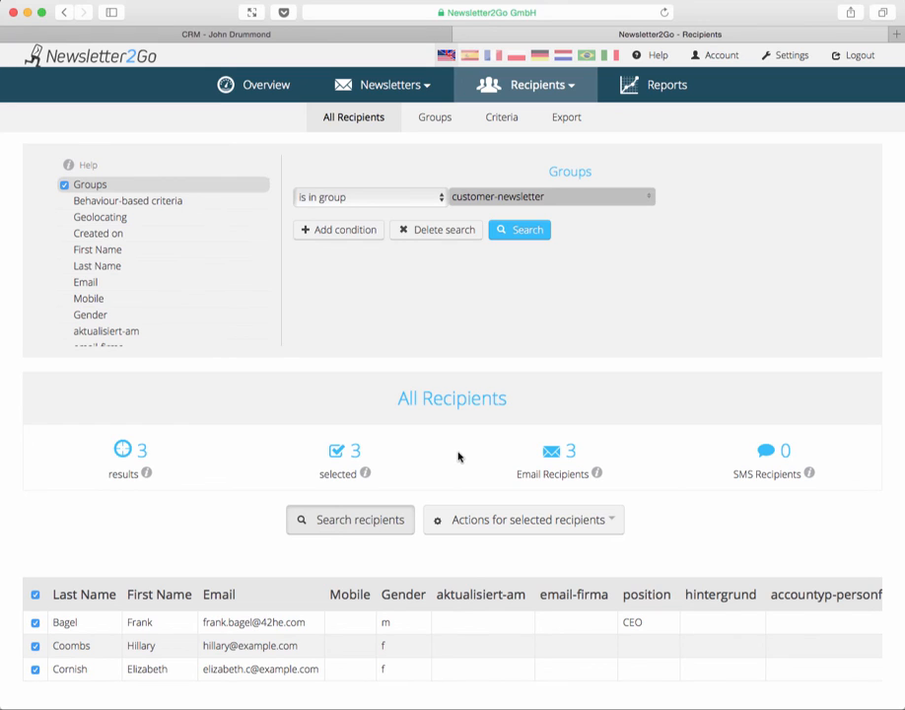
mouse_move(463, 457)
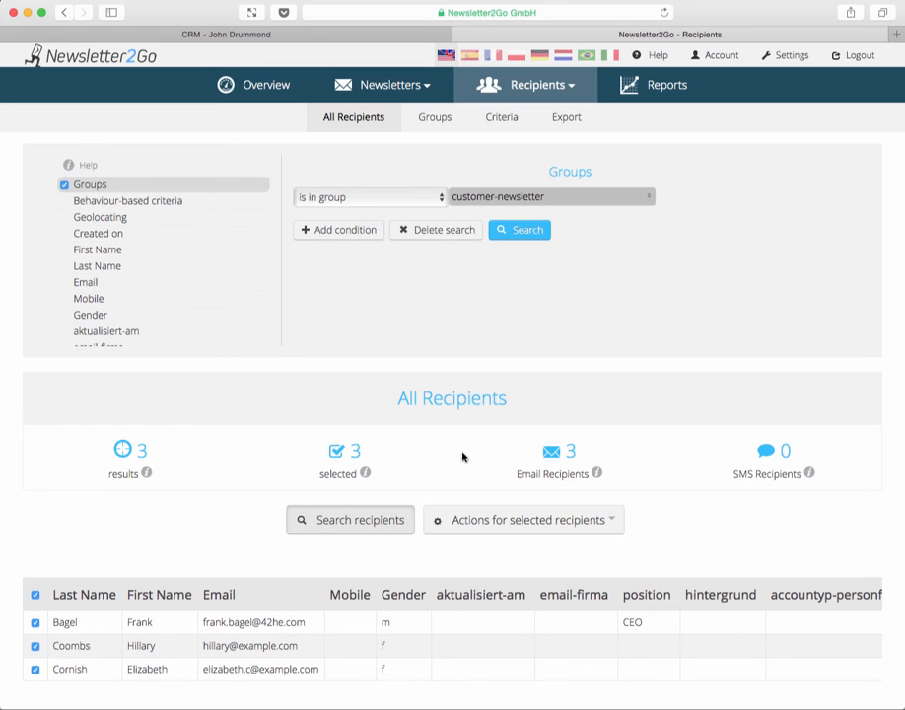